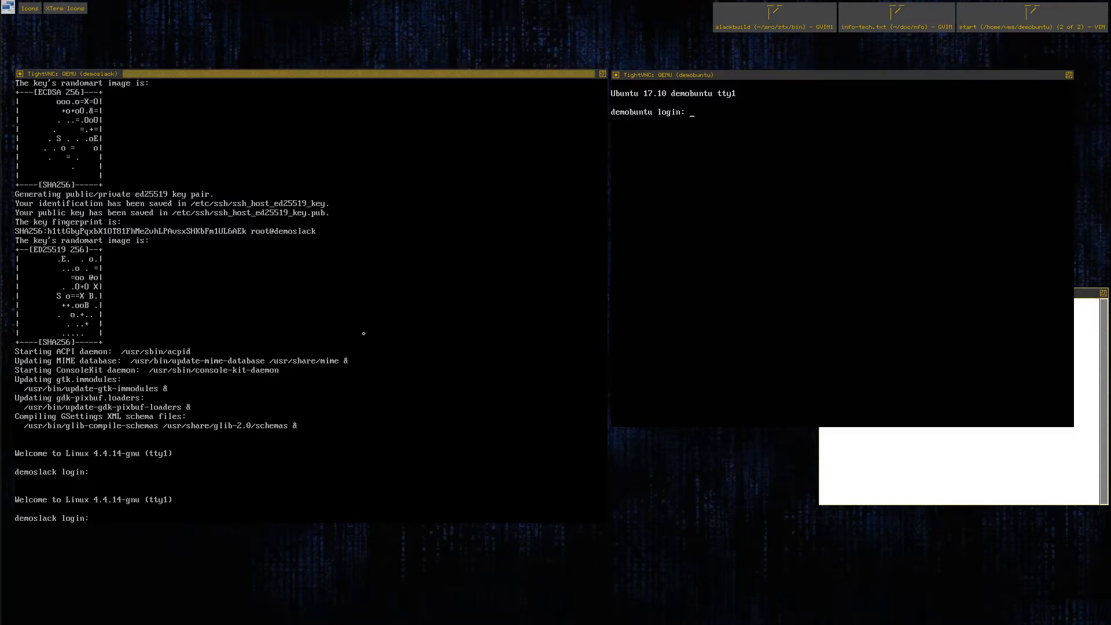
mouse_move(287, 271)
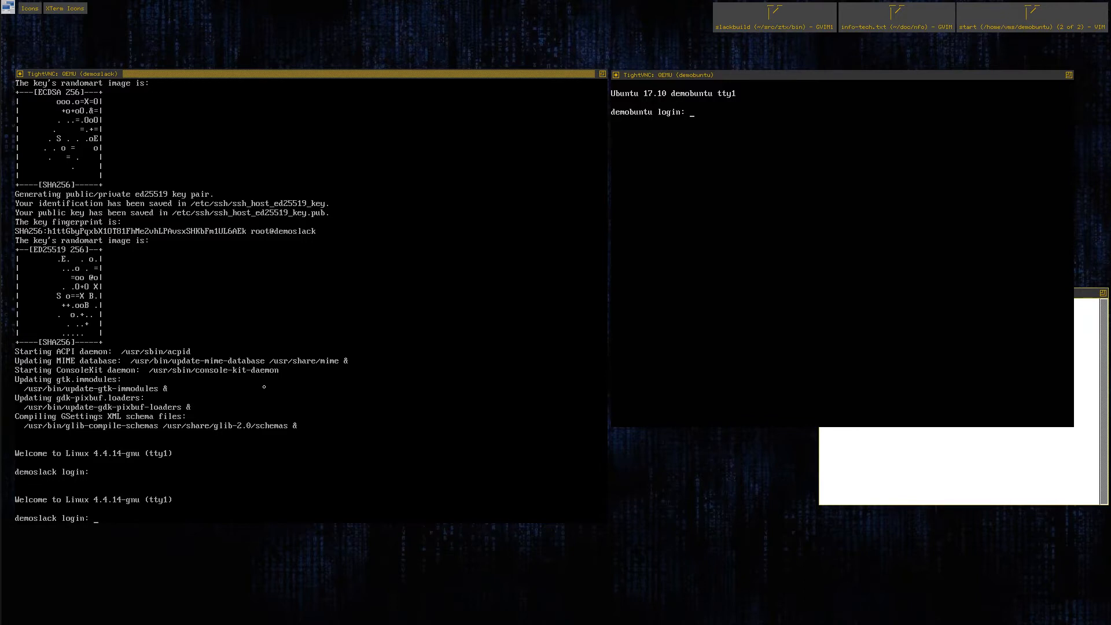
Step: Log in to the Slackware VM console as root
type("root")
type("ls /home")
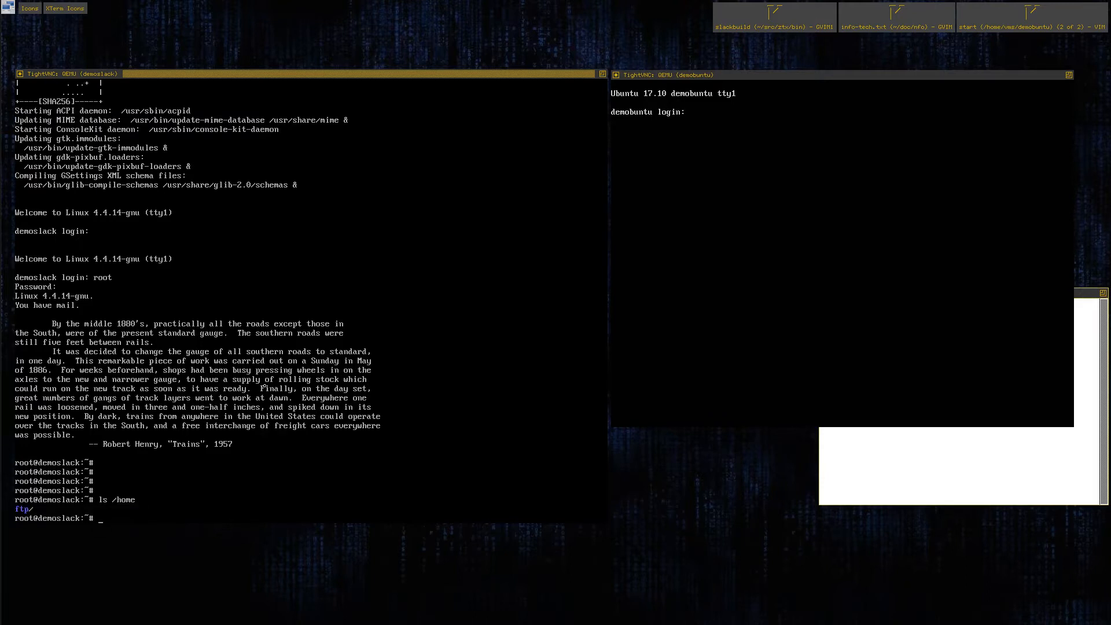
Step: Show the Slackware VM's /etc/passwd accounts and df disk usage
type("cat /etc/passw")
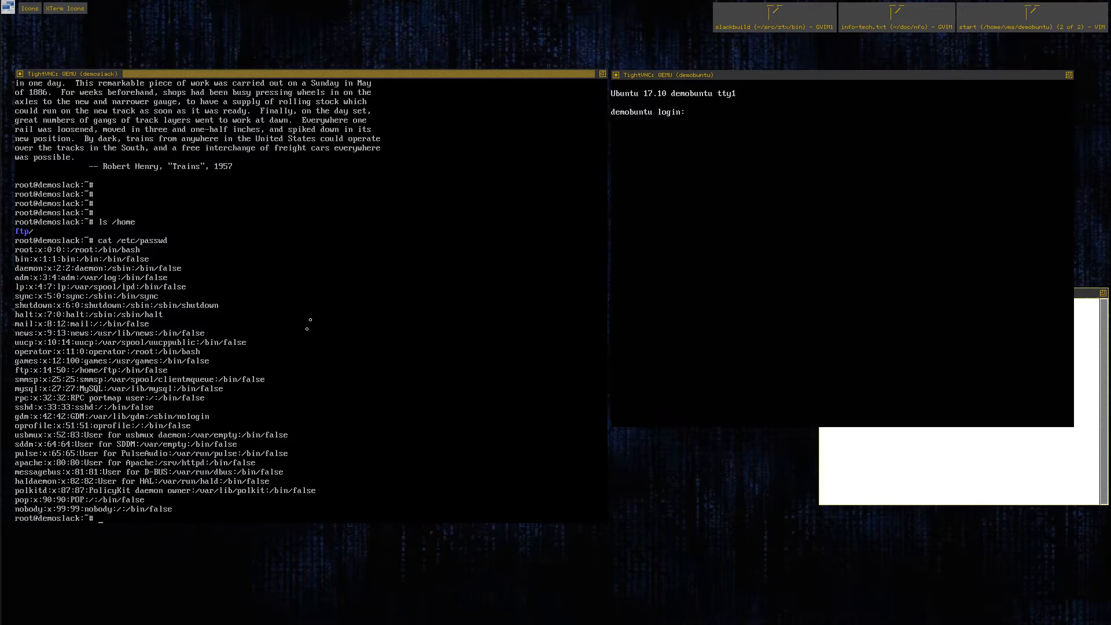
type("df")
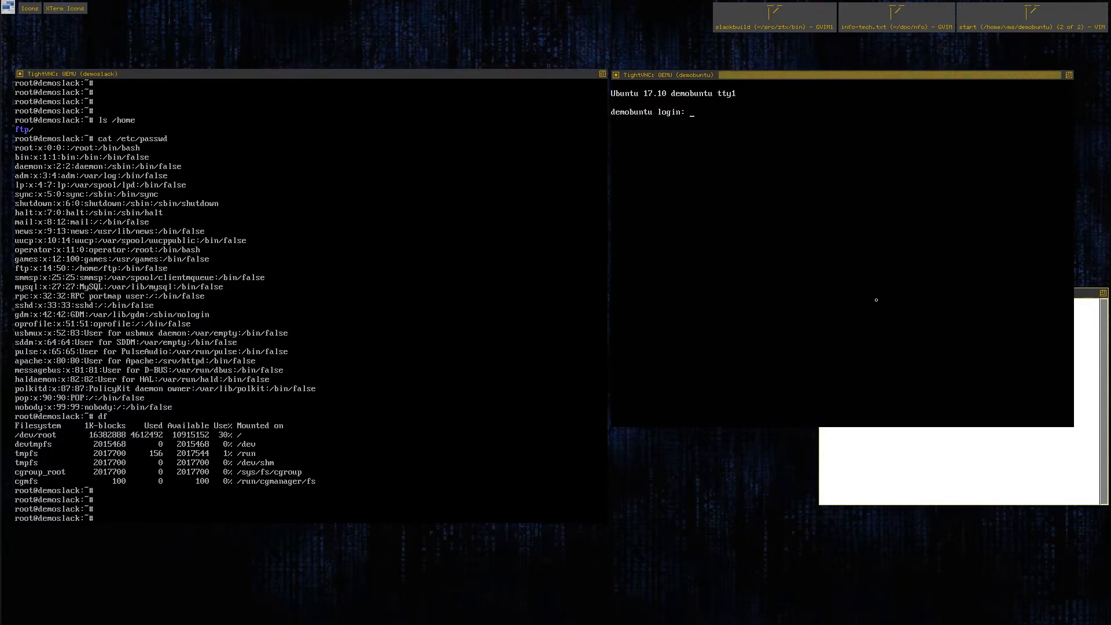
Step: Log in to the Ubuntu VM as matt and list /home and /etc/passwd accounts
type("mattbot")
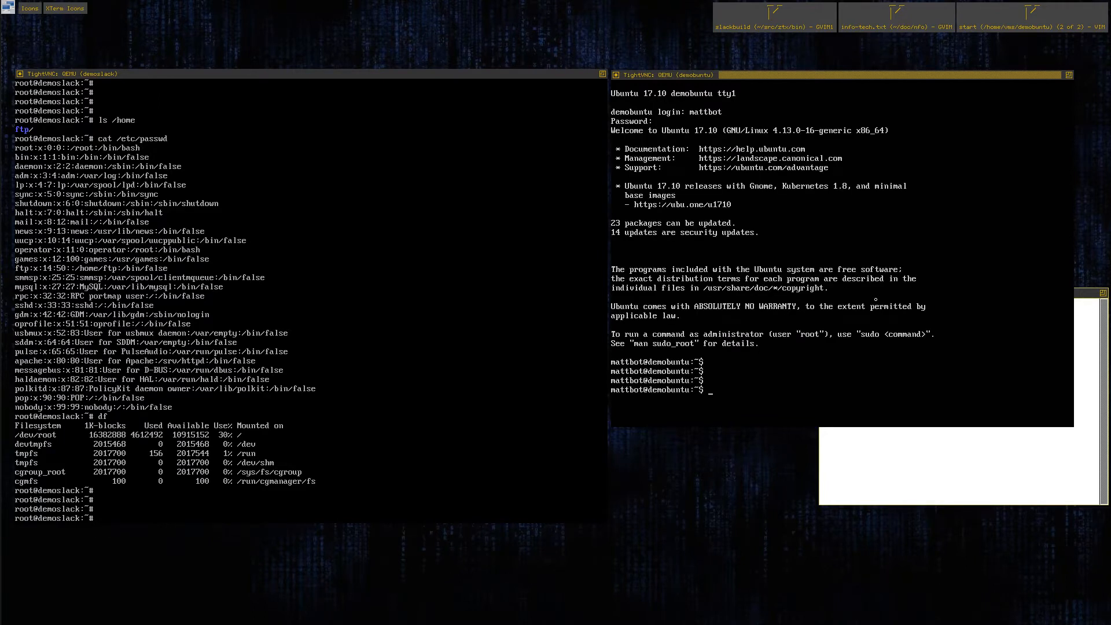
type("ls /home")
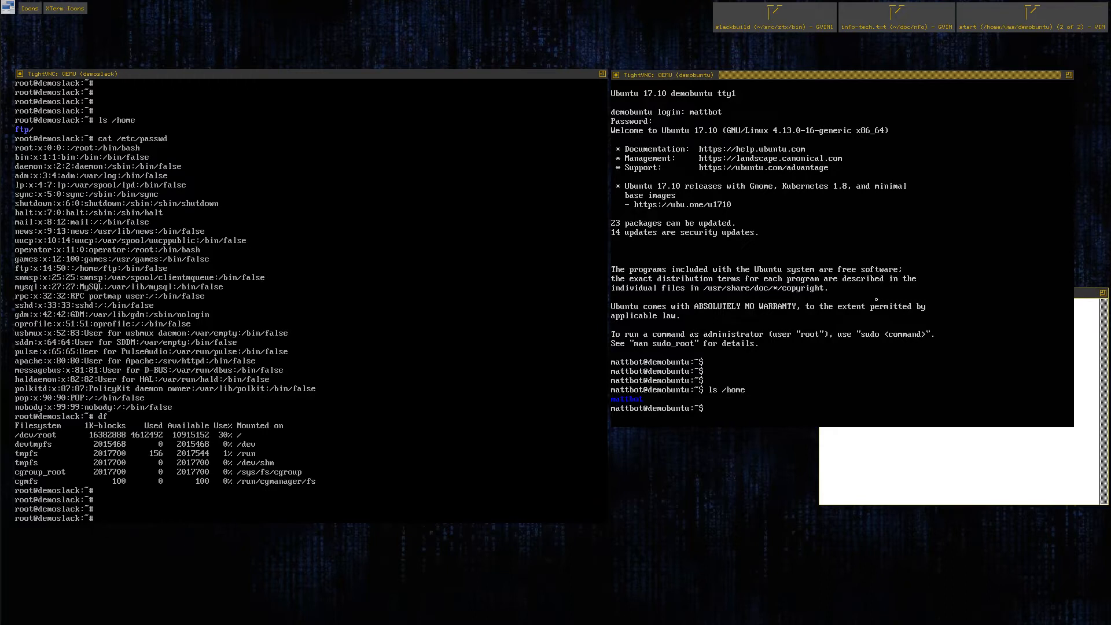
type("cat /etc/passwd")
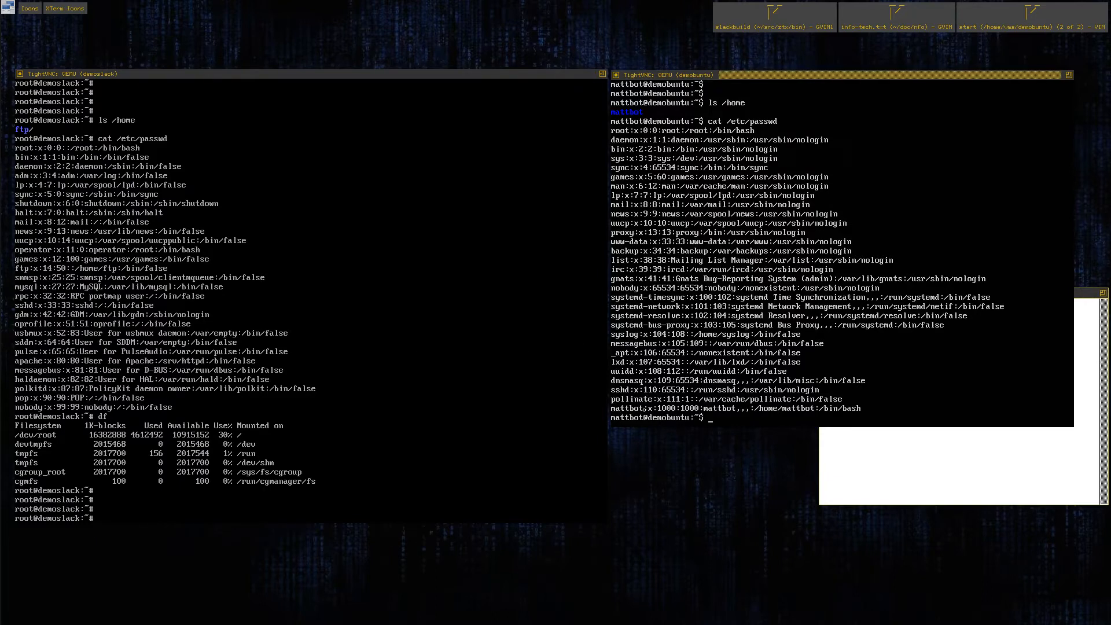
left_click(284, 74)
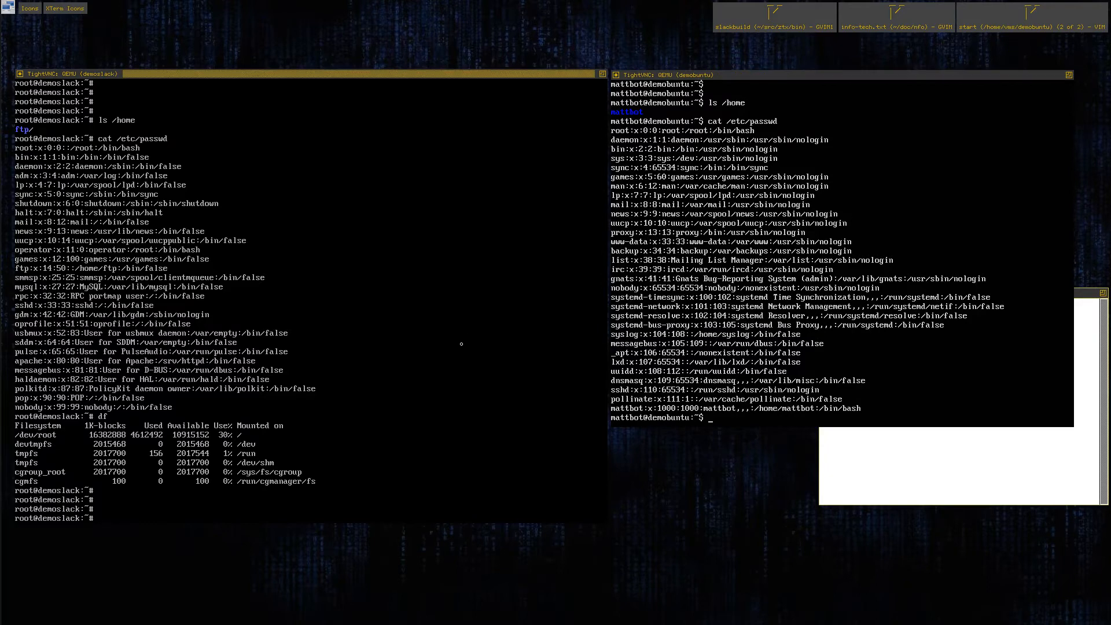
mouse_move(456, 346)
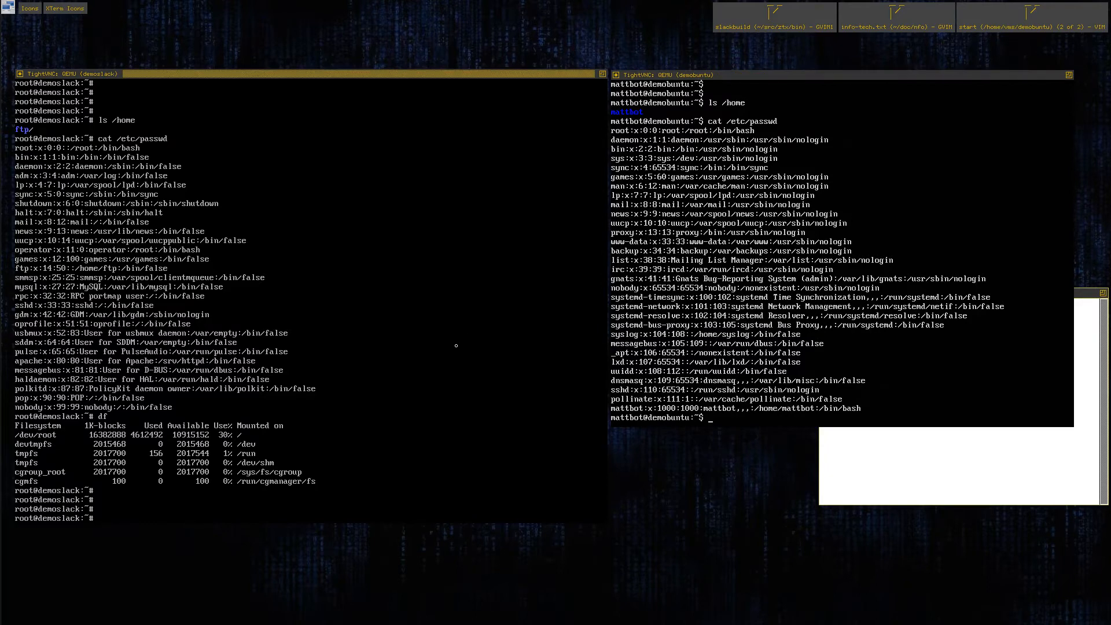
mouse_move(458, 338)
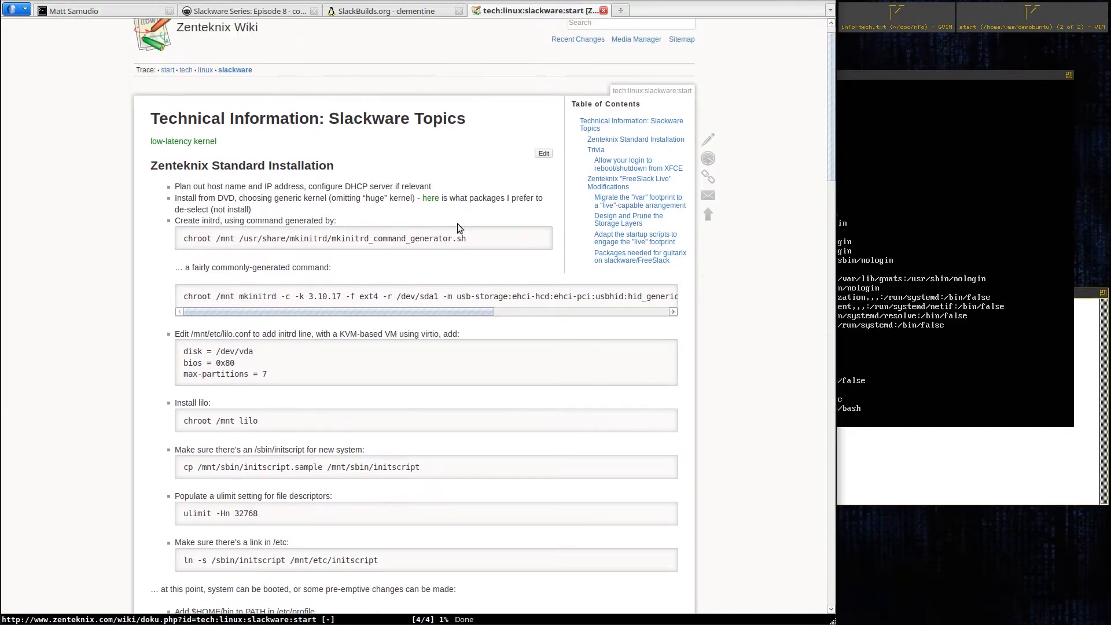
Step: Scroll the Slackware wiki page down to the post-boot root configuration checklist
scroll("down", 3)
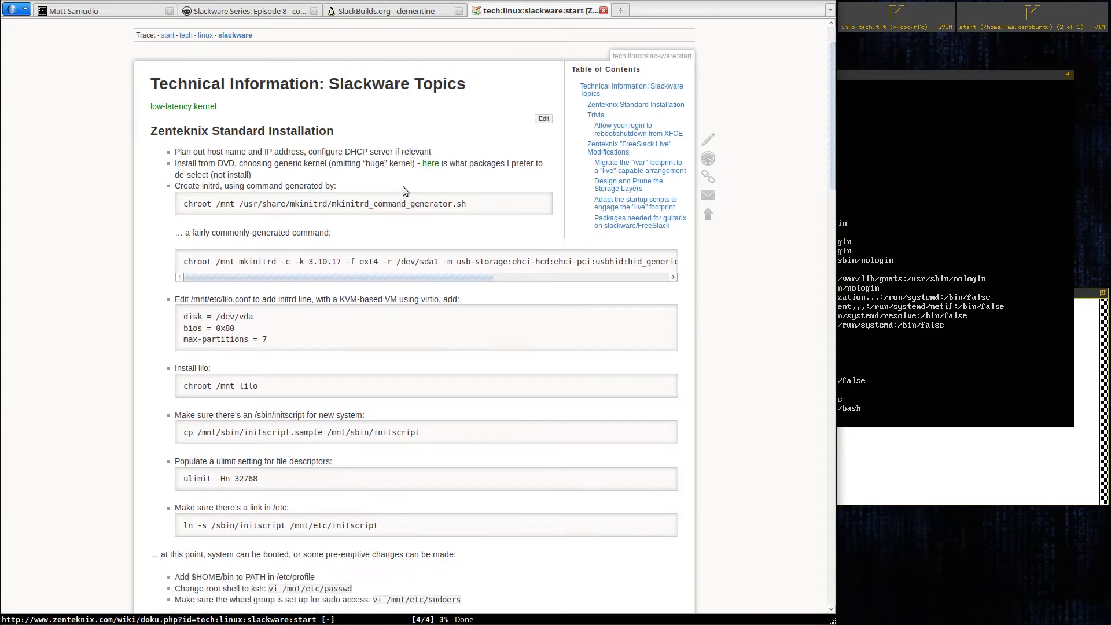
scroll("down", 3)
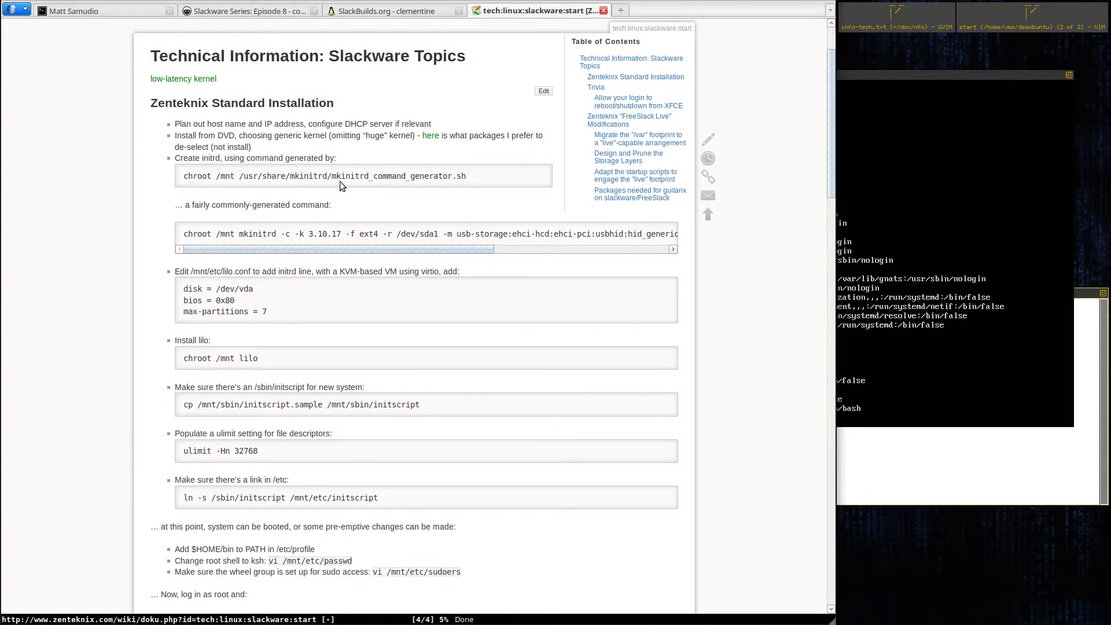
scroll("down", 3)
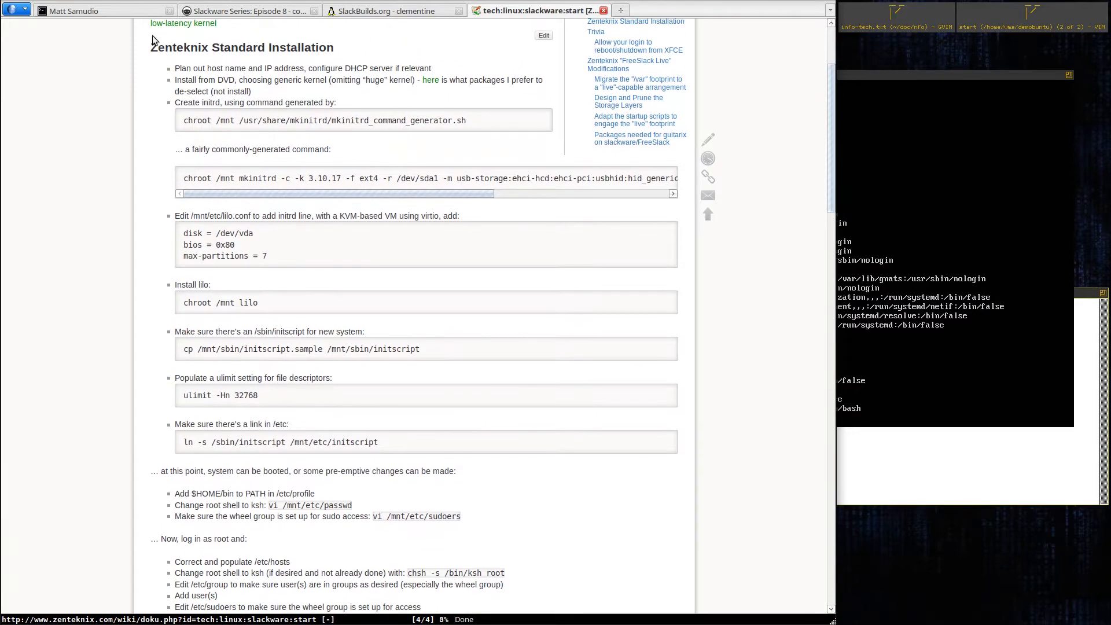
scroll("down", 3)
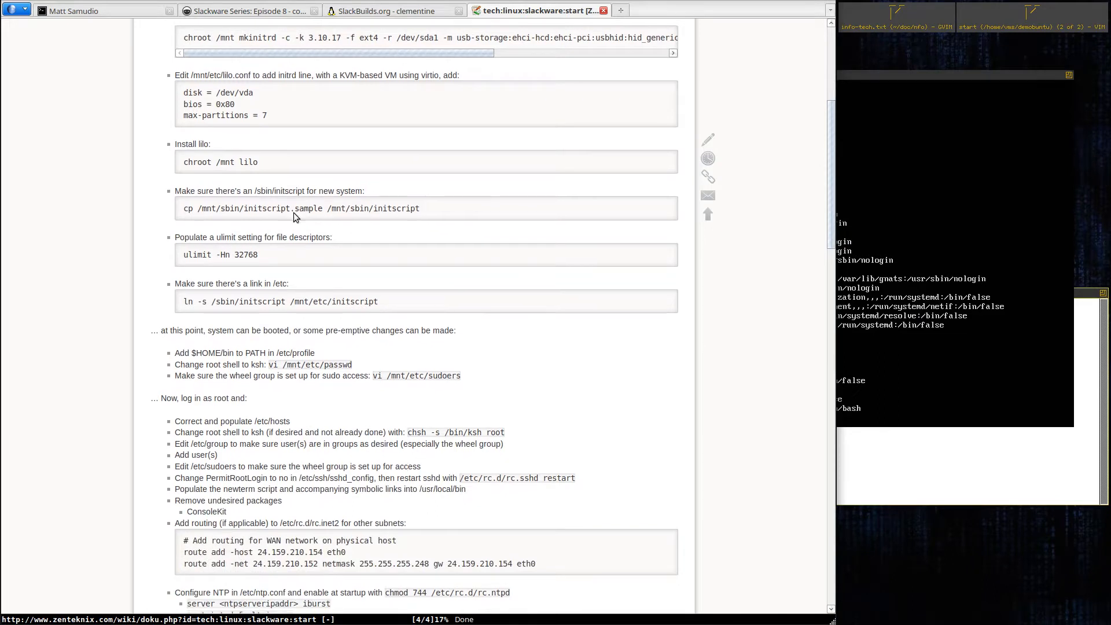
scroll("down", 3)
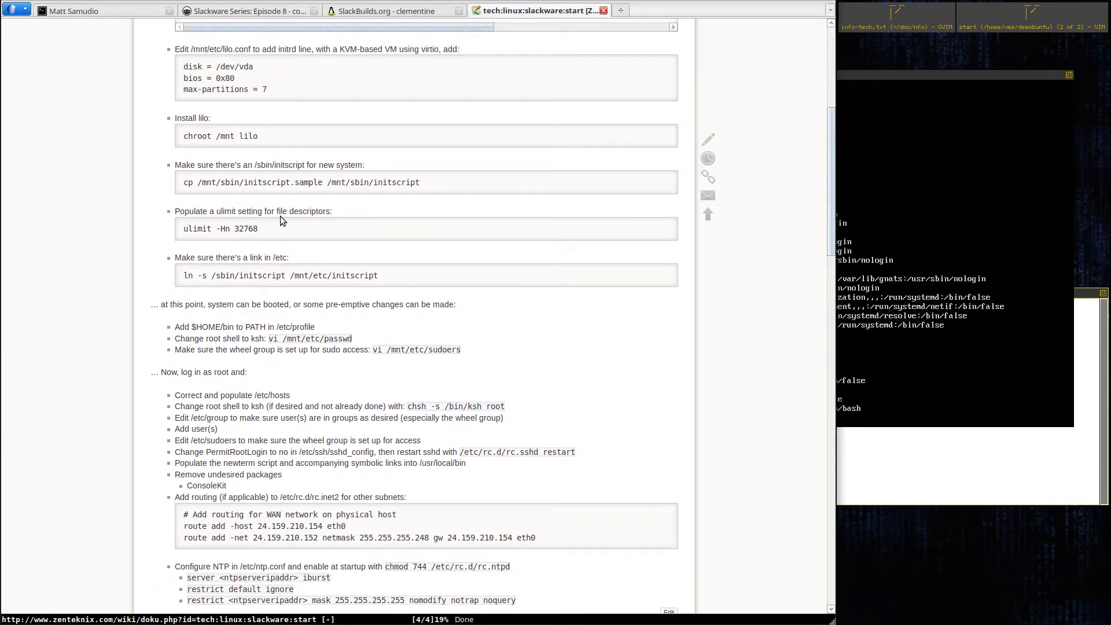
mouse_move(294, 182)
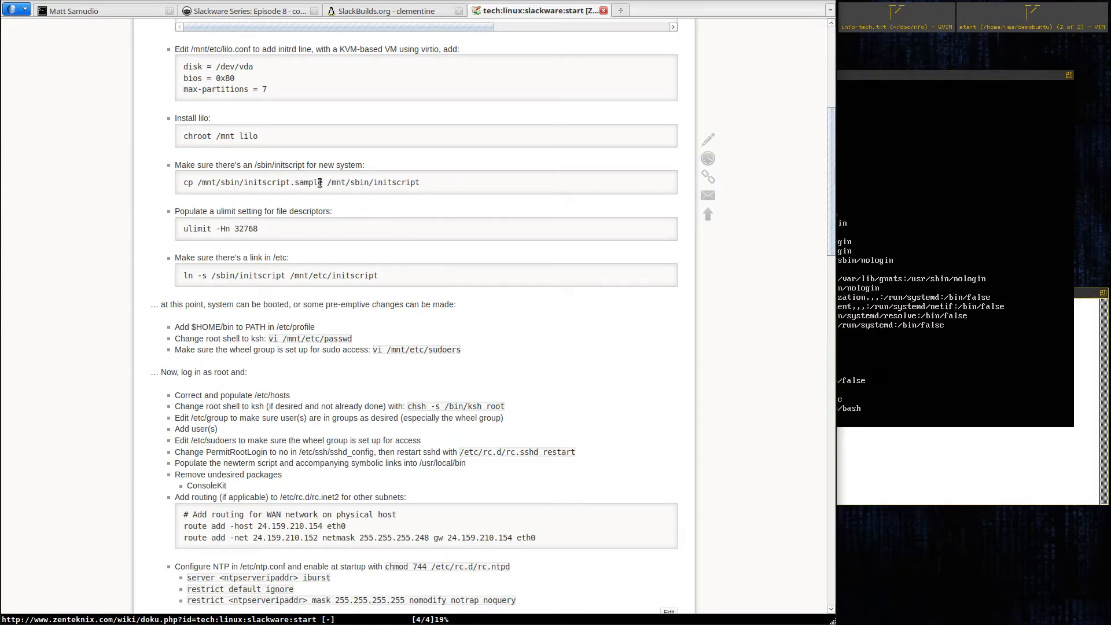
Step: Highlight the initscript and ulimit -Hn 32768 commands in the checklist
left_click_drag(268, 181, 419, 182)
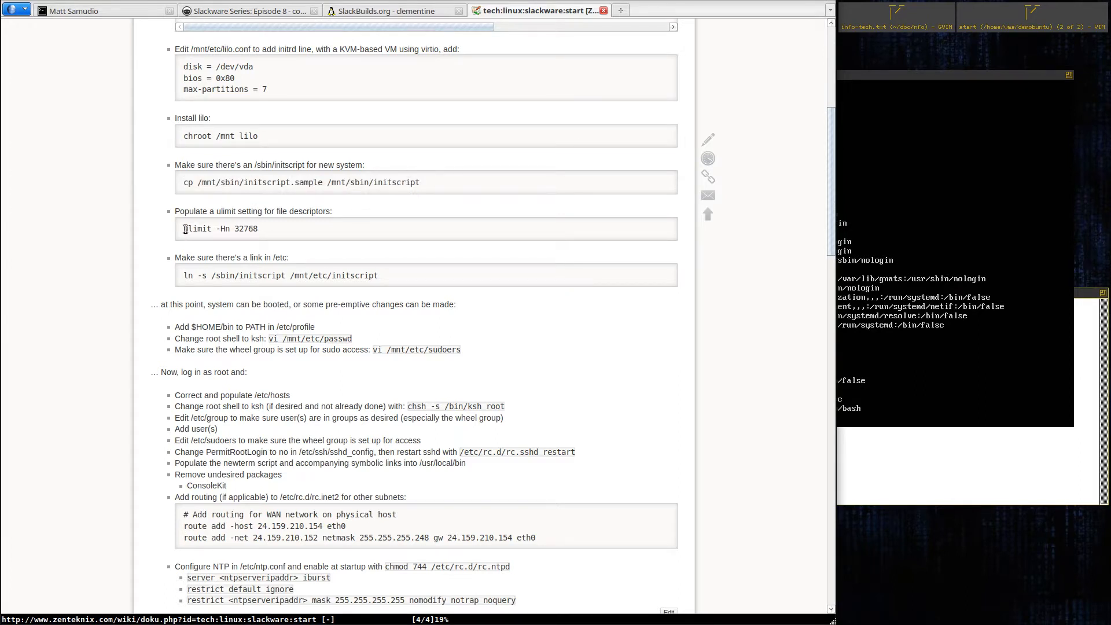
double_click(220, 228)
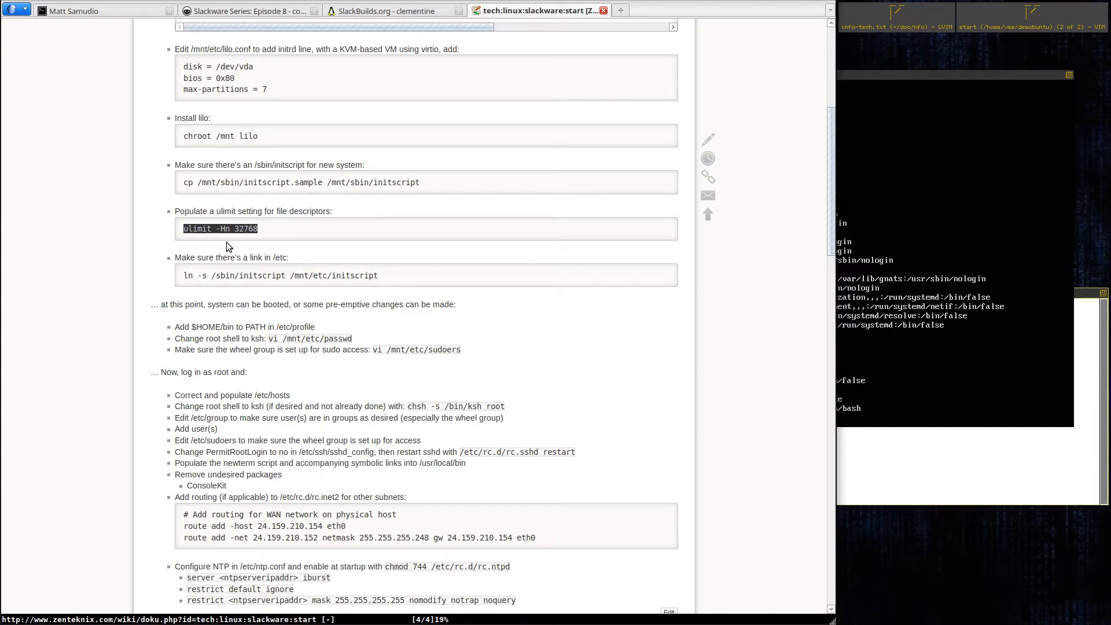
mouse_move(226, 240)
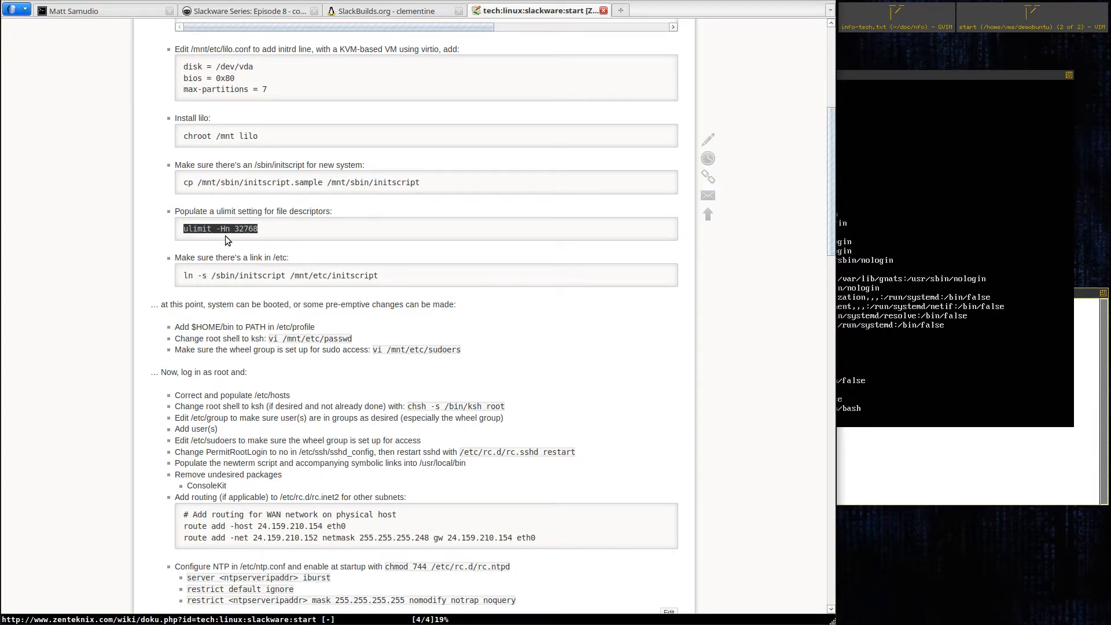
left_click(237, 228)
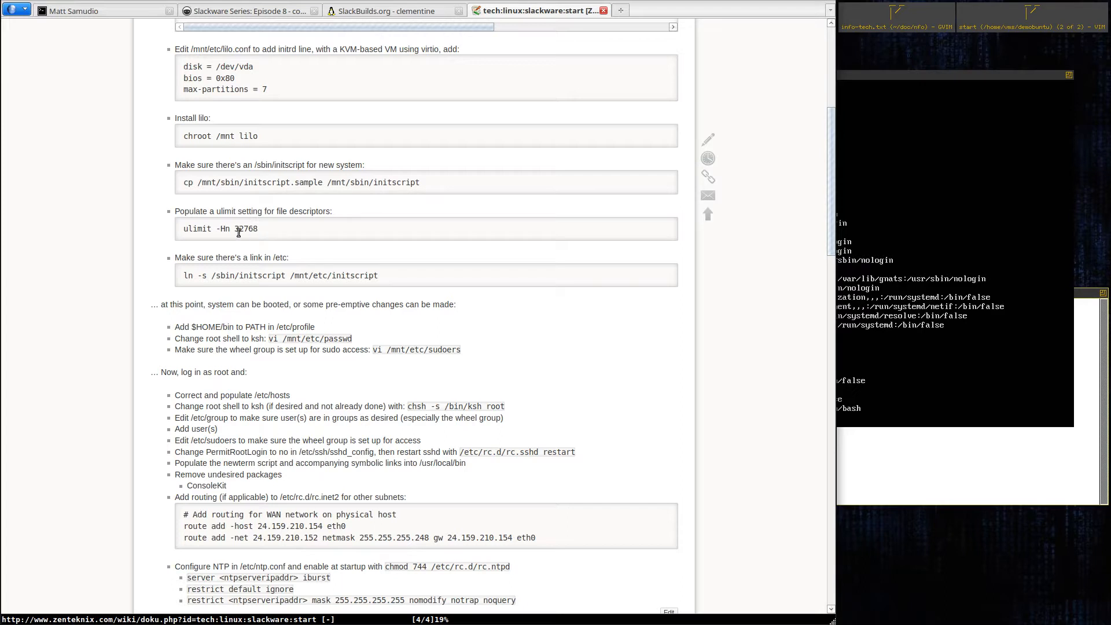
double_click(246, 228)
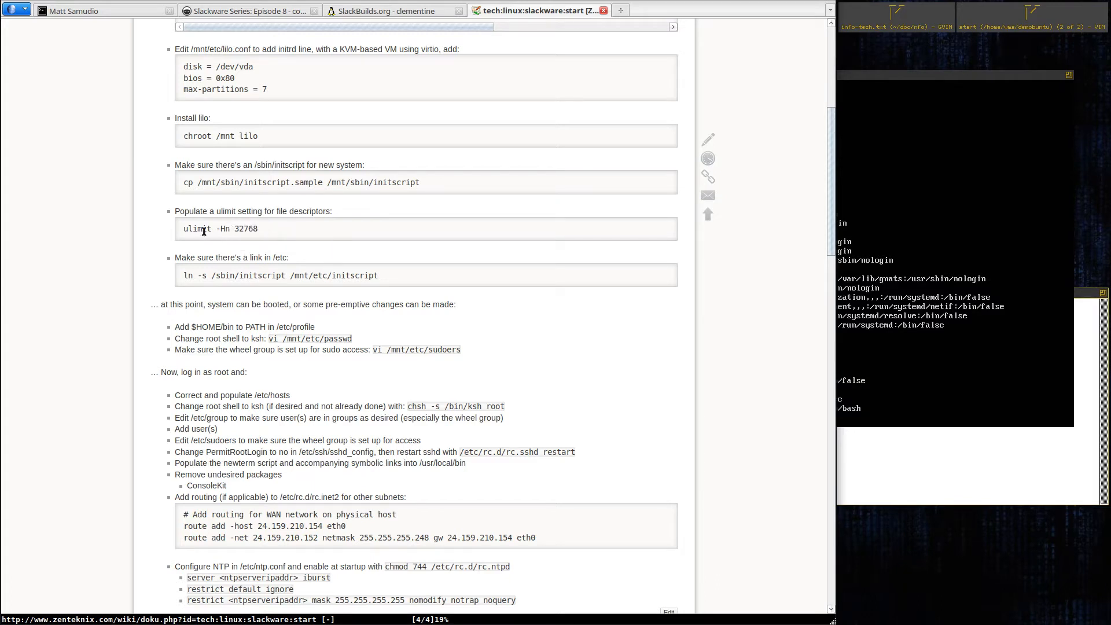
mouse_move(260, 233)
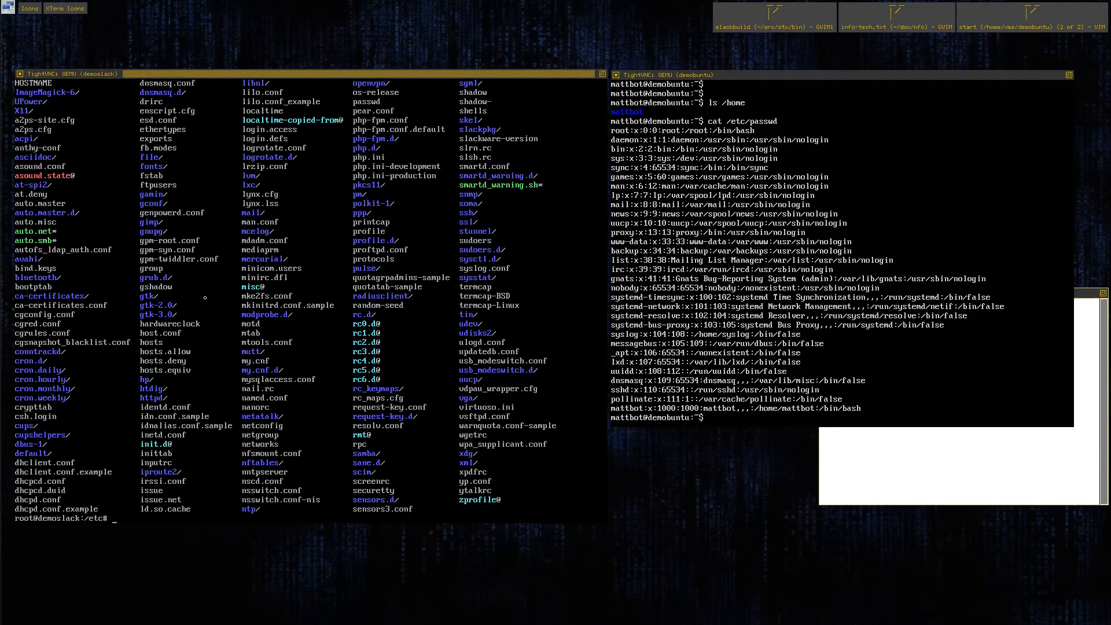
Step: Change into /etc on the Slackware VM to list its contents
type("cd")
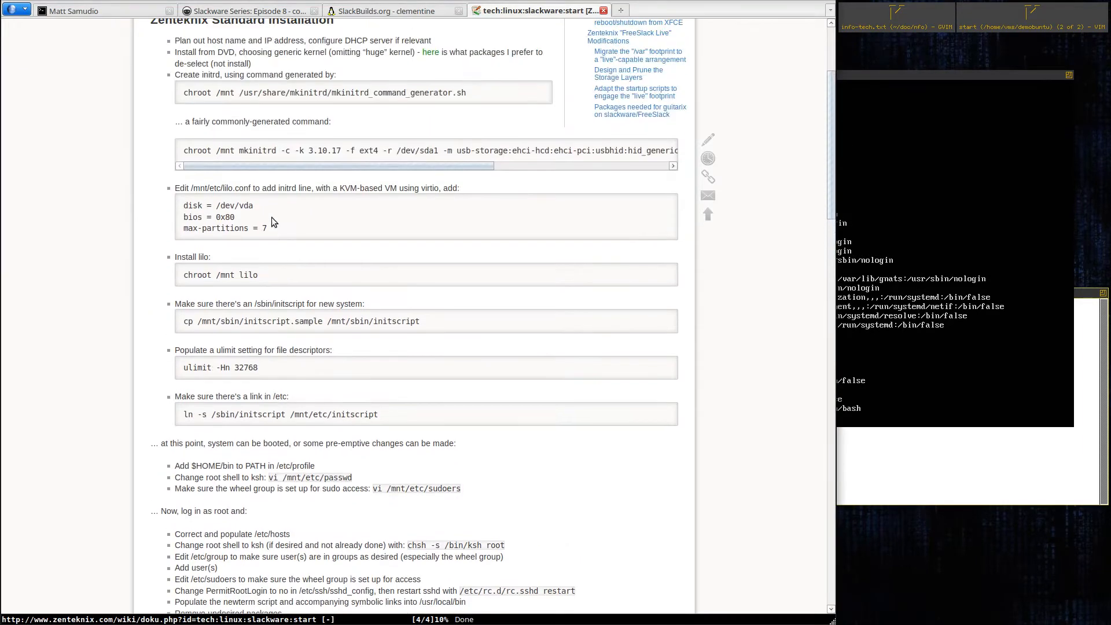
Step: Scroll the wiki page to the mkinitrd through /etc/rc.inet2 routing steps
scroll("down", 3)
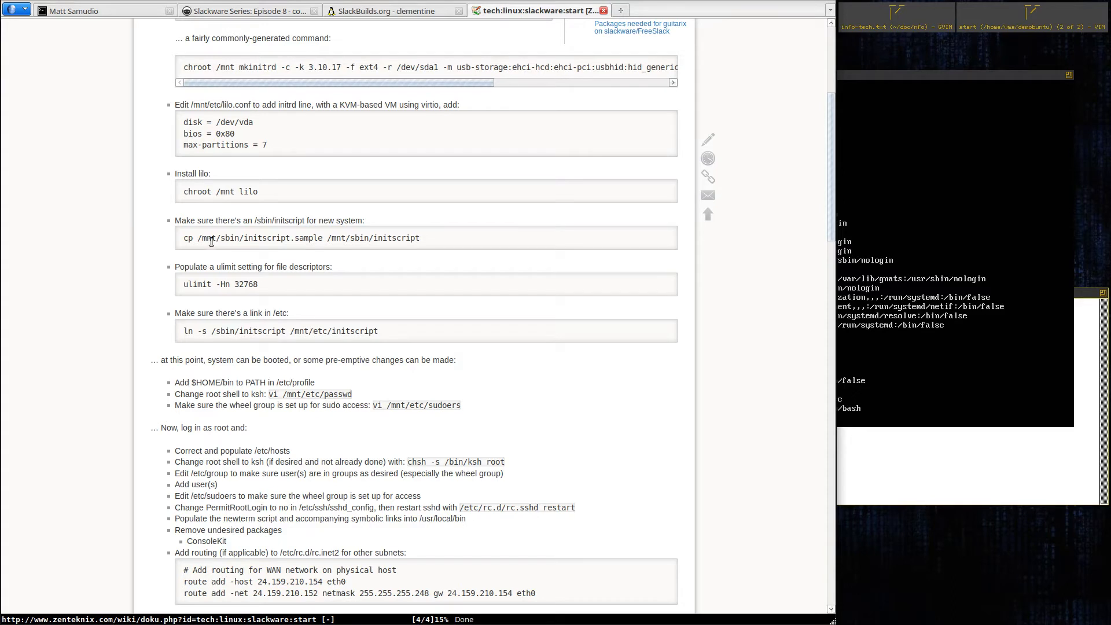
mouse_move(314, 237)
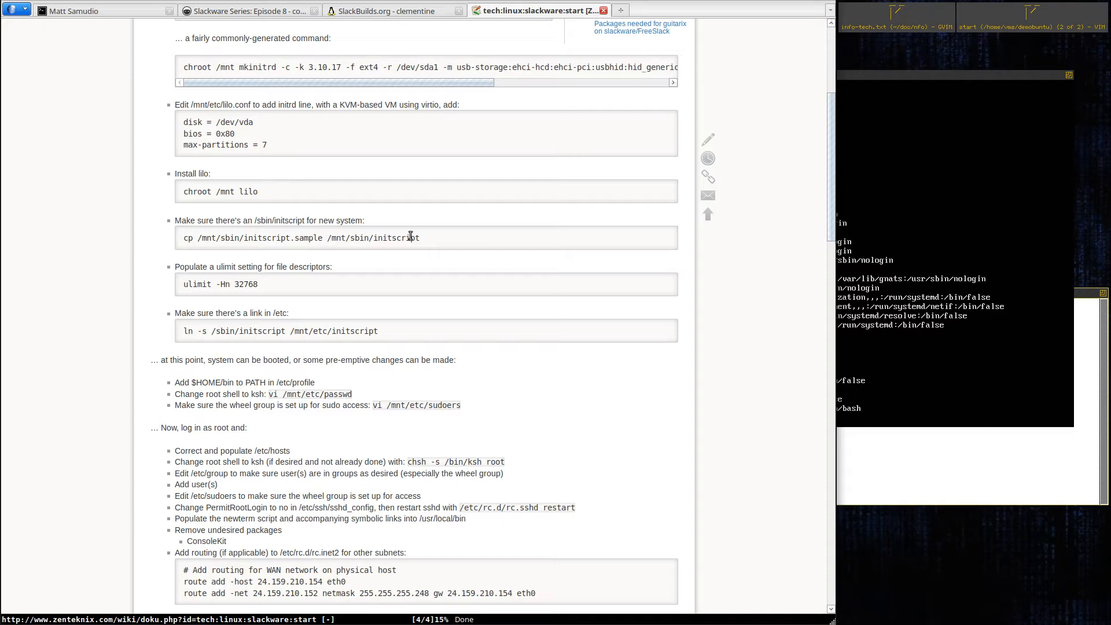
mouse_move(324, 308)
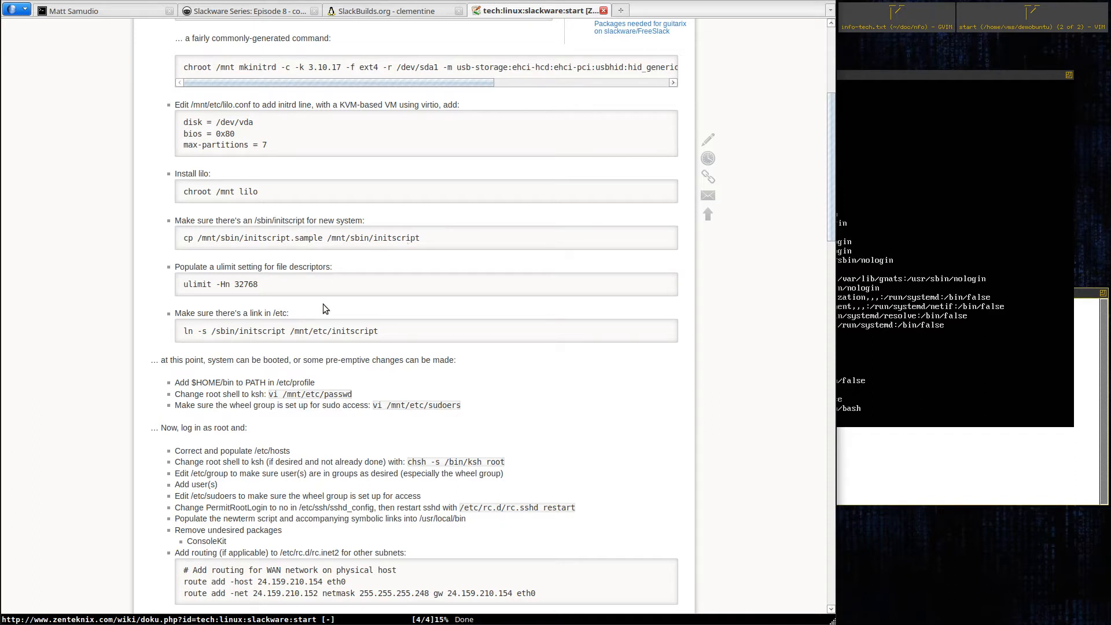
mouse_move(399, 25)
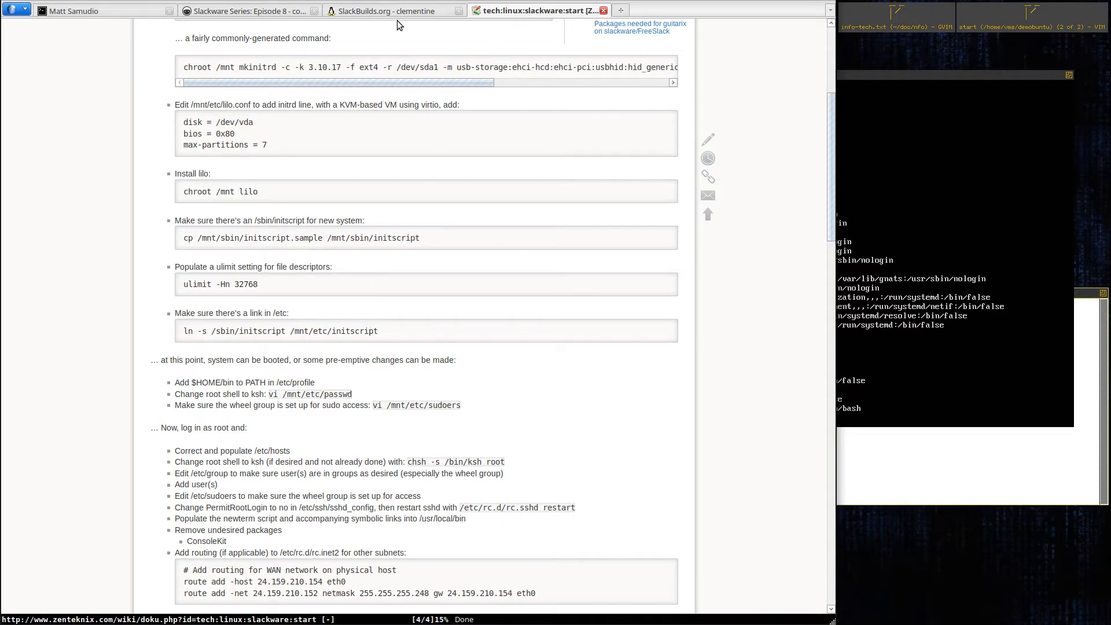
mouse_move(217, 256)
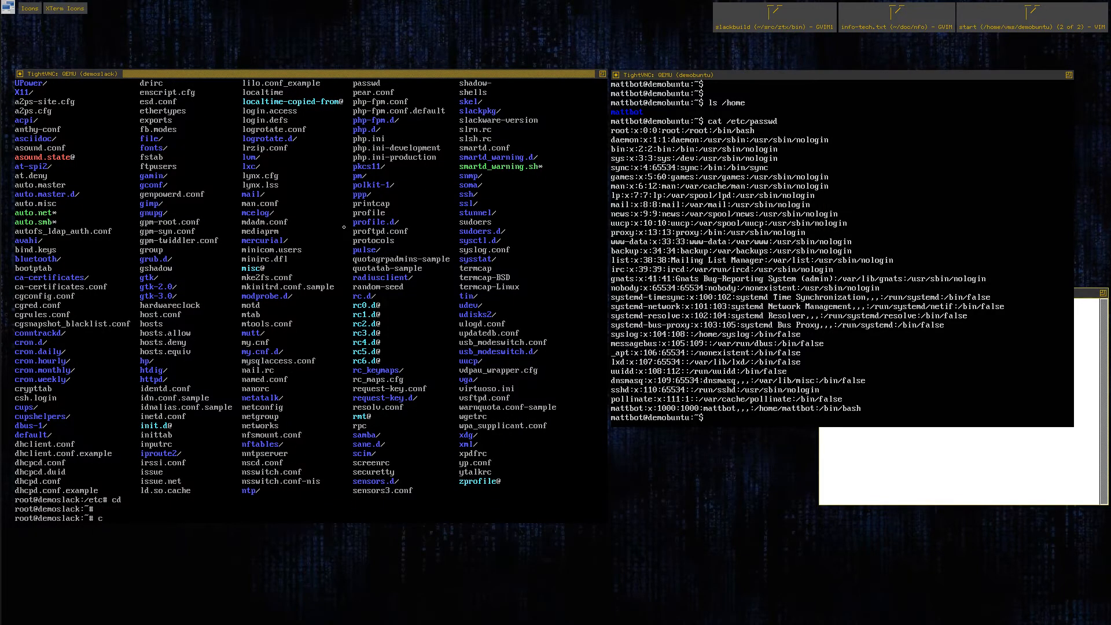
Step: In /sbin, copy initscript.sample to initscript and start vim on it
type("d /sbin")
type("ls init*")
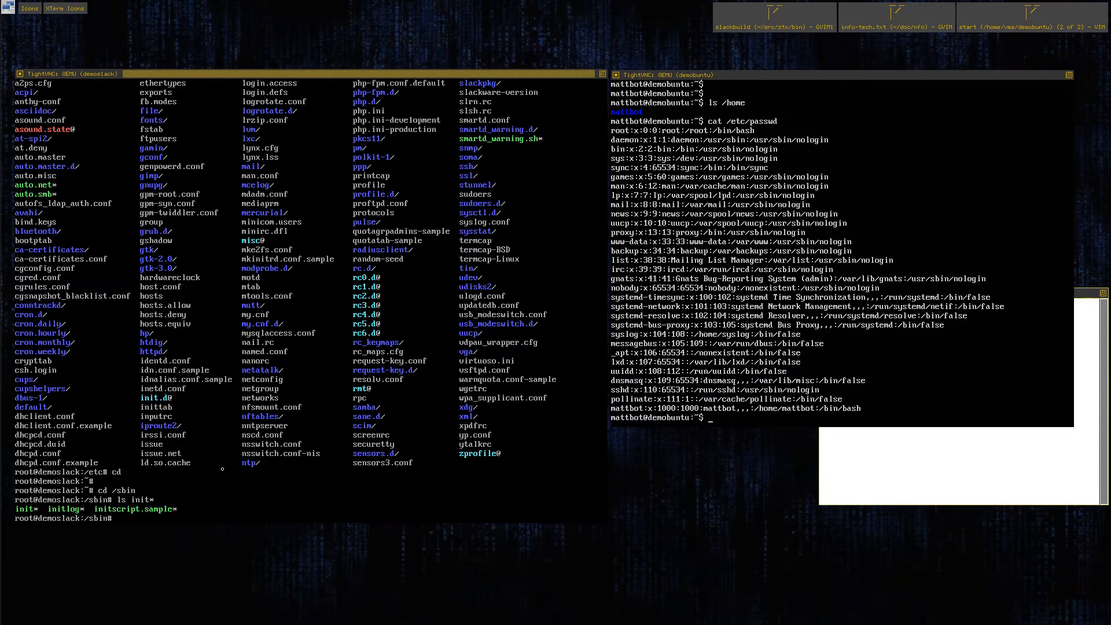
type("cp initscript.sample initscript")
type("ls -l init*")
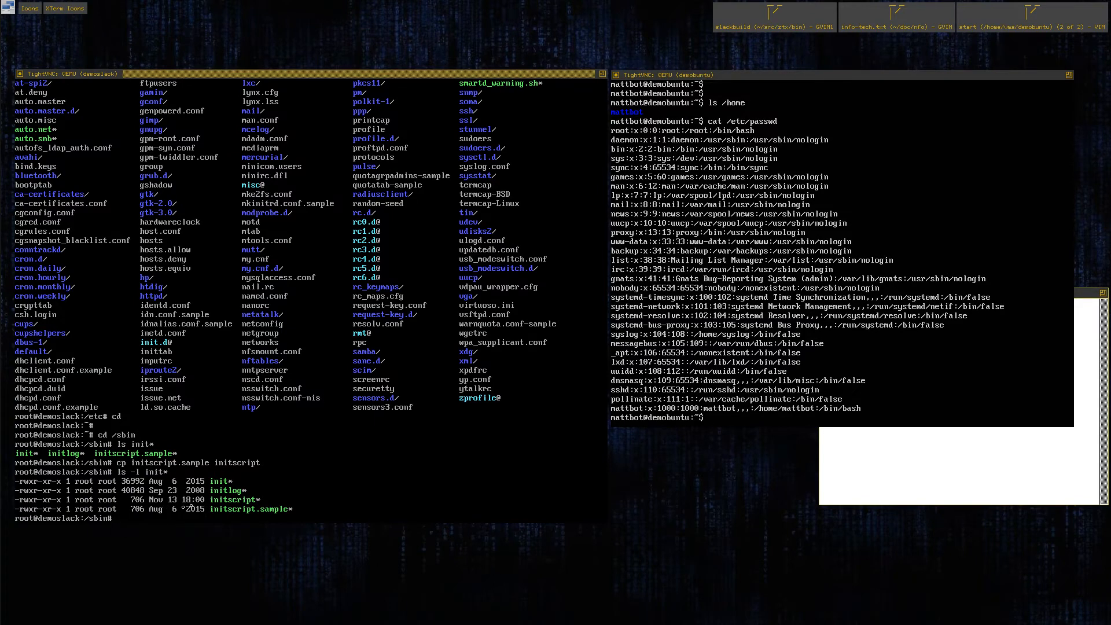
type("vim")
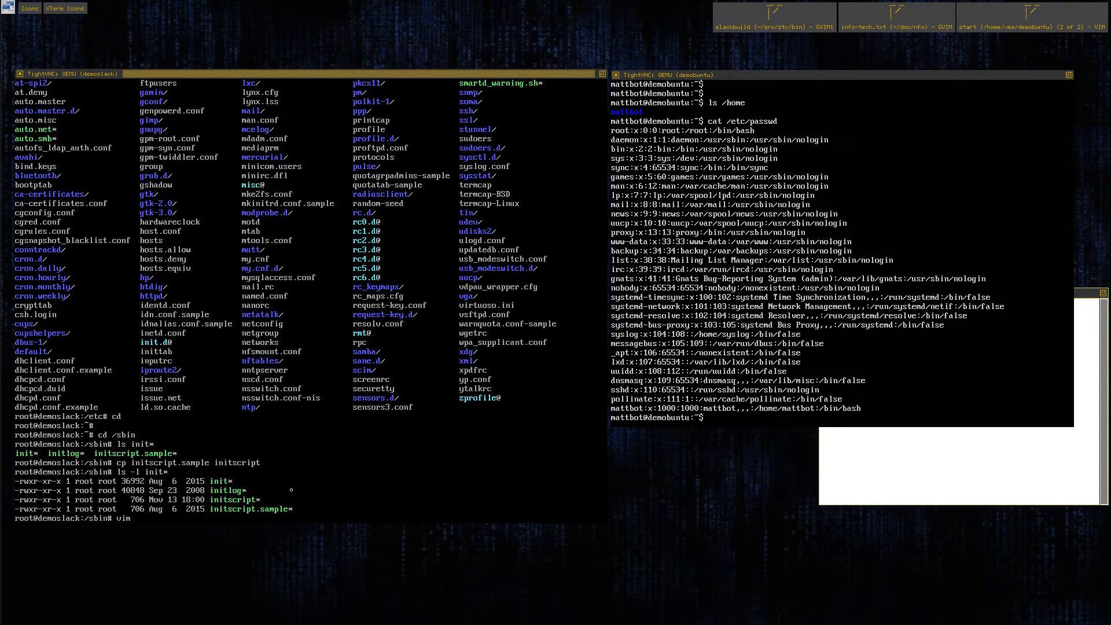
Step: Edit /sbin/initscript in vim so ulimit -Hn is set to 32768
type("initscr")
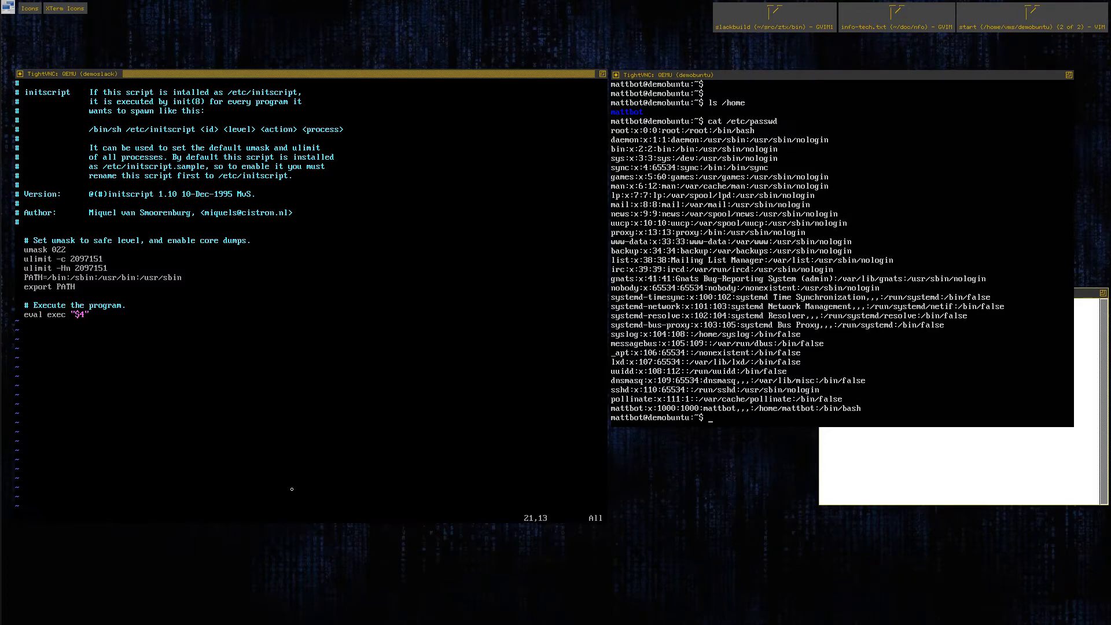
key("i")
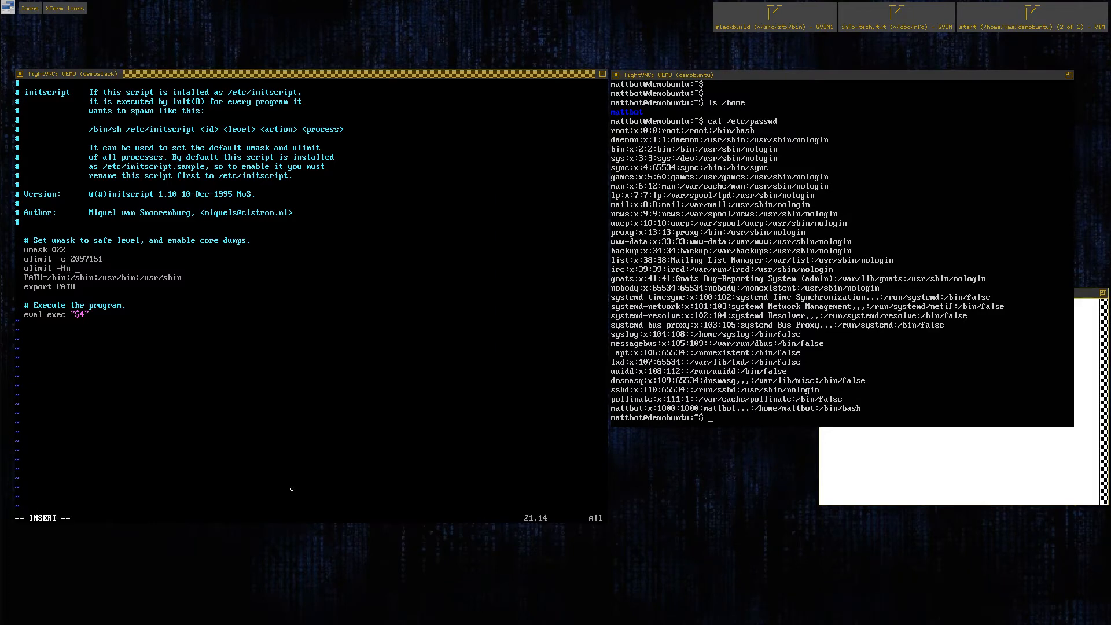
type("32768")
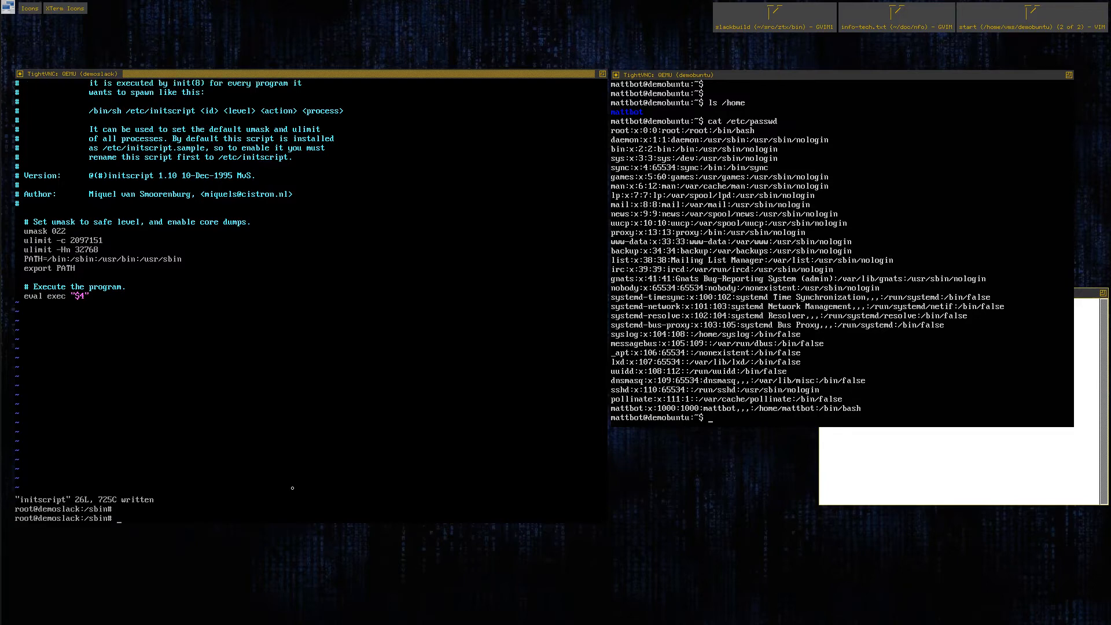
Step: In /etc create a symlink to /sbin/initscript, confirm with ls -l, then return to the wiki
type("c")
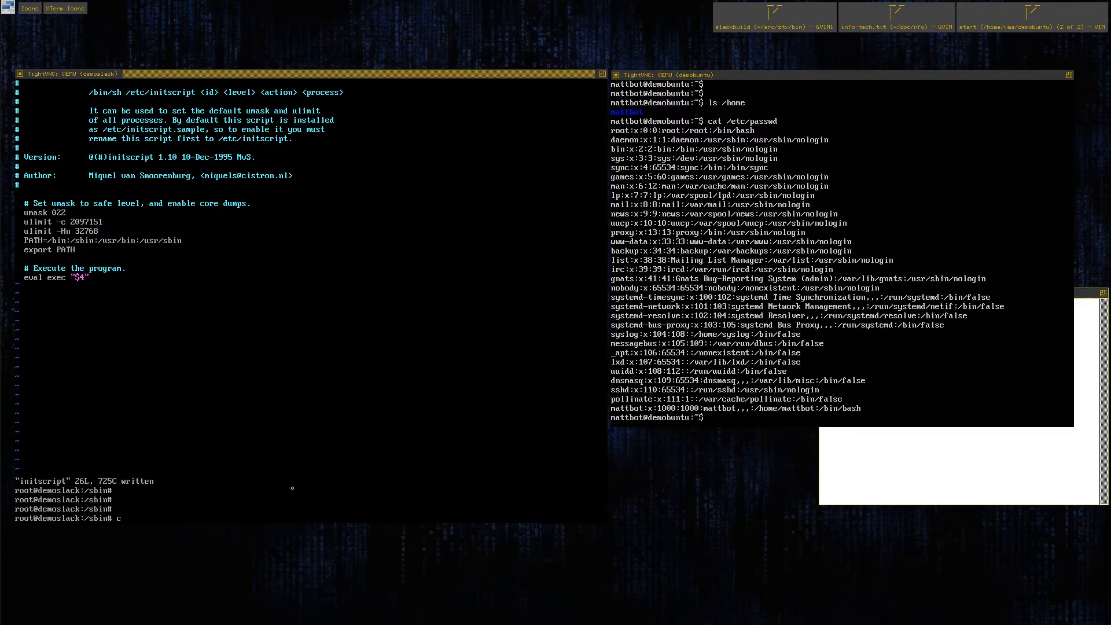
type("d /exit")
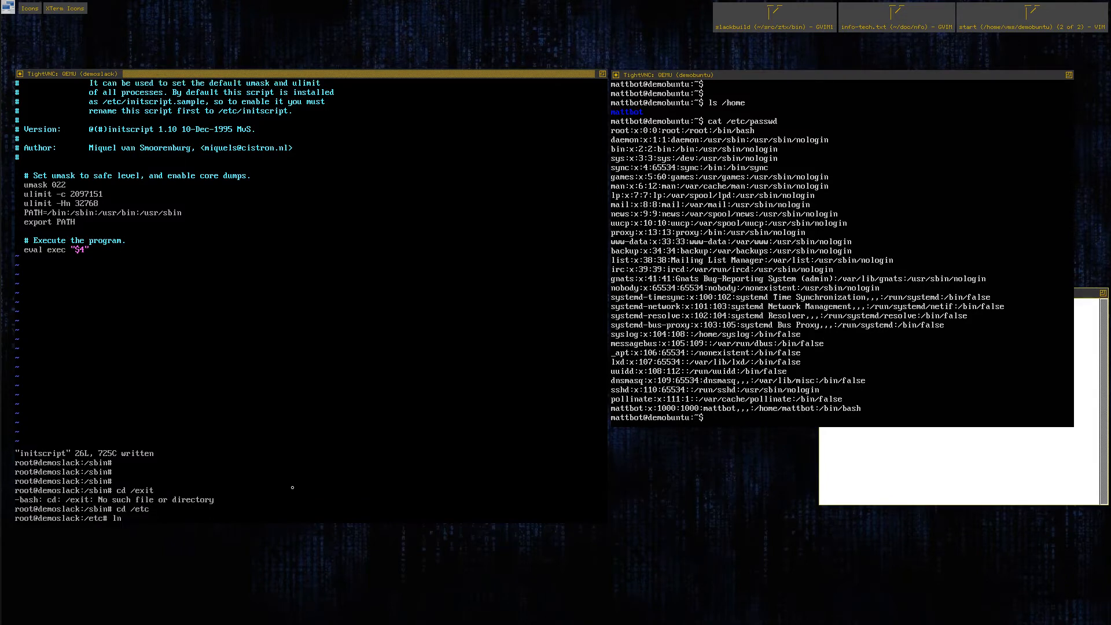
type("-s /sbin/")
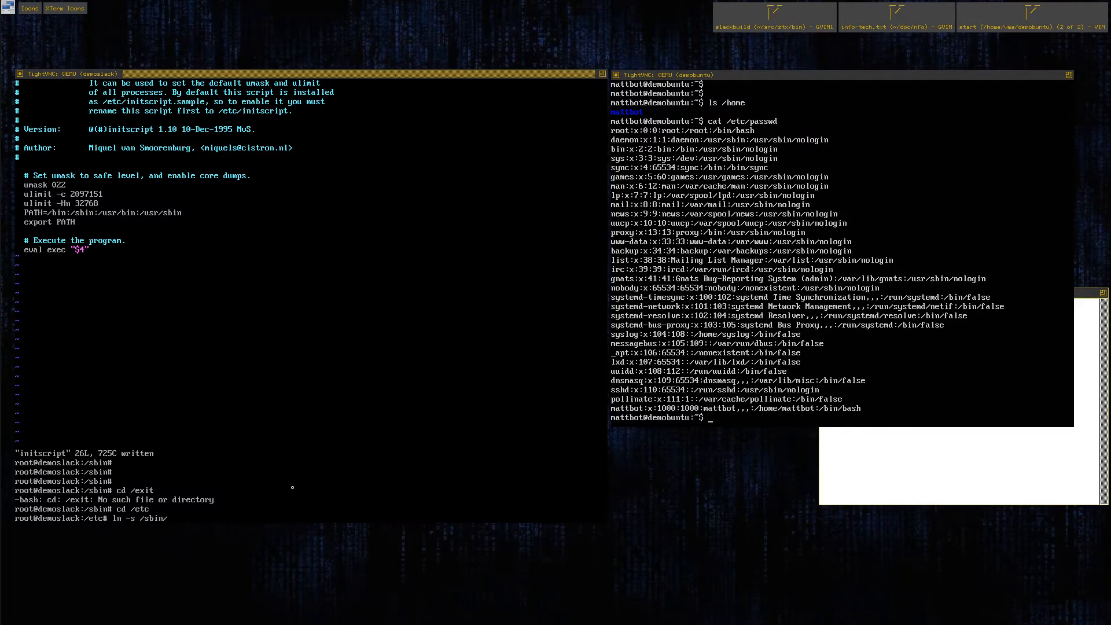
type("initscript")
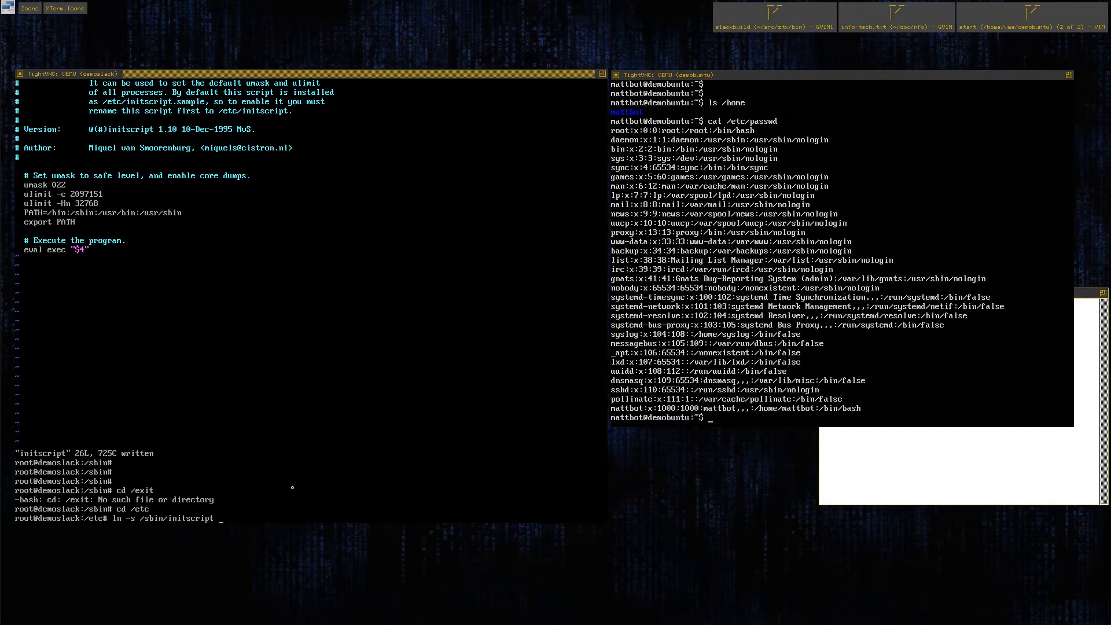
type("ls -l ini")
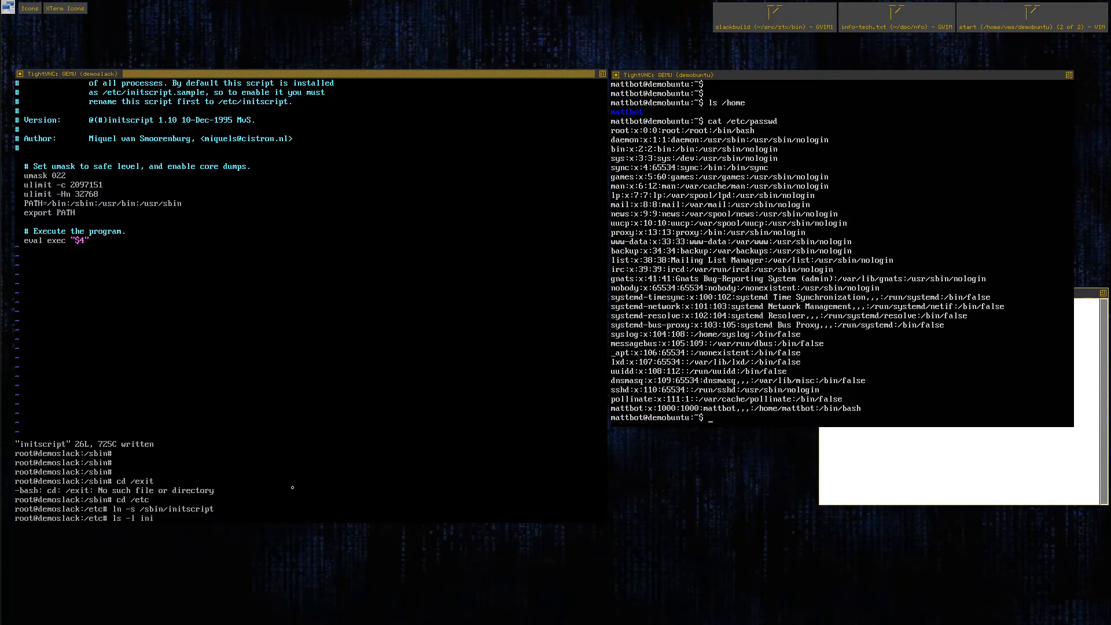
key("Return")
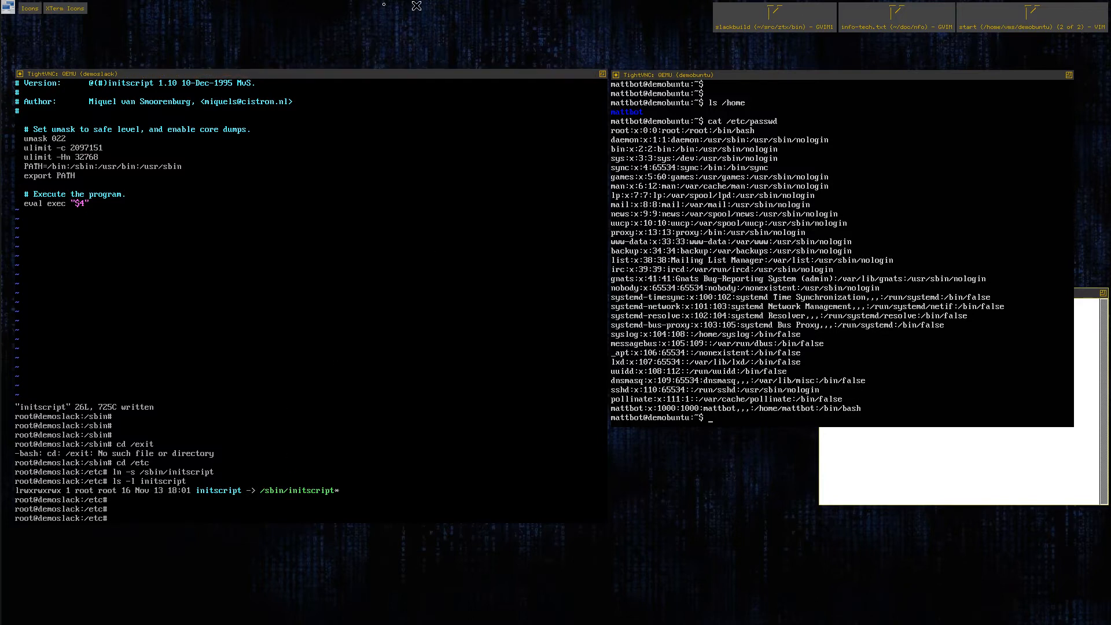
left_click(284, 74)
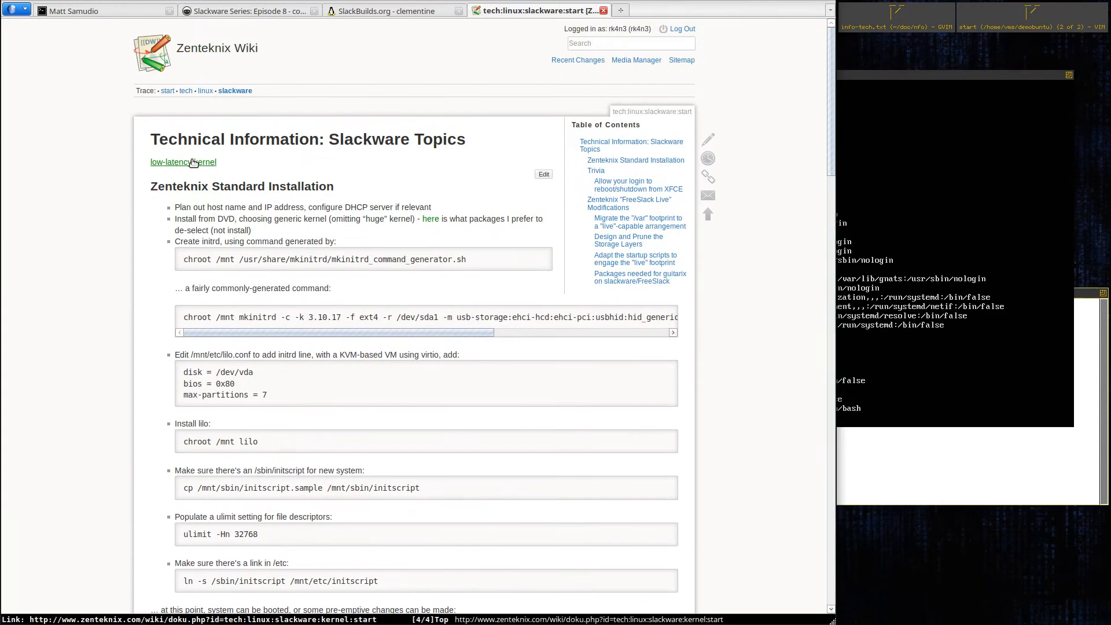
Step: Go to the wiki start page and browse the Ubuntu Topics page
left_click(183, 162)
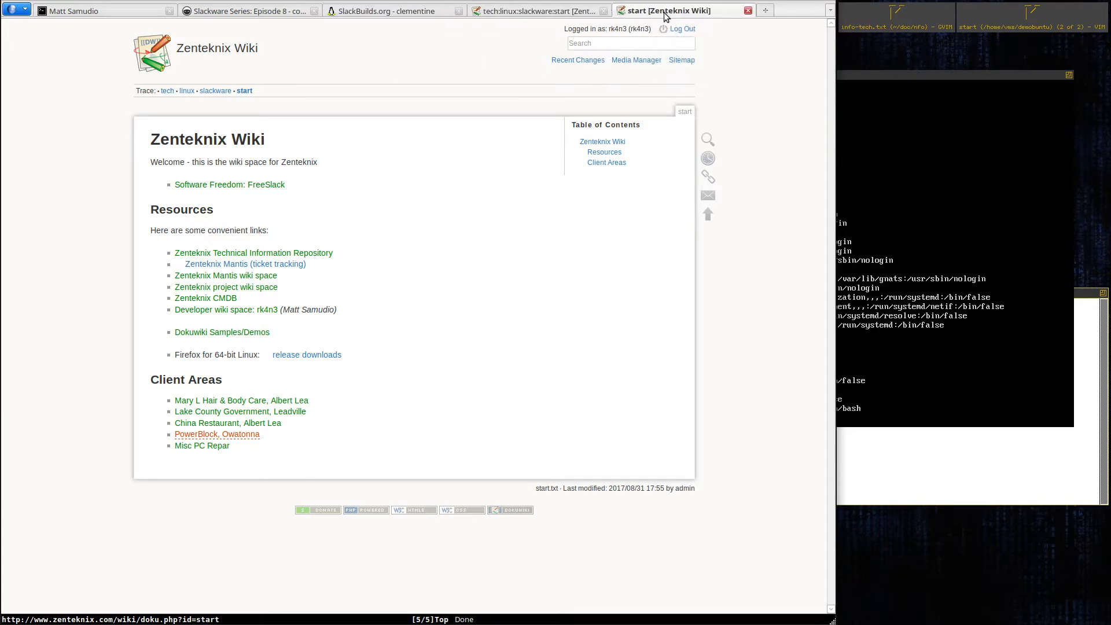
mouse_move(264, 264)
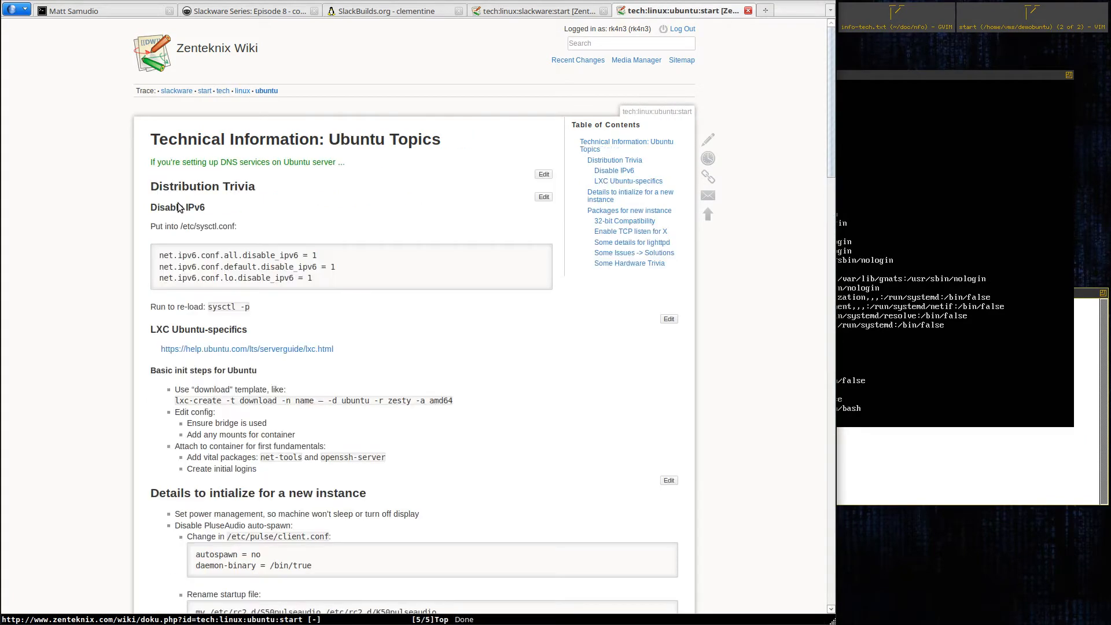
scroll("down", 3)
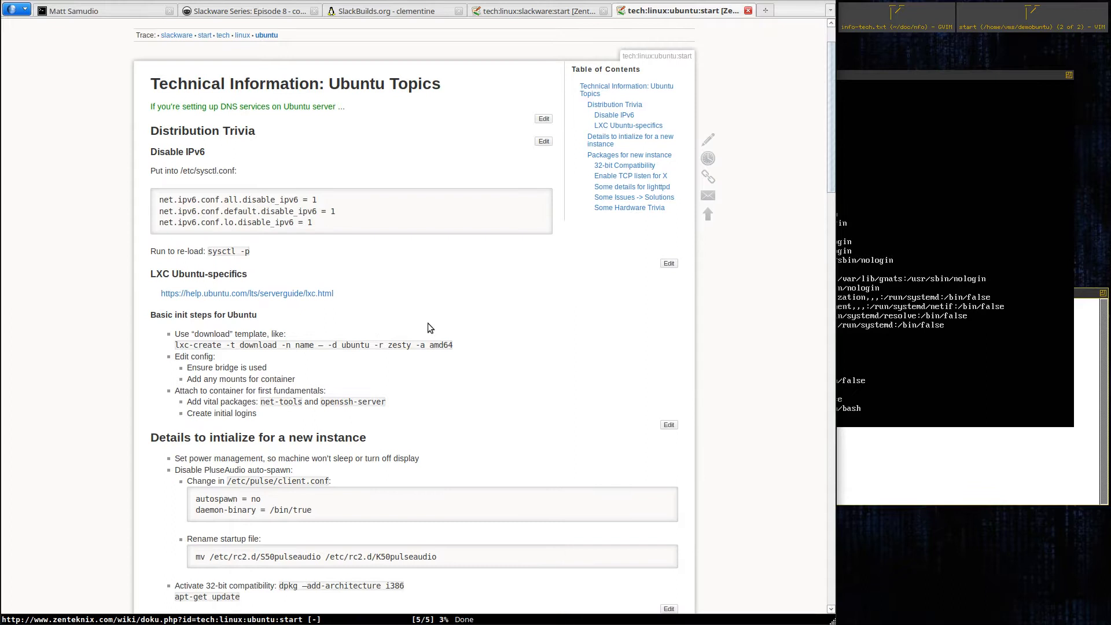
scroll("down", 3)
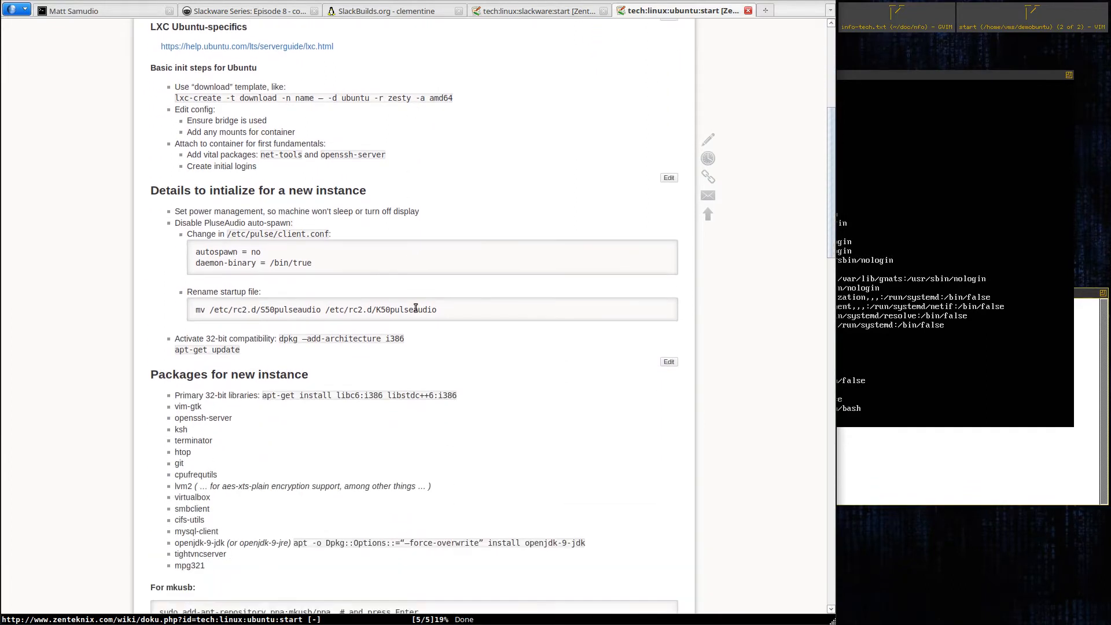
scroll("down", 3)
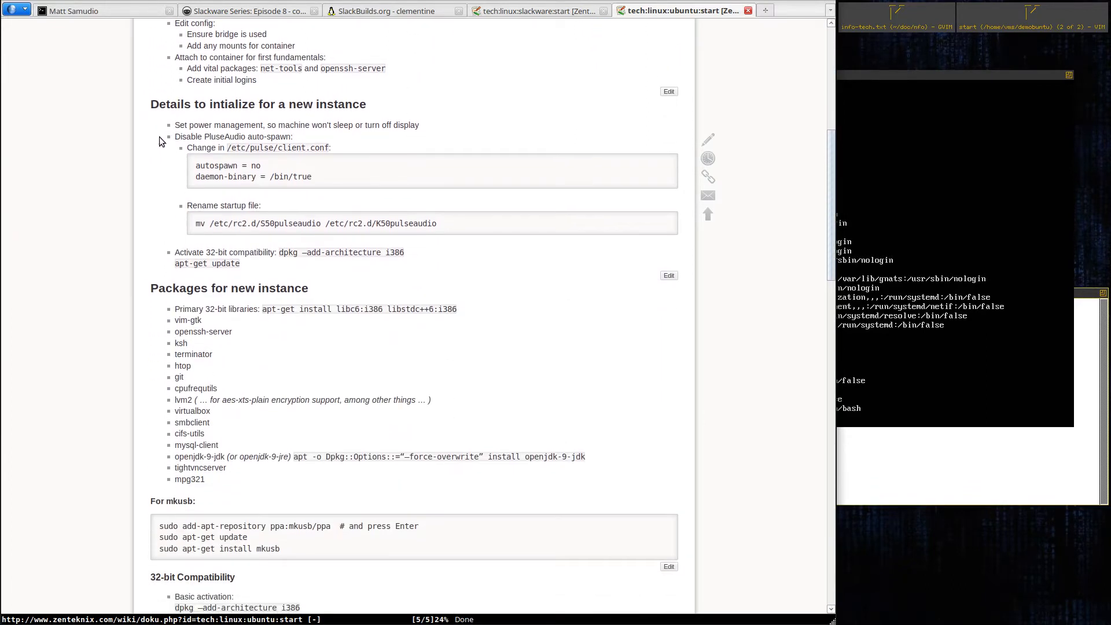
scroll("down", 3)
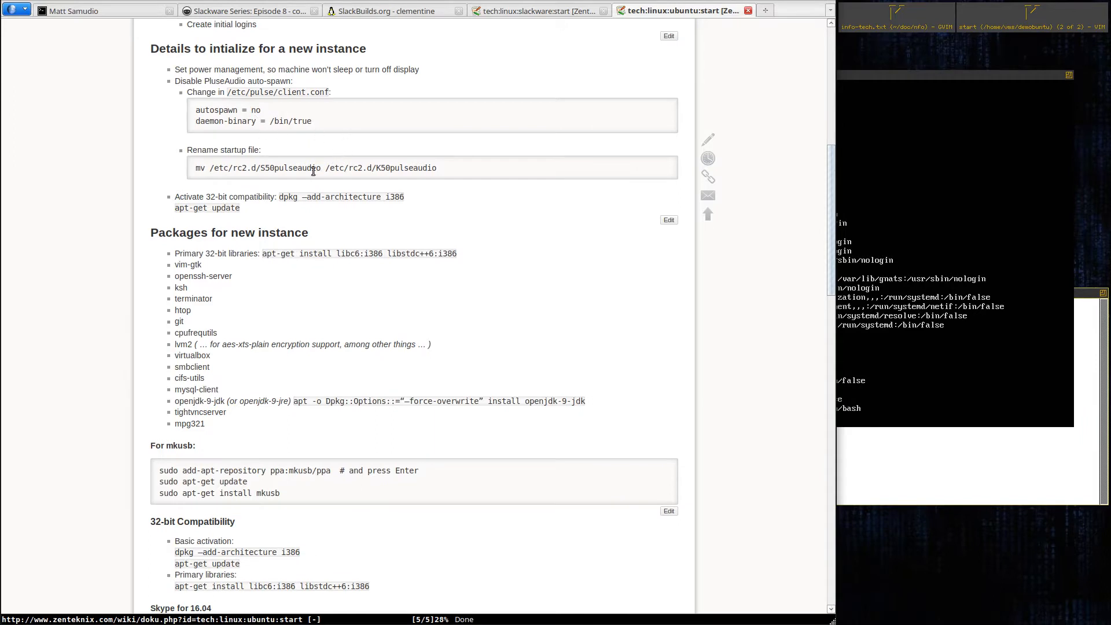
scroll("down", 3)
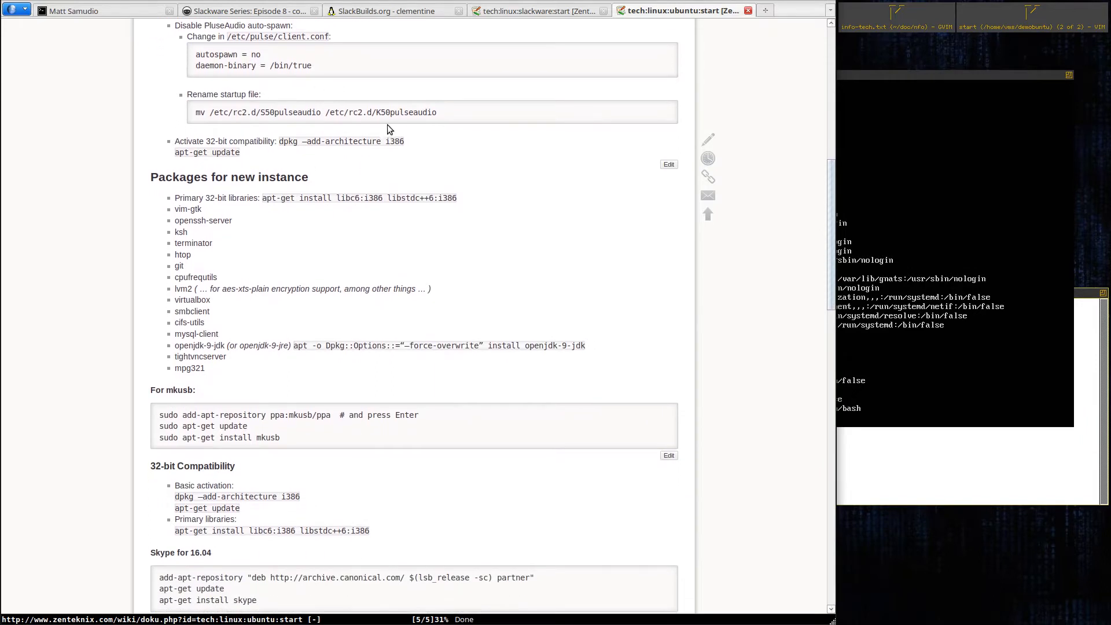
Step: Scroll through the rest of the Ubuntu Topics page before returning to the VM consoles
scroll("down", 3)
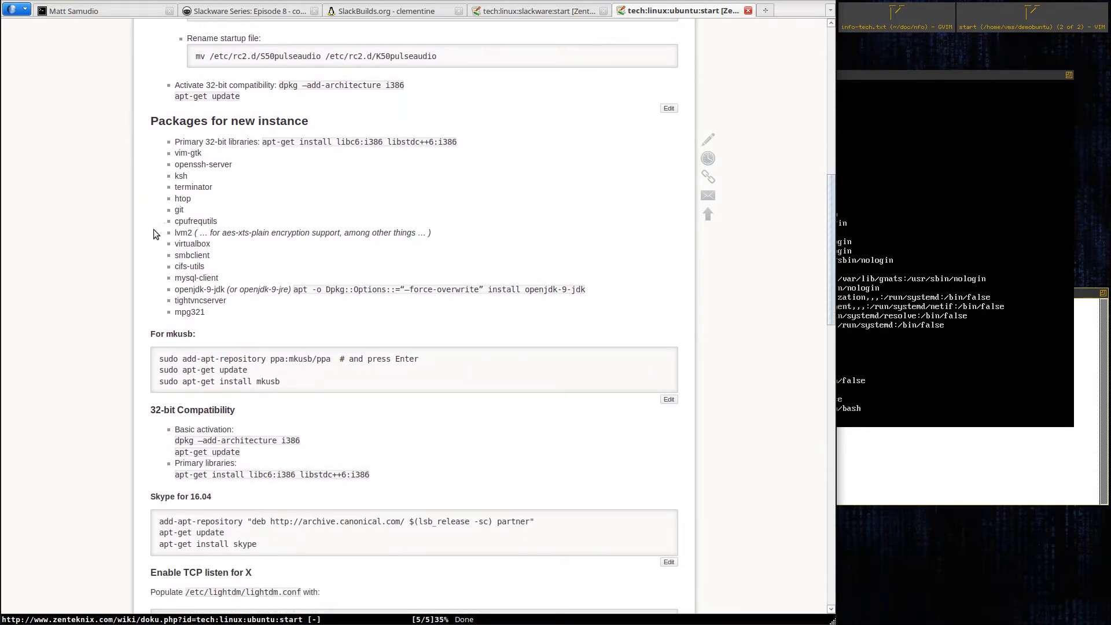
scroll("down", 3)
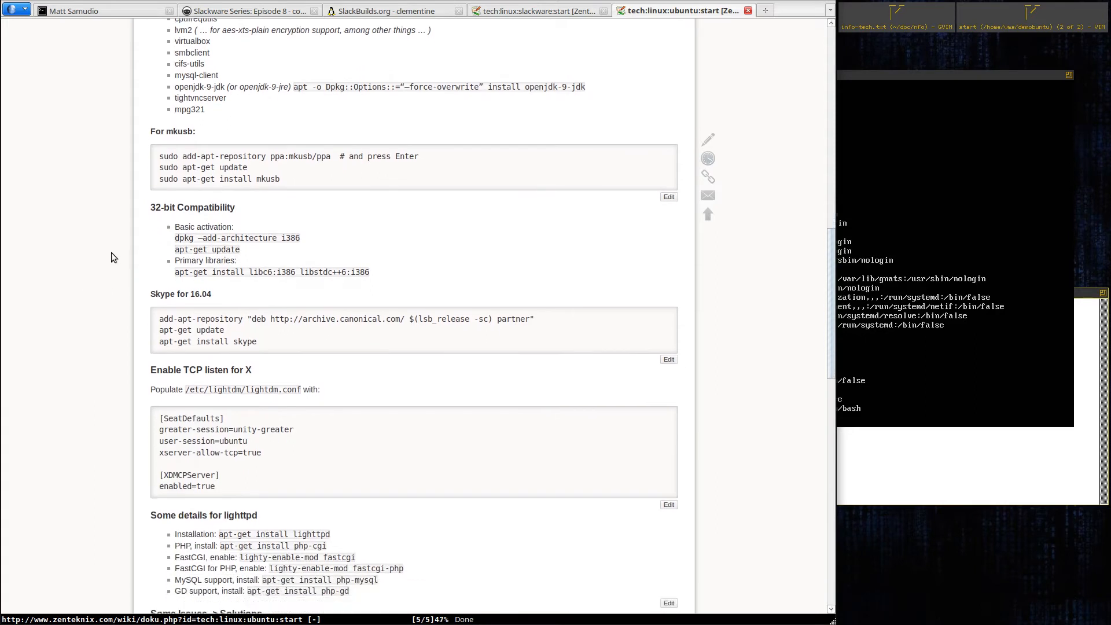
scroll("down", 3)
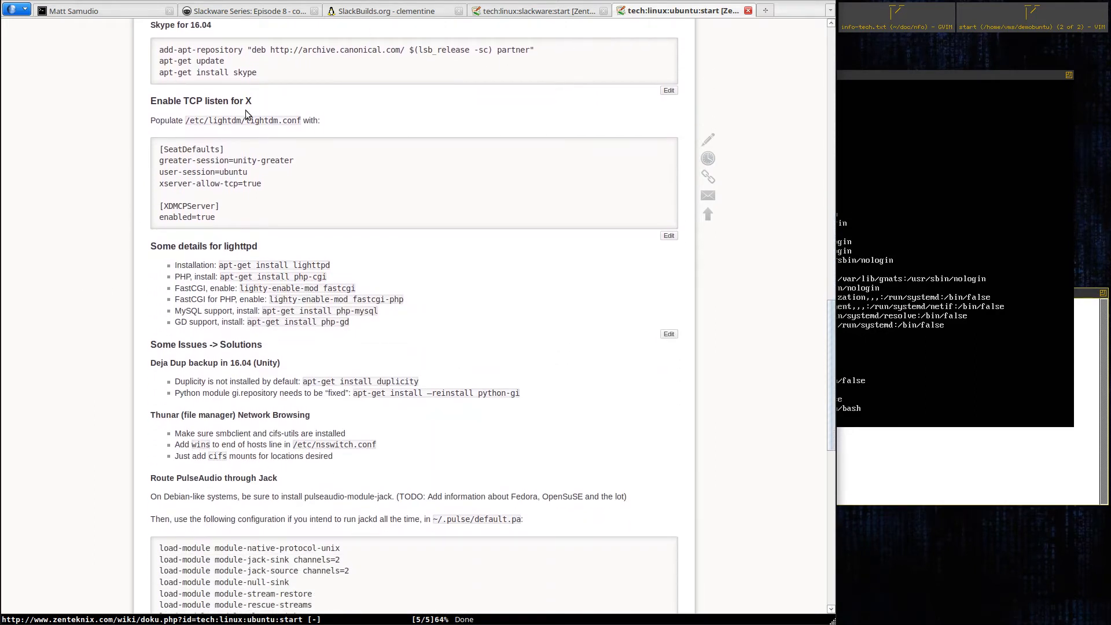
scroll("down", 3)
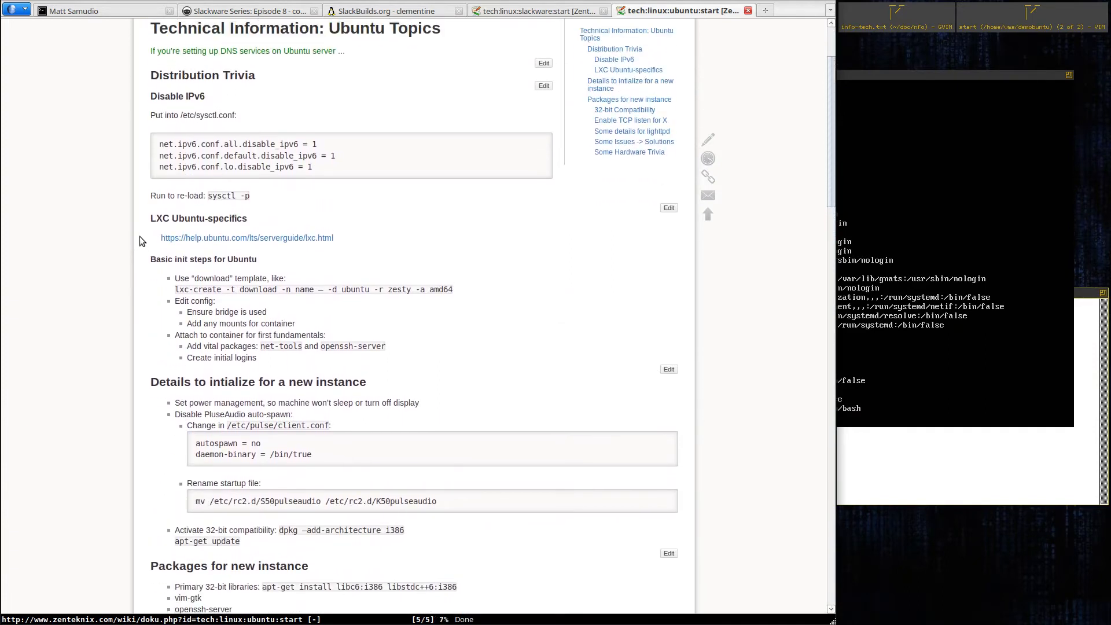
scroll("down", 3)
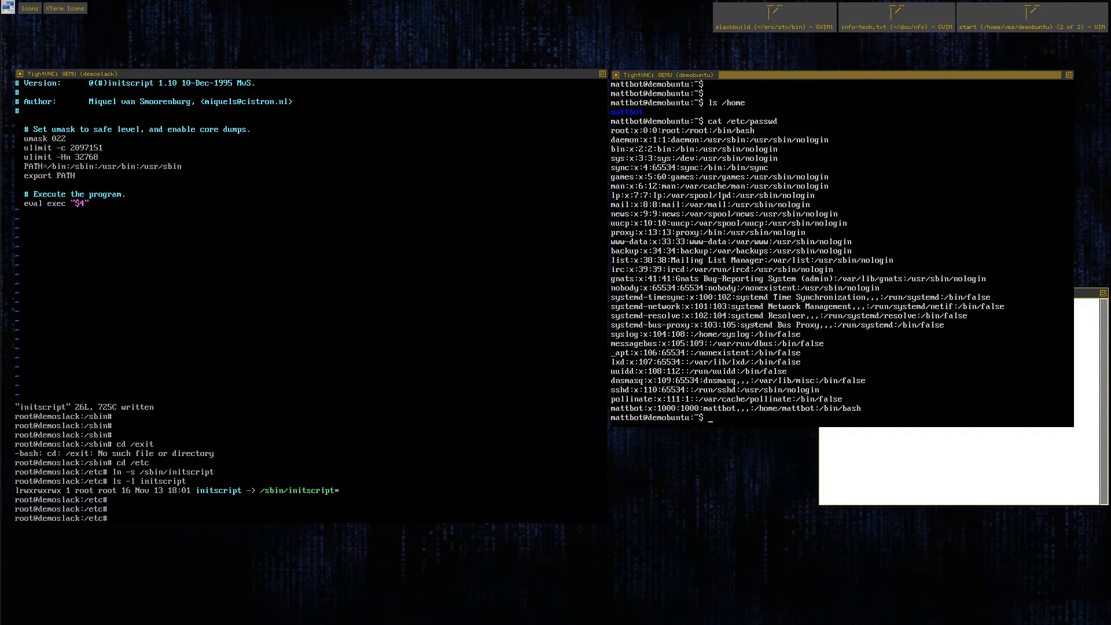
Step: Run ulimit -a in the Ubuntu console to list the current resource limits
type("ulimit -a")
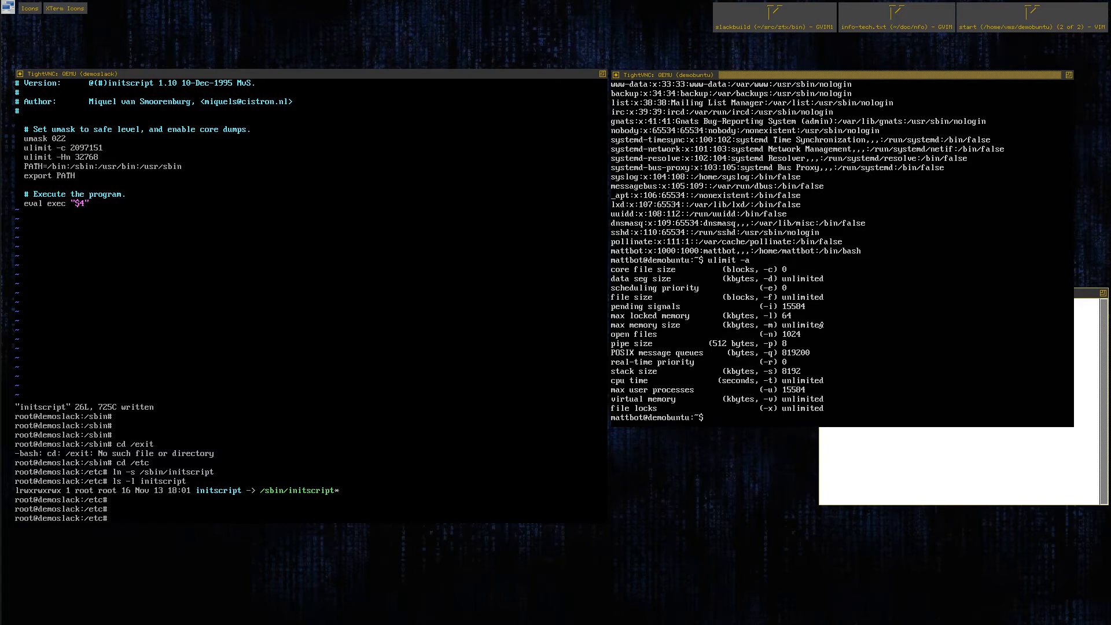
mouse_move(867, 333)
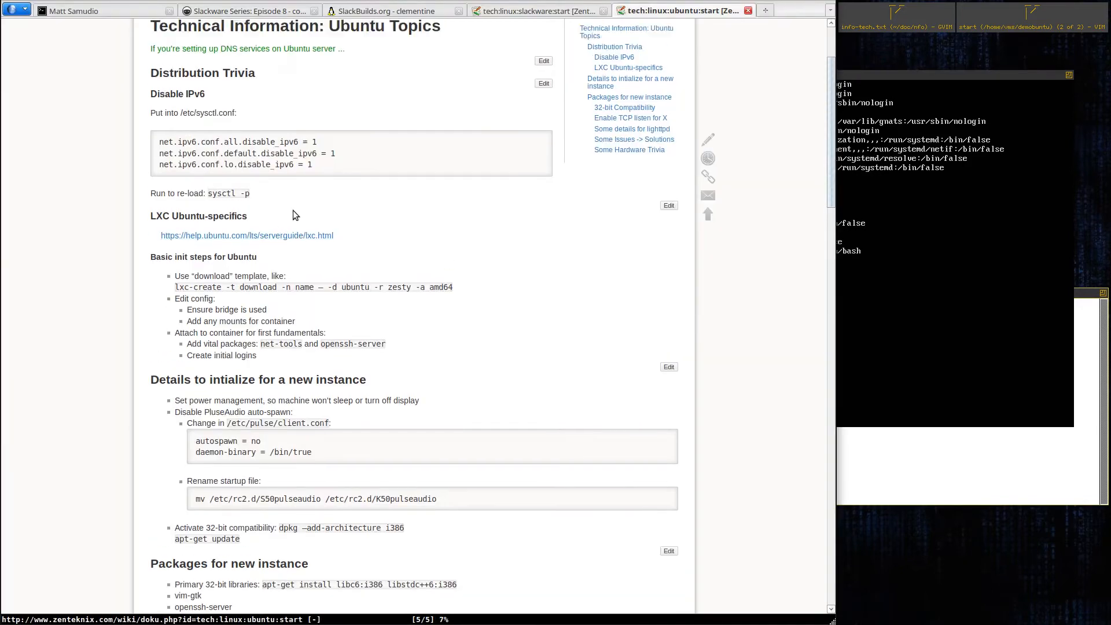
Step: Switch the browser to the Zenteknix Wiki Slackware topics page
scroll("down", 3)
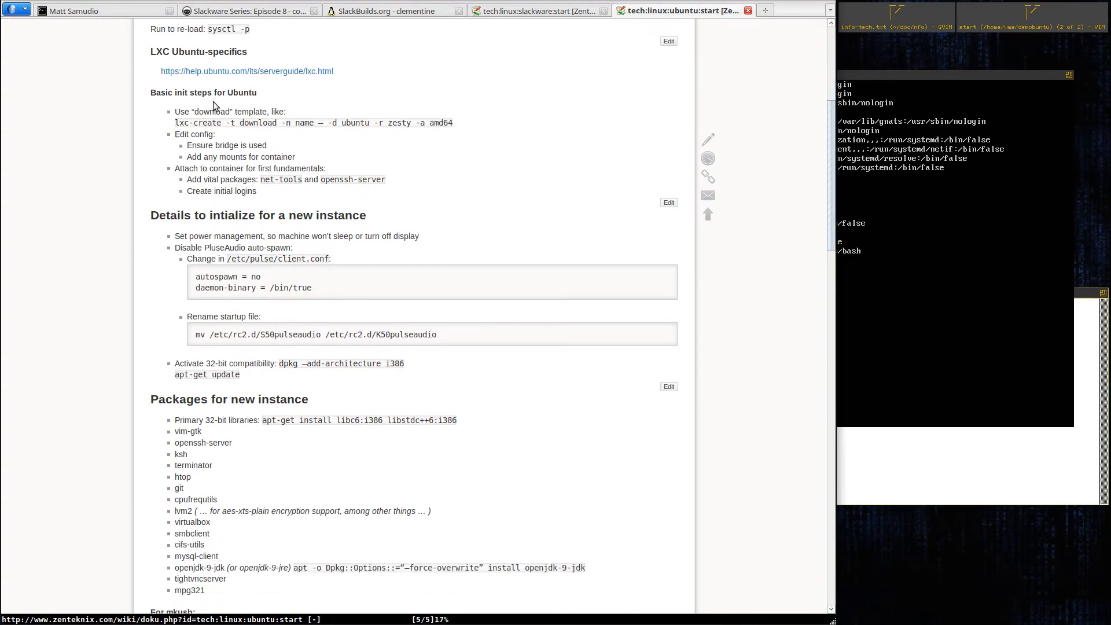
scroll("down", 3)
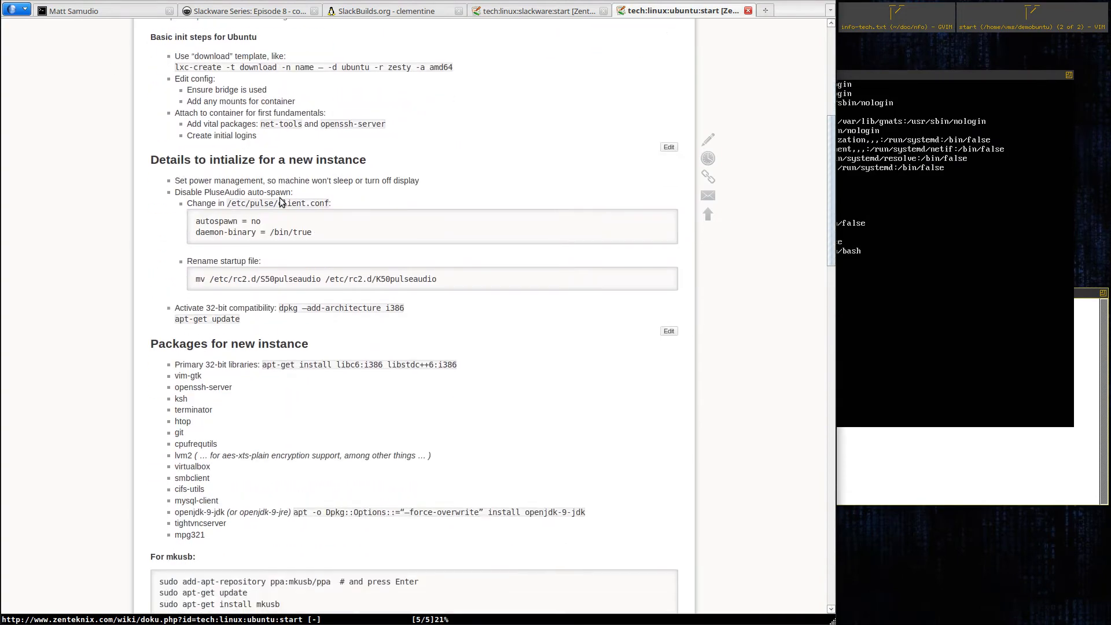
mouse_move(211, 185)
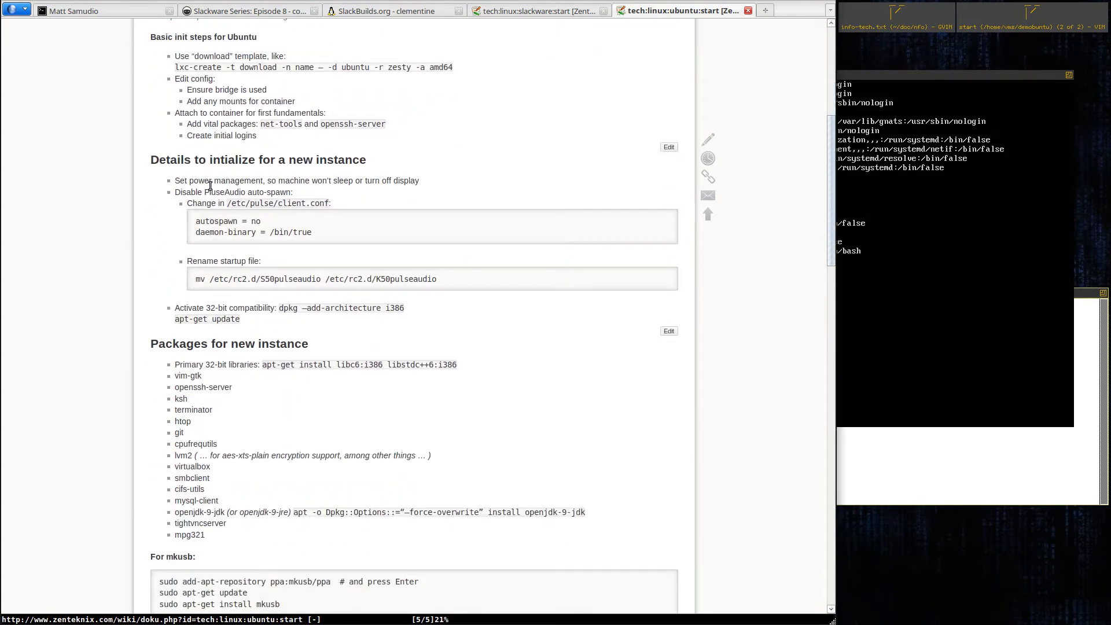
left_click(244, 10)
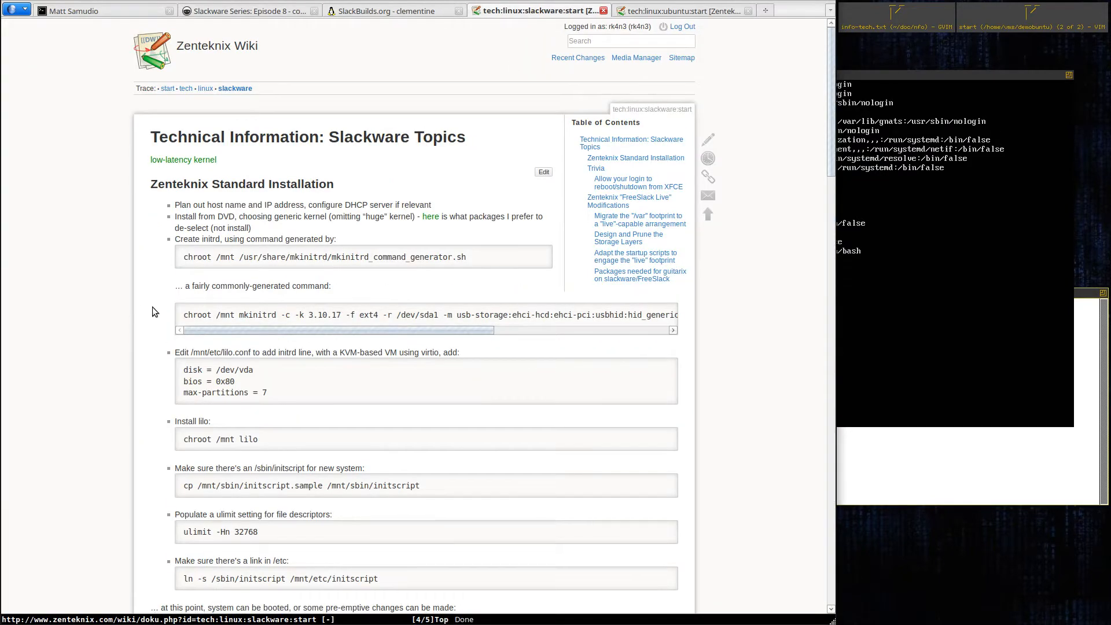
Step: Scroll down to the 'Now, log in as root and:' checklist and Trivia section
scroll("down", 3)
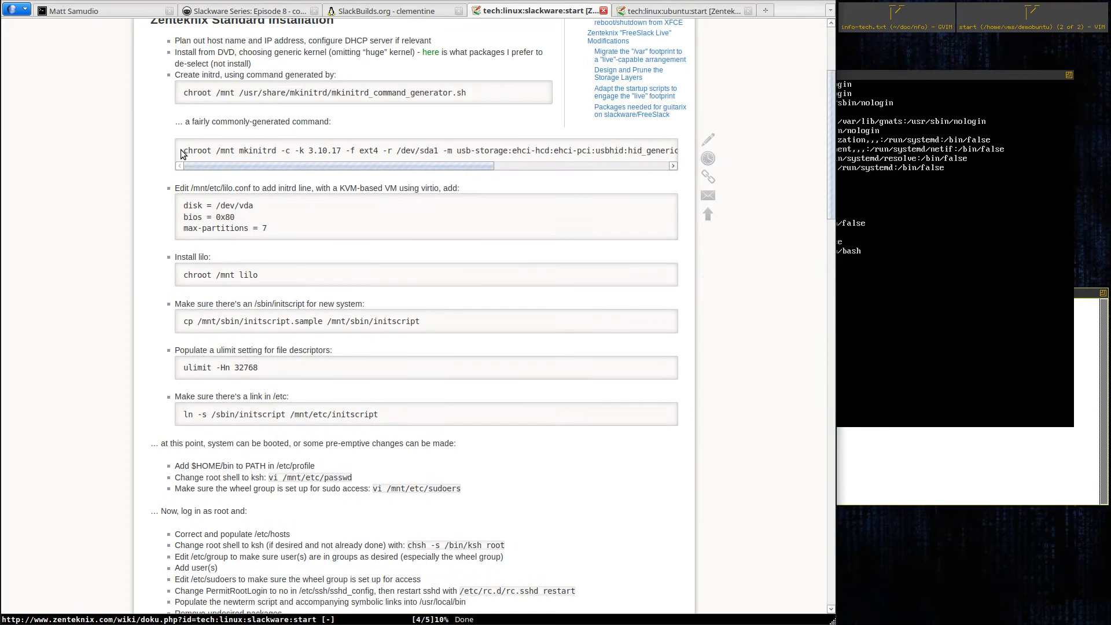
scroll("down", 3)
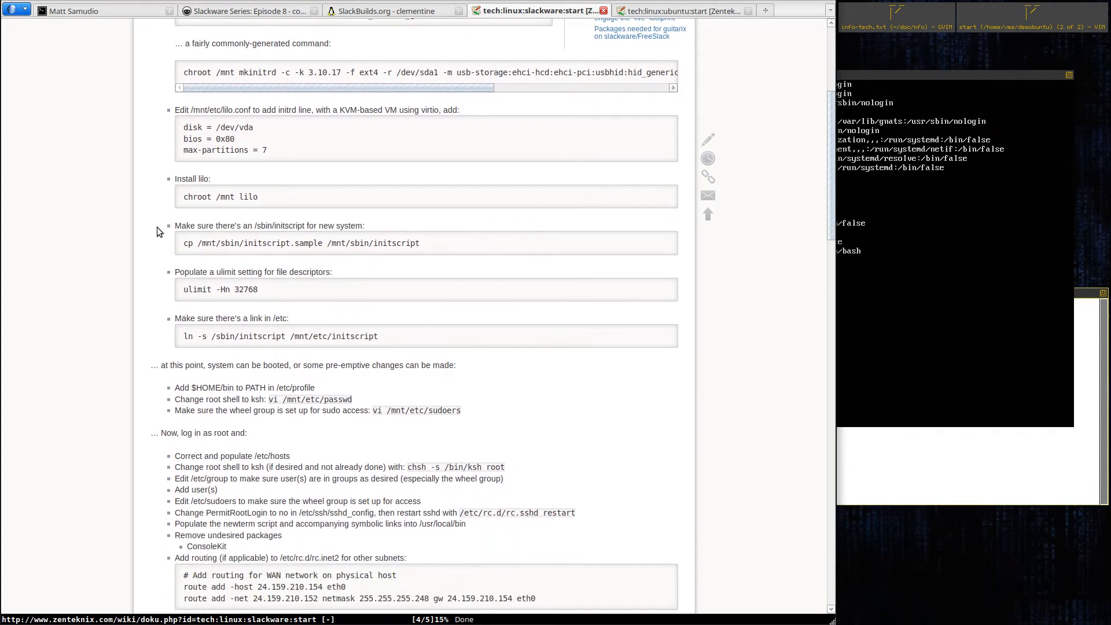
scroll("down", 3)
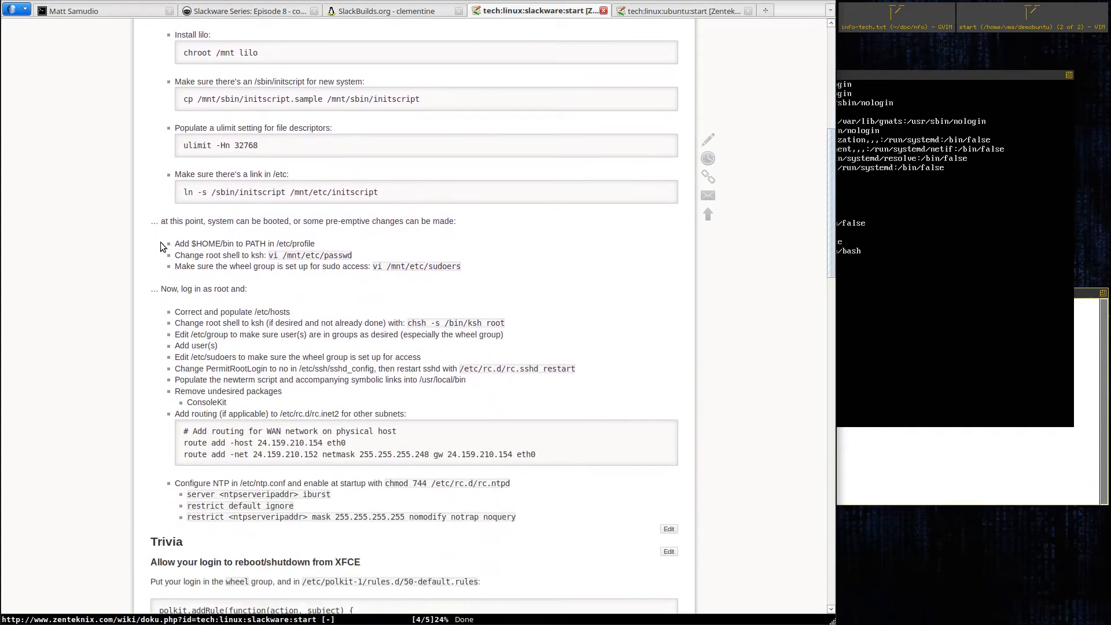
scroll("down", 3)
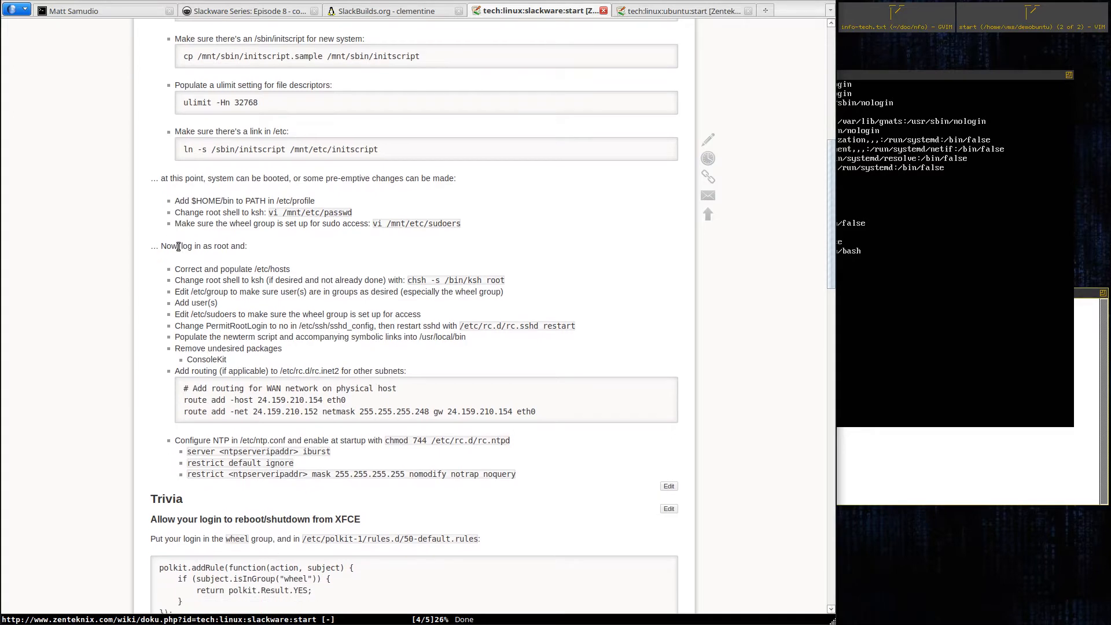
scroll("down", 3)
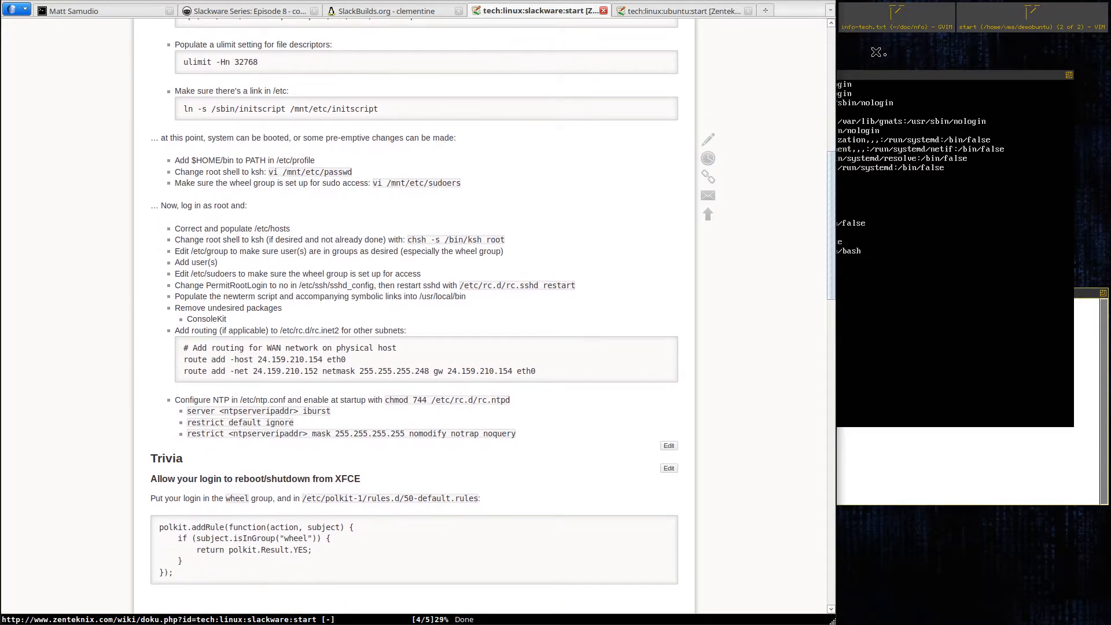
mouse_move(926, 56)
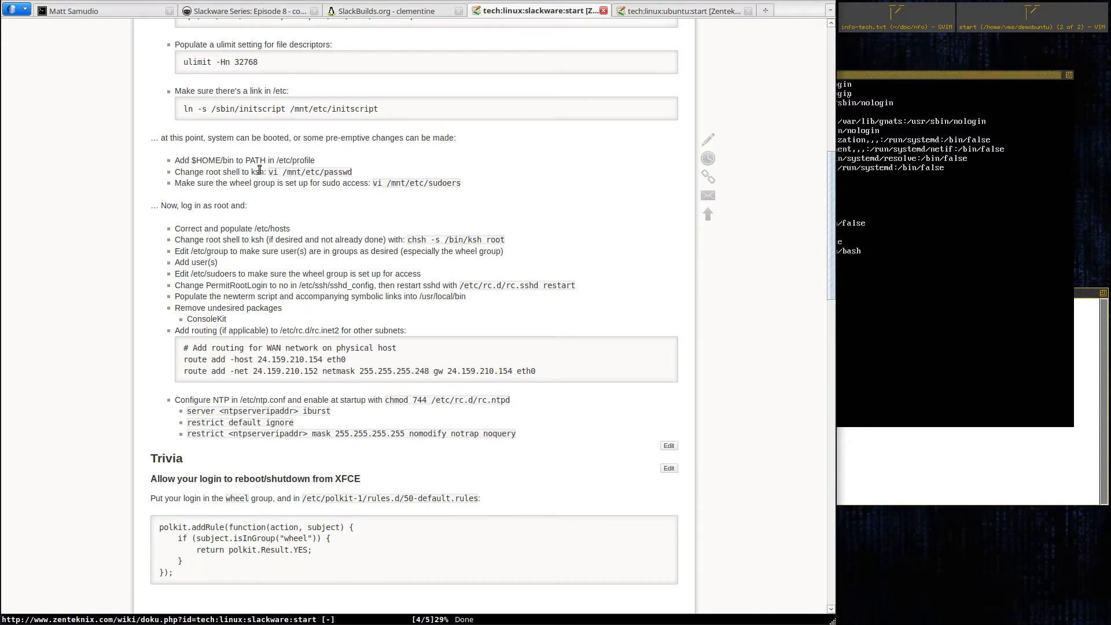
mouse_move(227, 178)
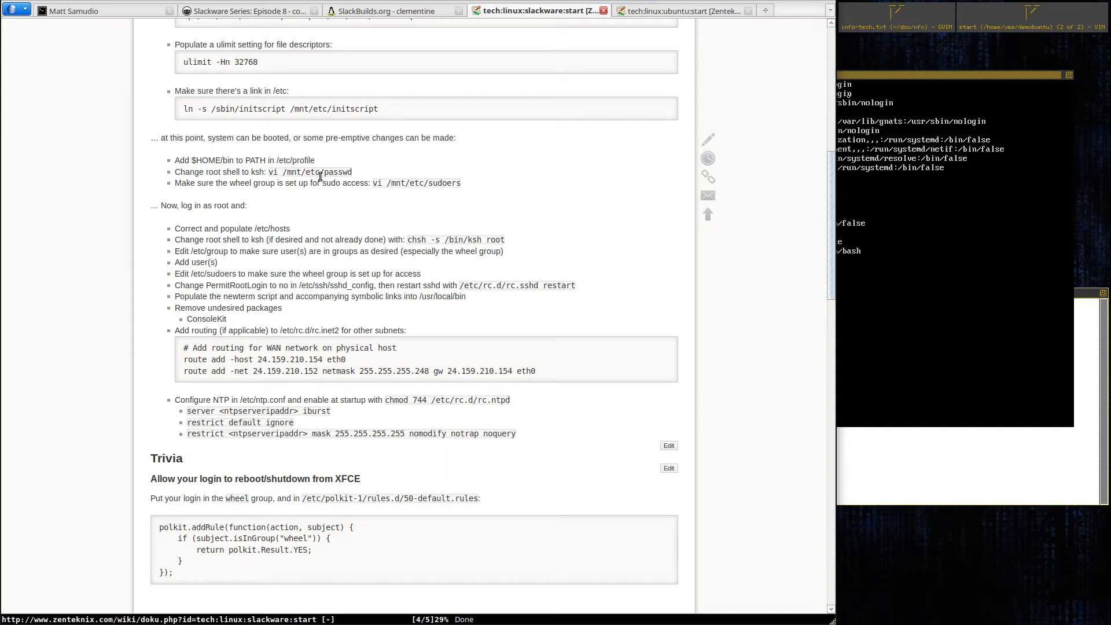
mouse_move(203, 197)
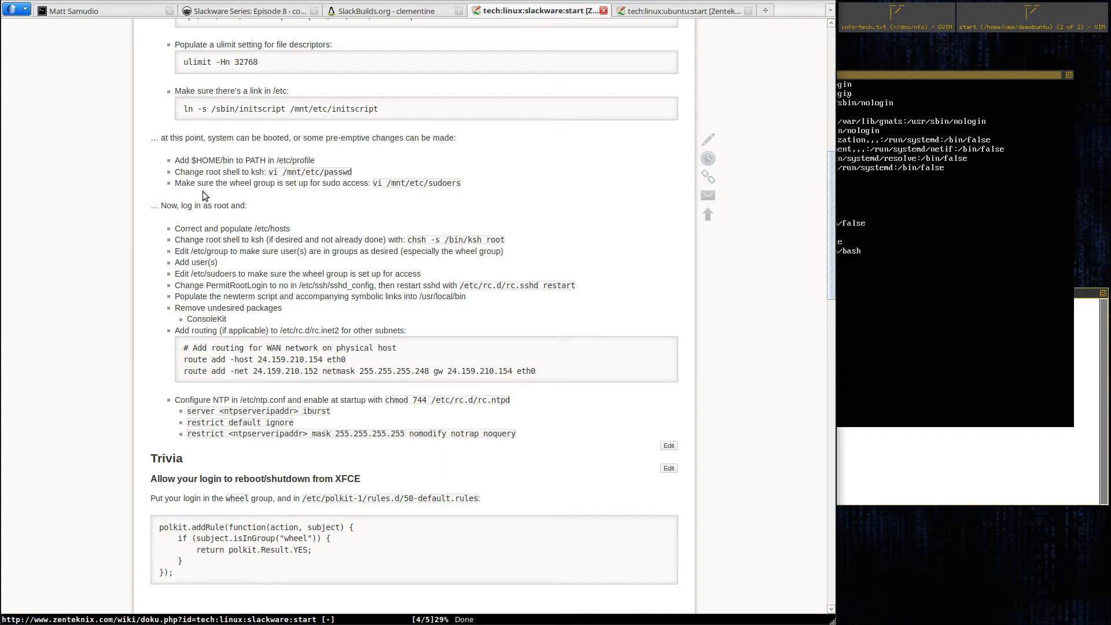
mouse_move(252, 201)
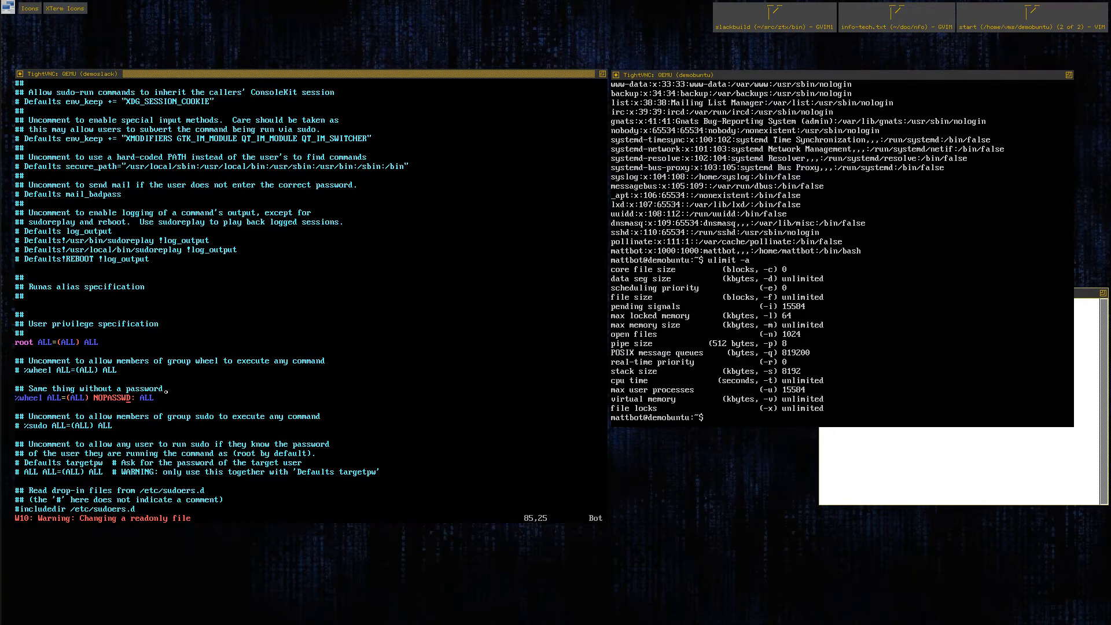
Step: Force-save the read-only /etc/sudoers with :w! after uncommenting the %wheel NOPASSWD rule
type(":w!")
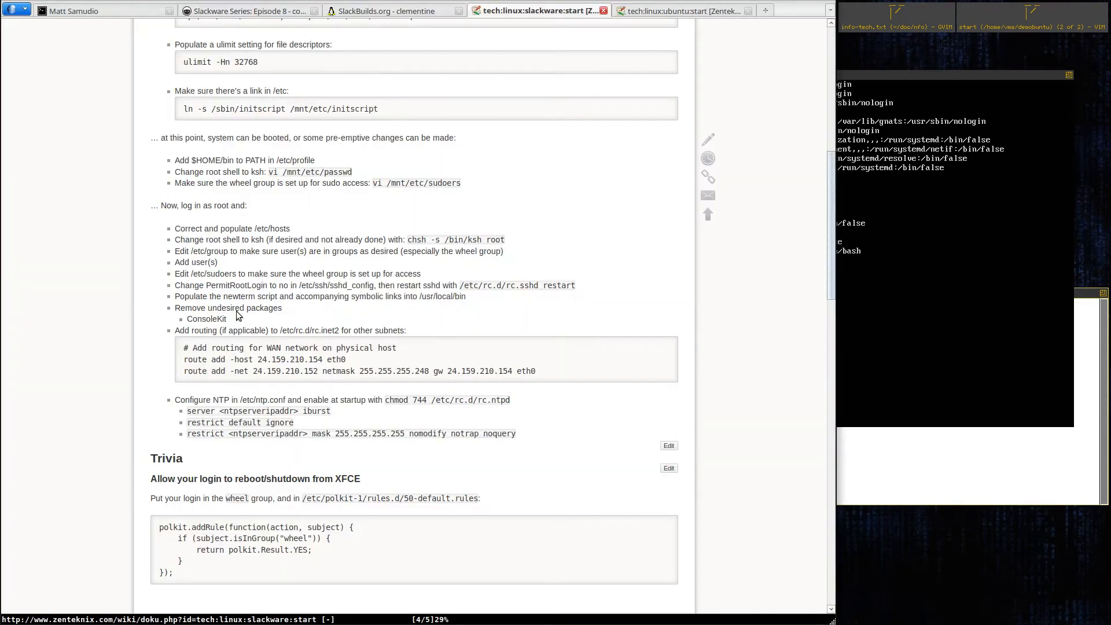
scroll("up", 3)
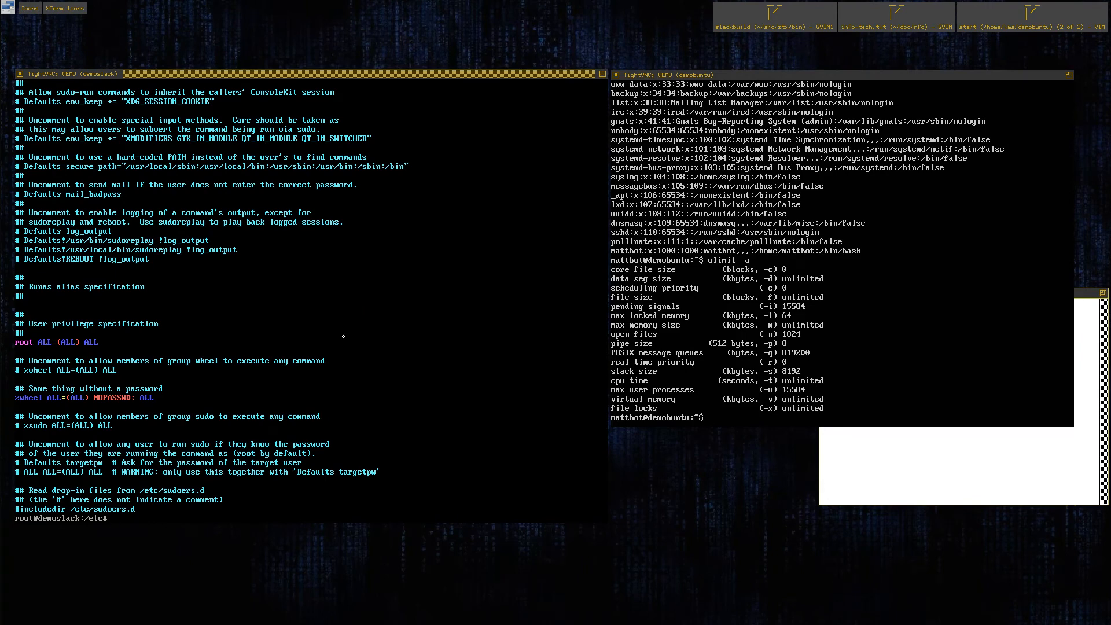
Step: Edit /etc/profile in vi to prepend $HOME/bin: to the PATH line and save with :w
type("p")
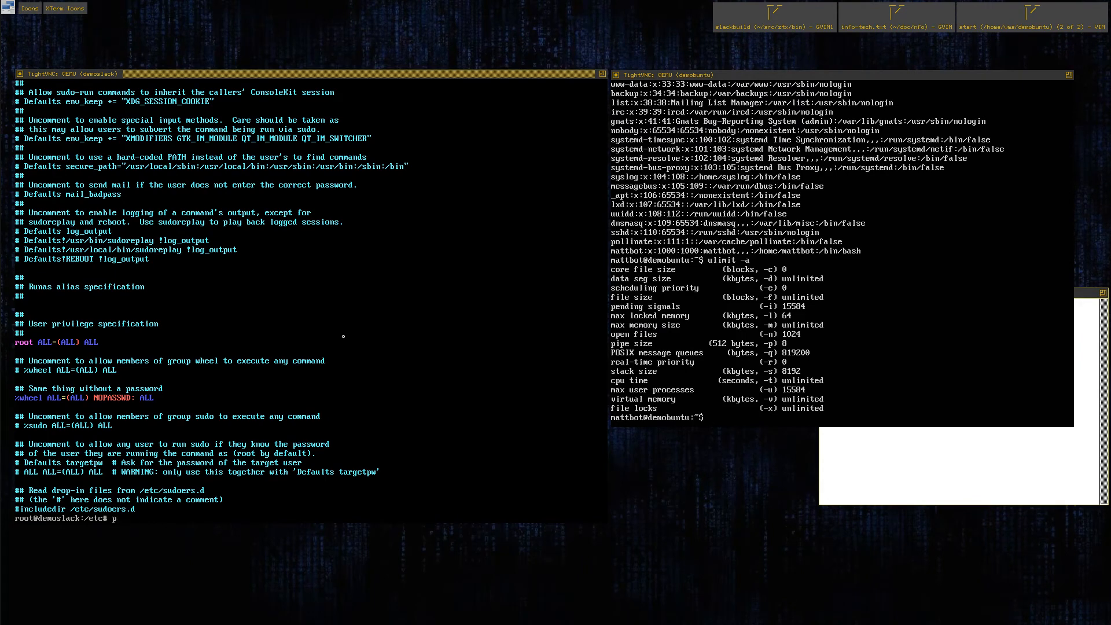
type("vi provil")
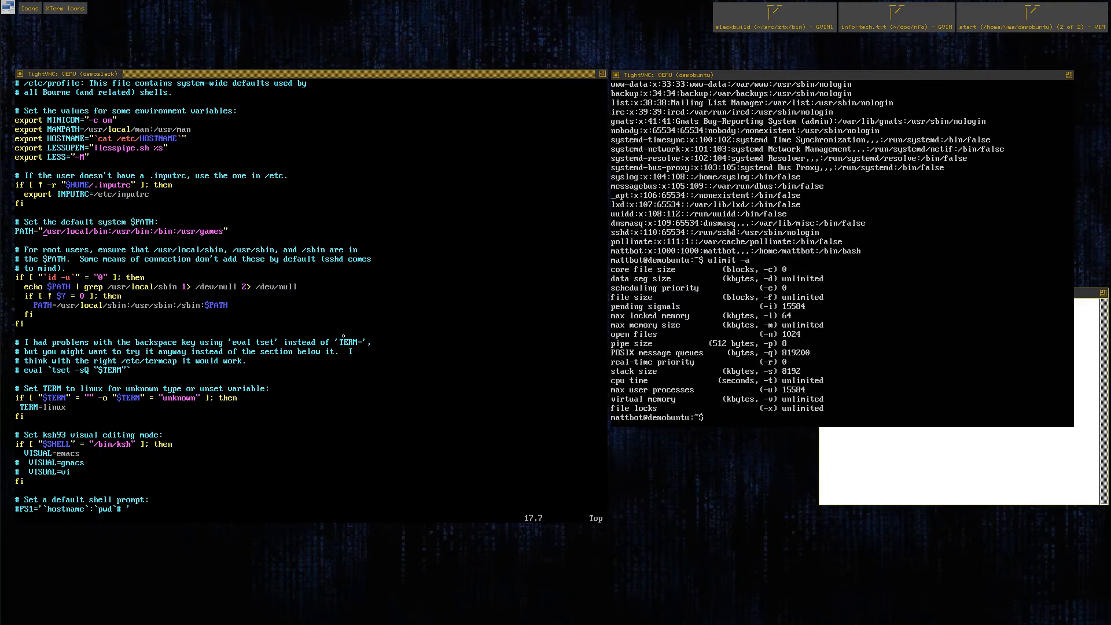
key("i")
type("$HOME/bin")
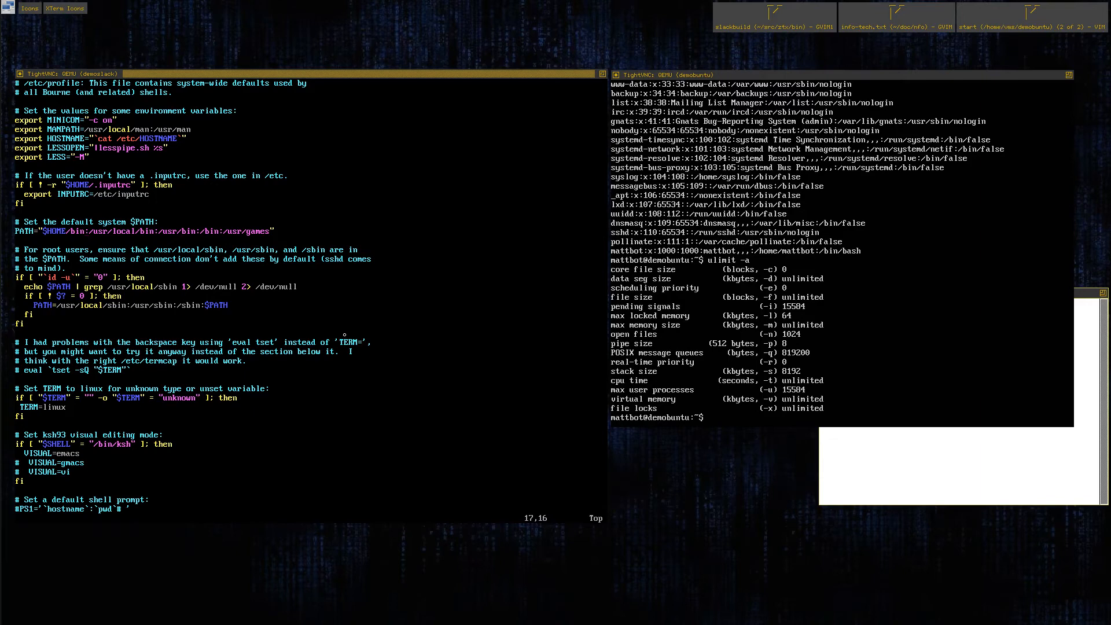
type(":w")
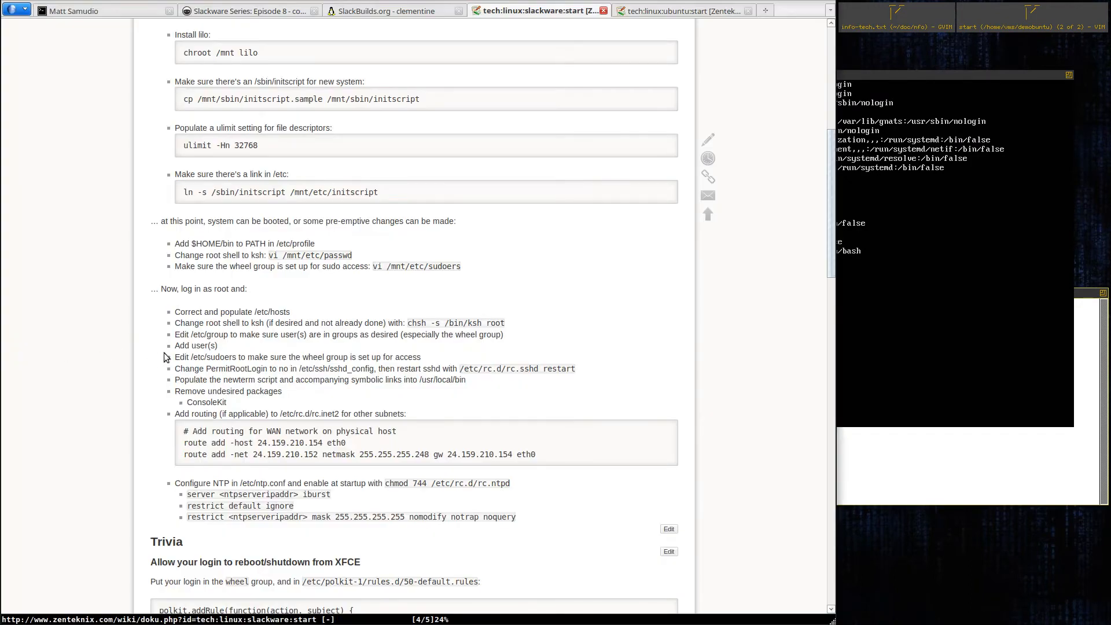
mouse_move(160, 323)
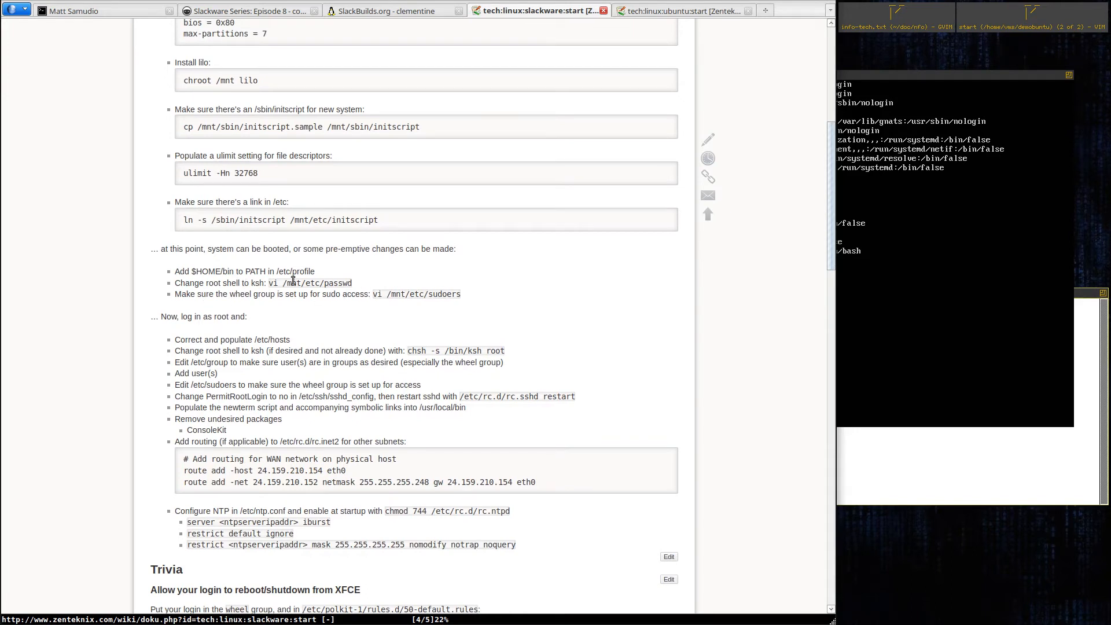
mouse_move(201, 306)
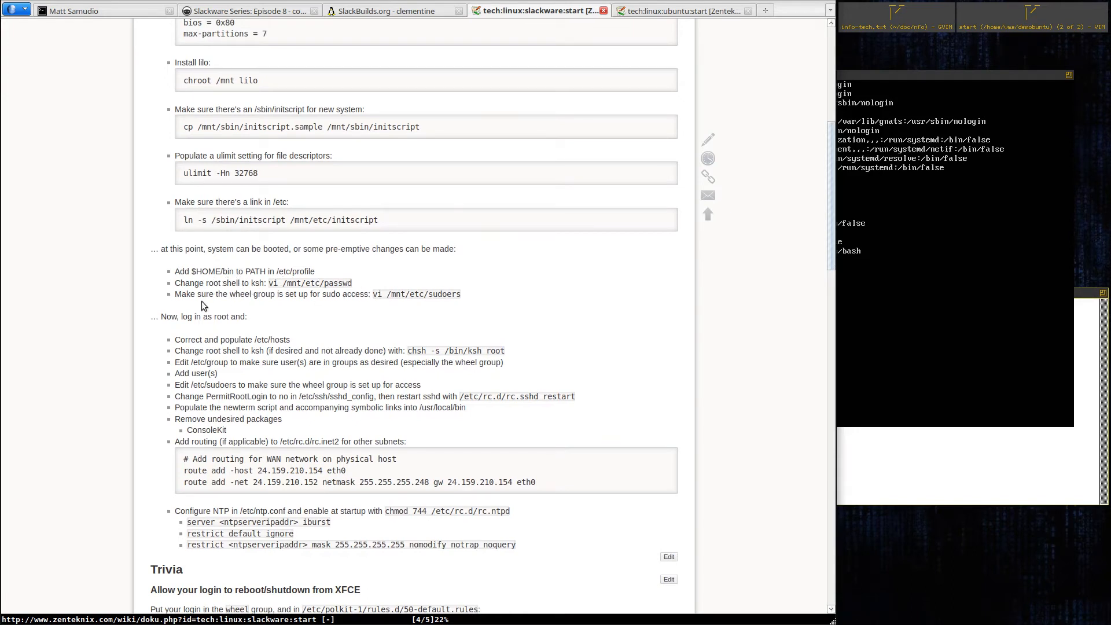
scroll("down", 3)
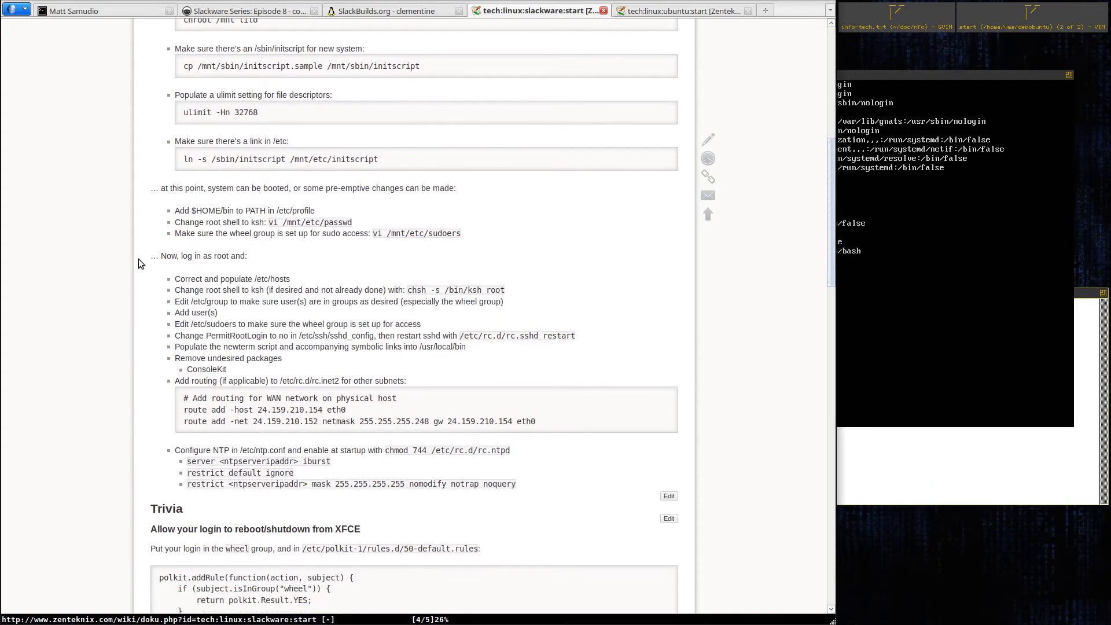
scroll("down", 3)
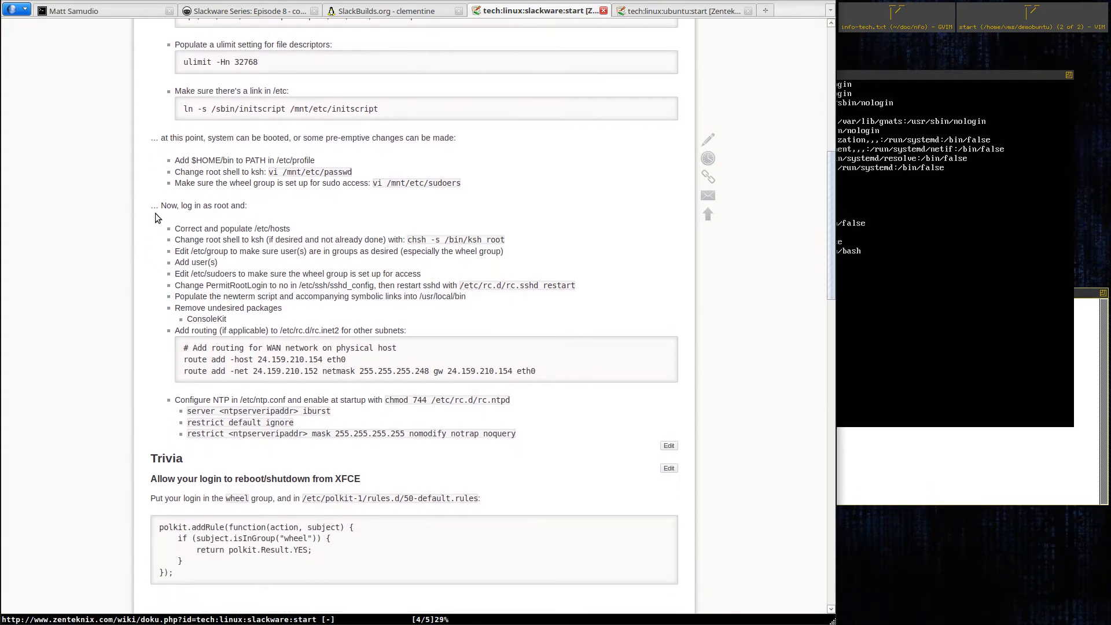
scroll("down", 3)
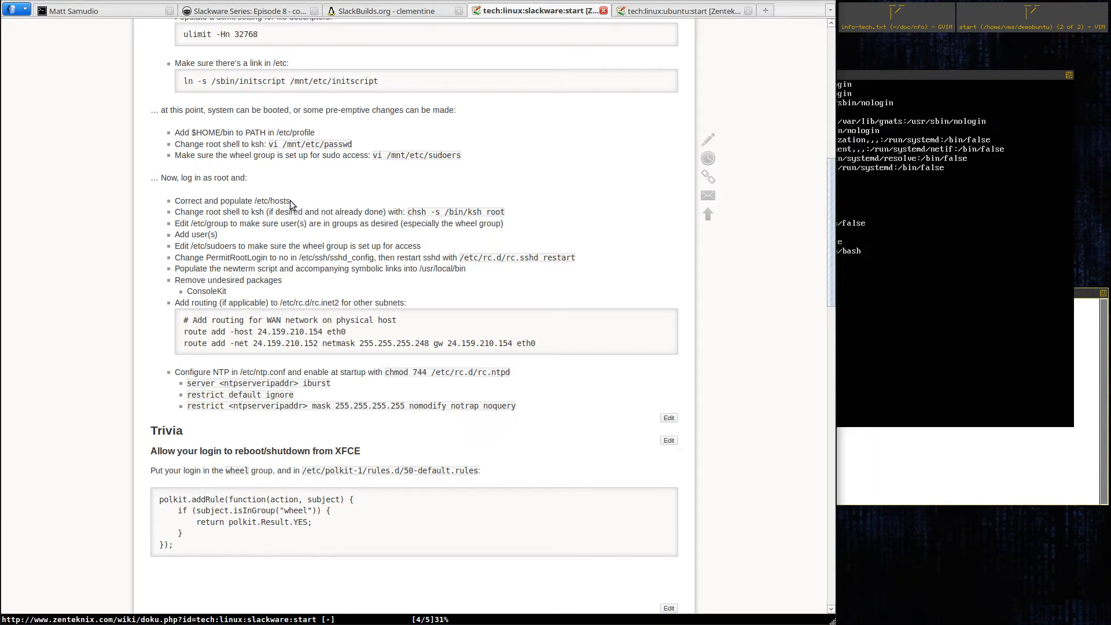
mouse_move(923, 4)
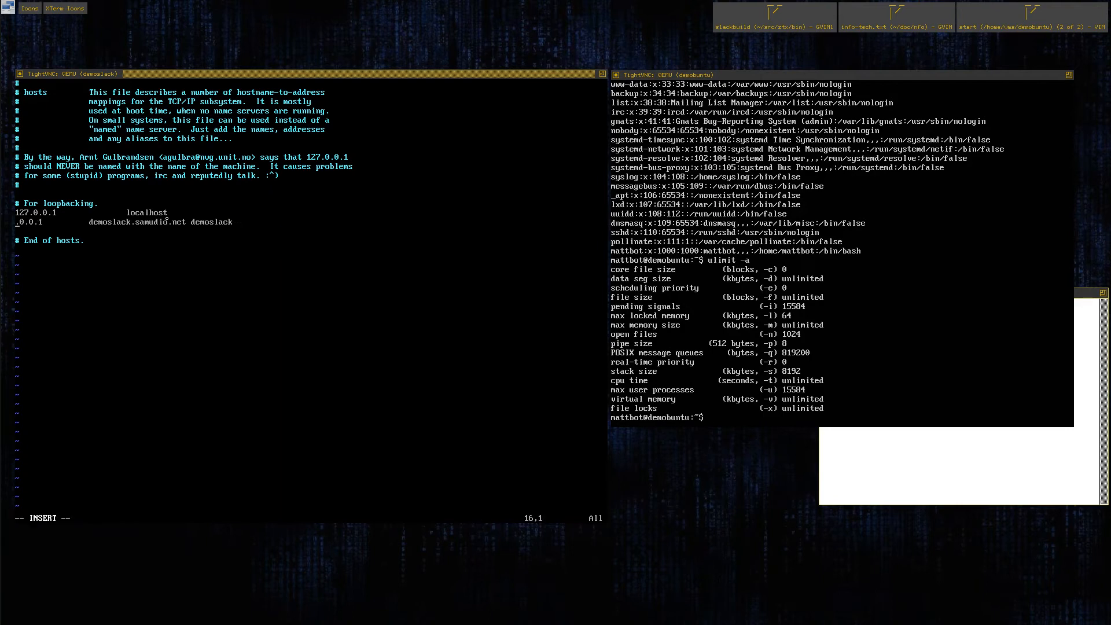
Step: Replace the demoslack loopback address in /etc/hosts with 192.168
type("192.1")
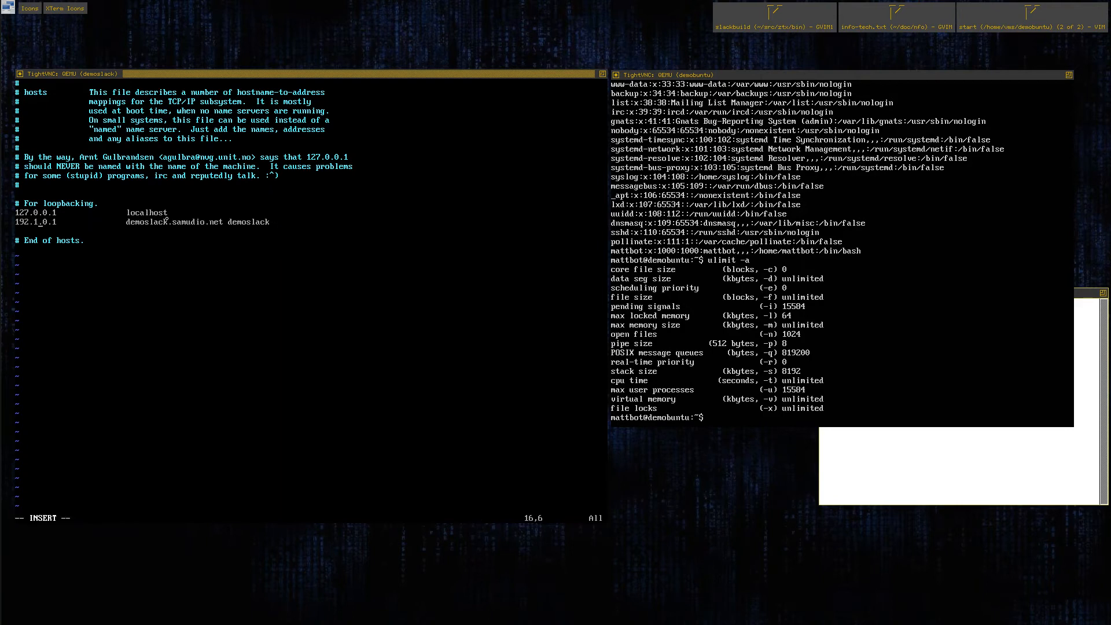
type("68.")
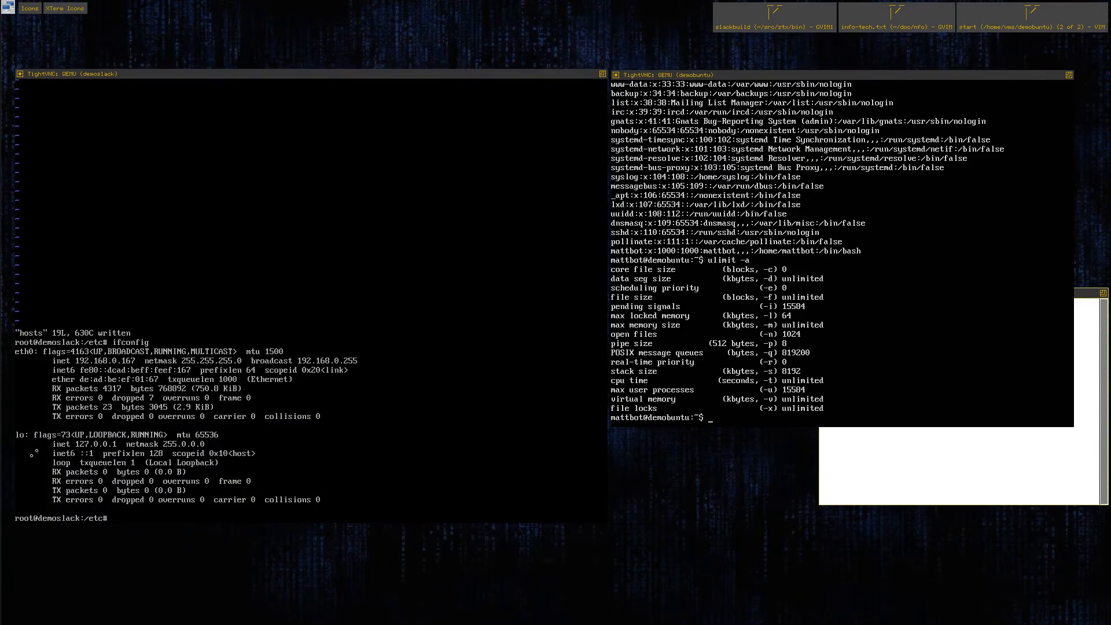
Step: Run ifconfig from vi to check eth0's real address, 192.168.0.167
type("ifconfig")
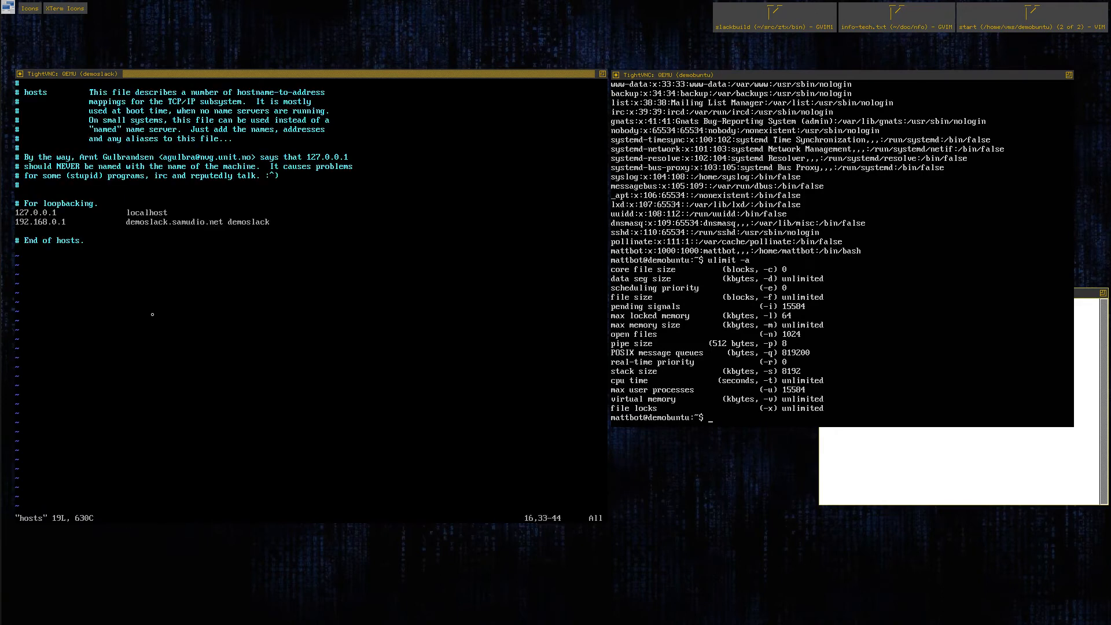
Step: Append 67 so the demoslack hosts entry reads 192.168.0.167
key("i")
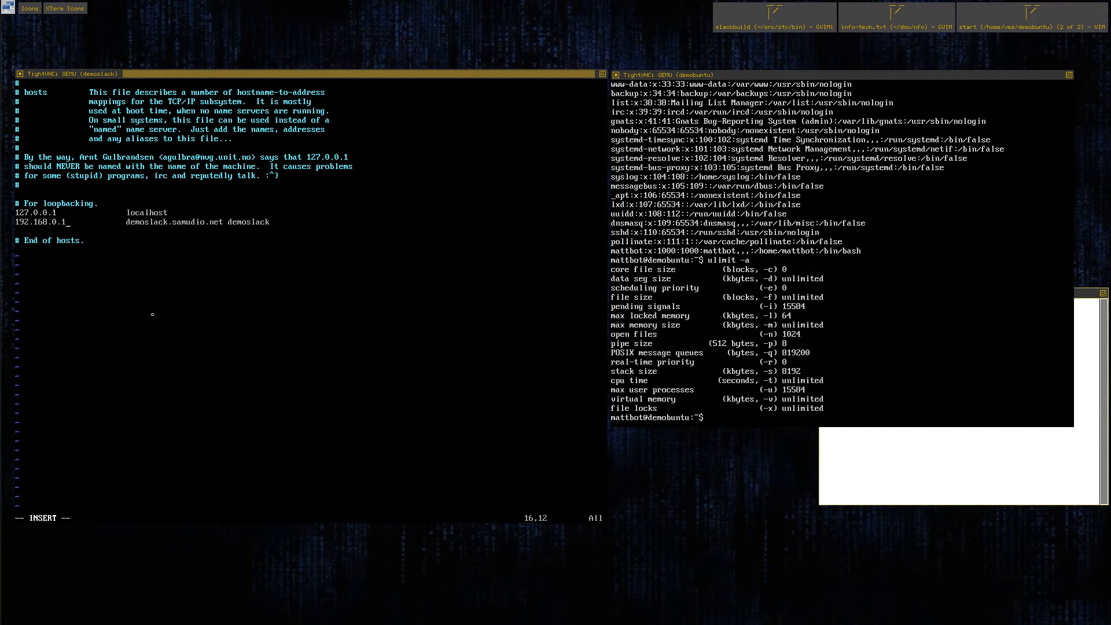
type("67")
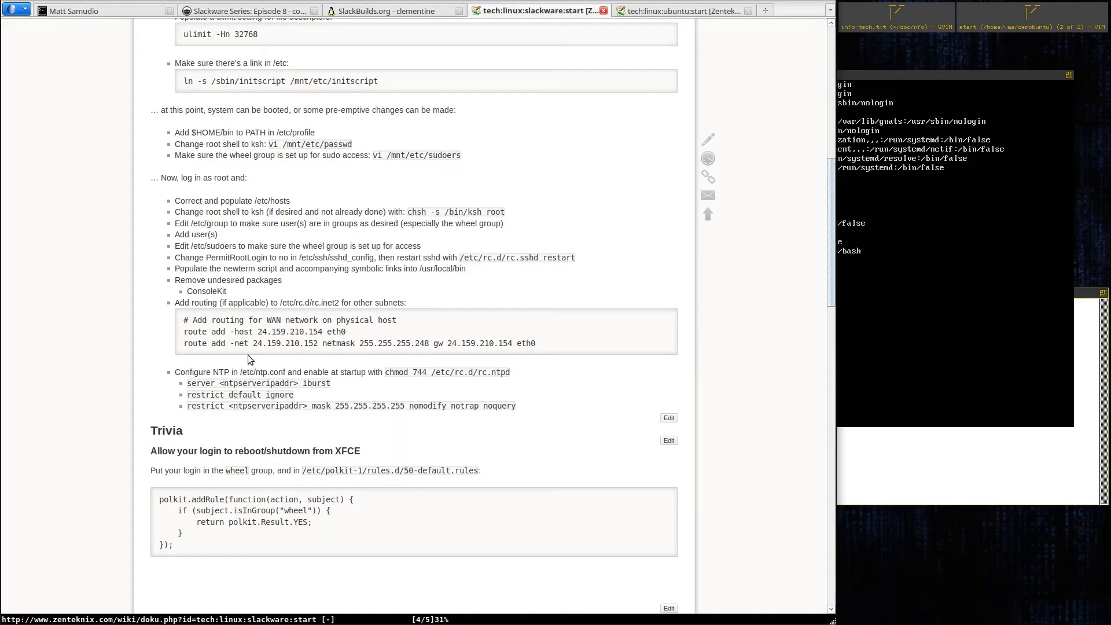
mouse_move(221, 222)
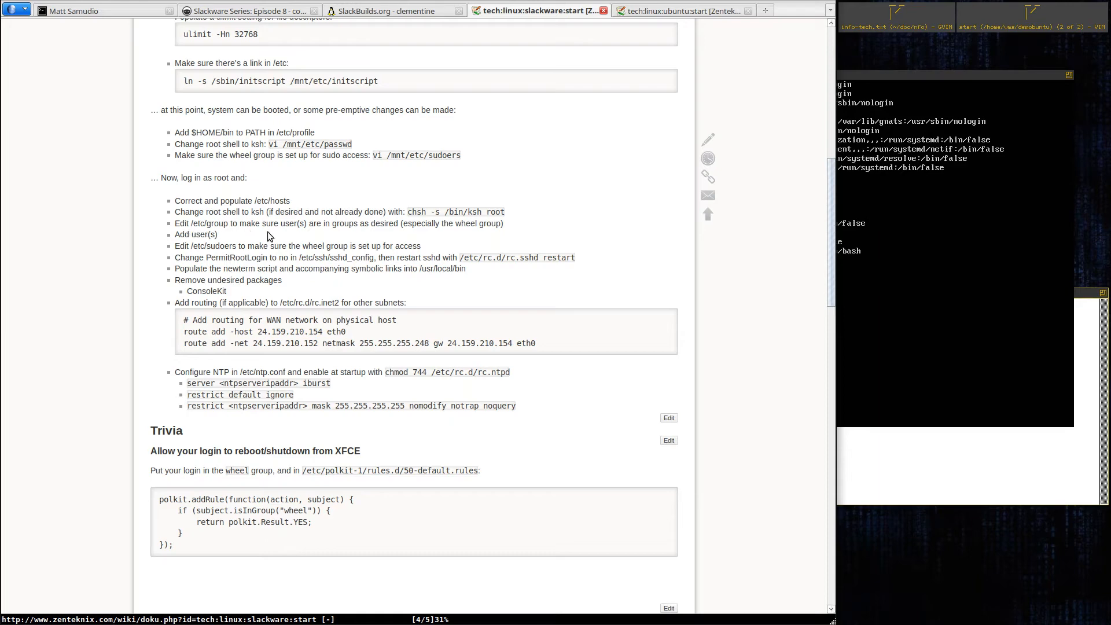
mouse_move(343, 232)
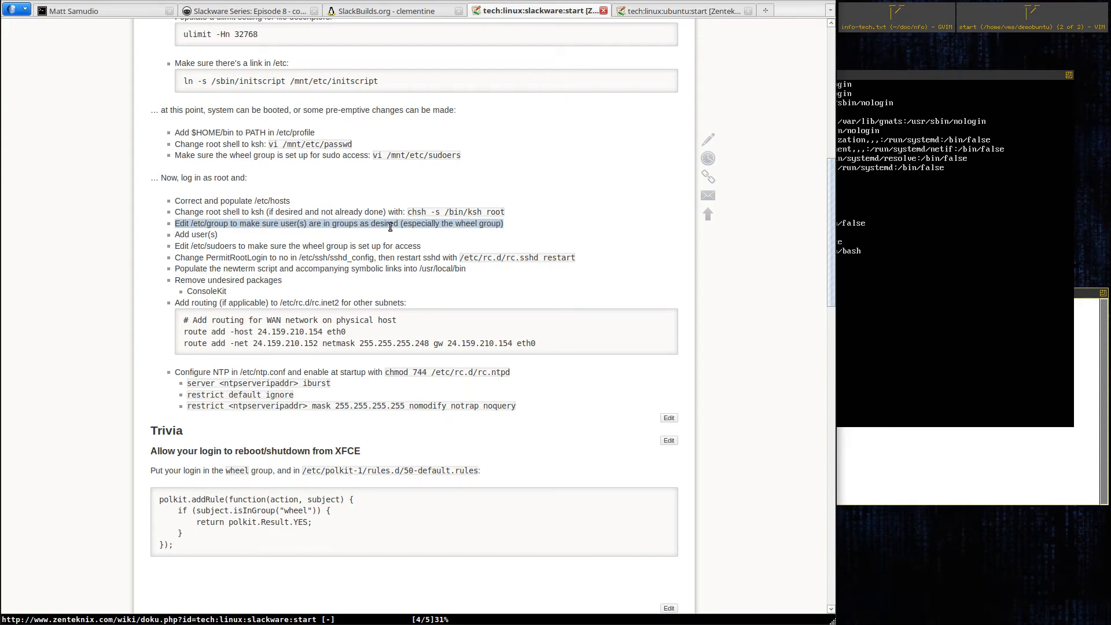
mouse_move(360, 235)
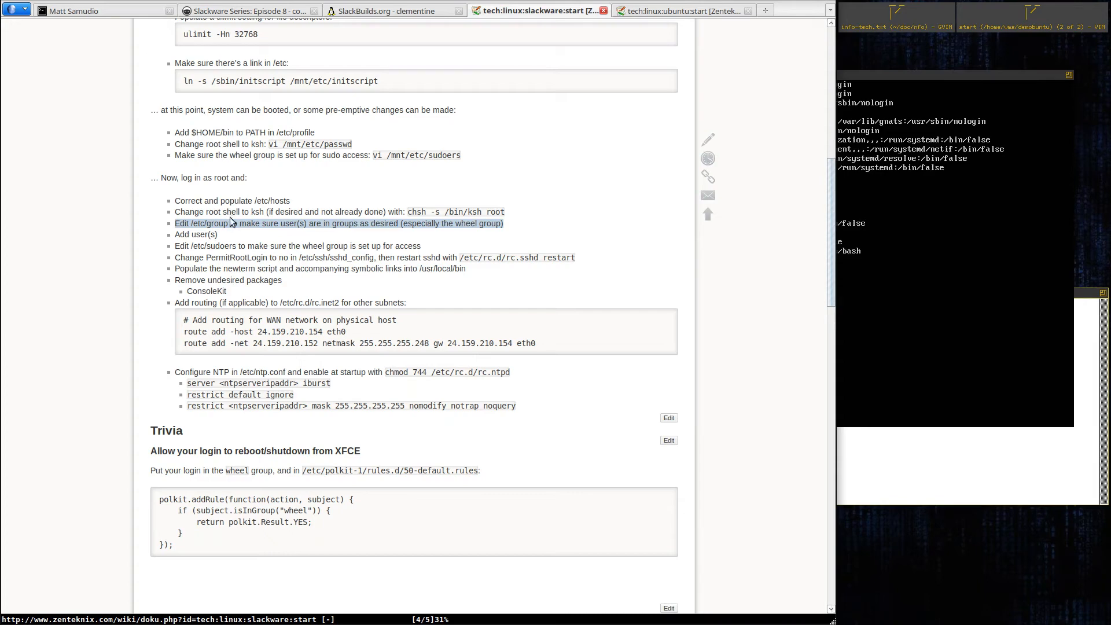
mouse_move(239, 227)
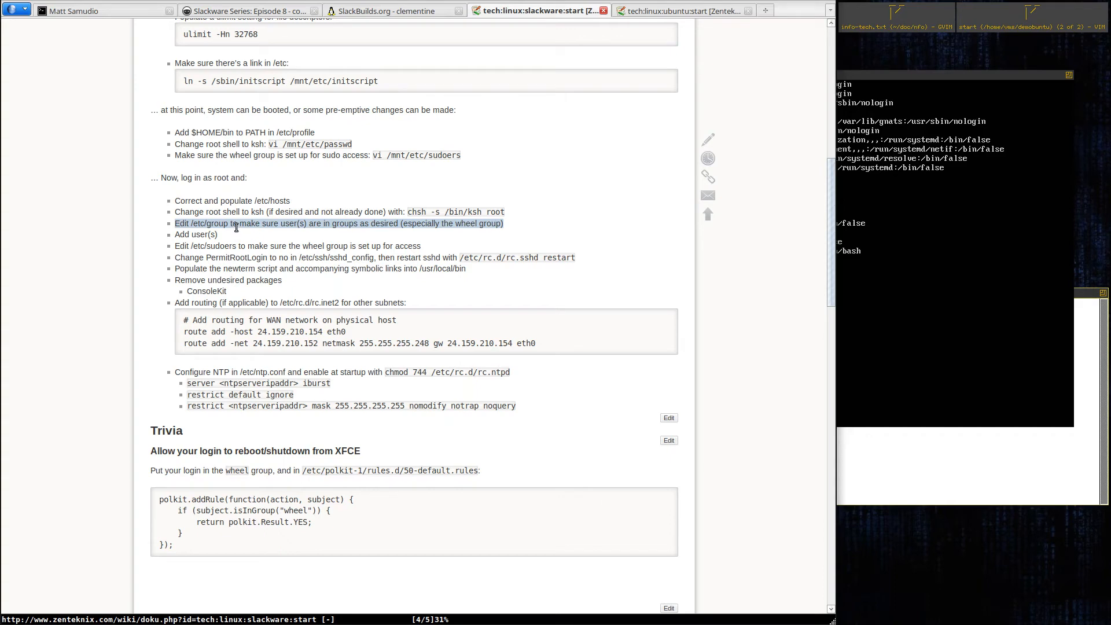
mouse_move(235, 223)
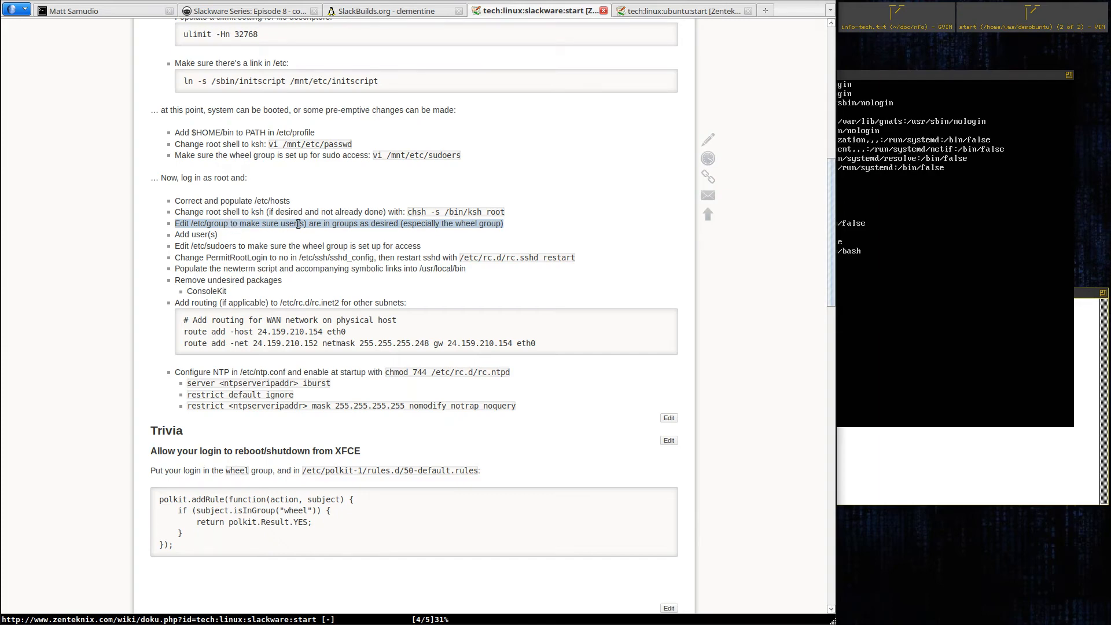
mouse_move(261, 225)
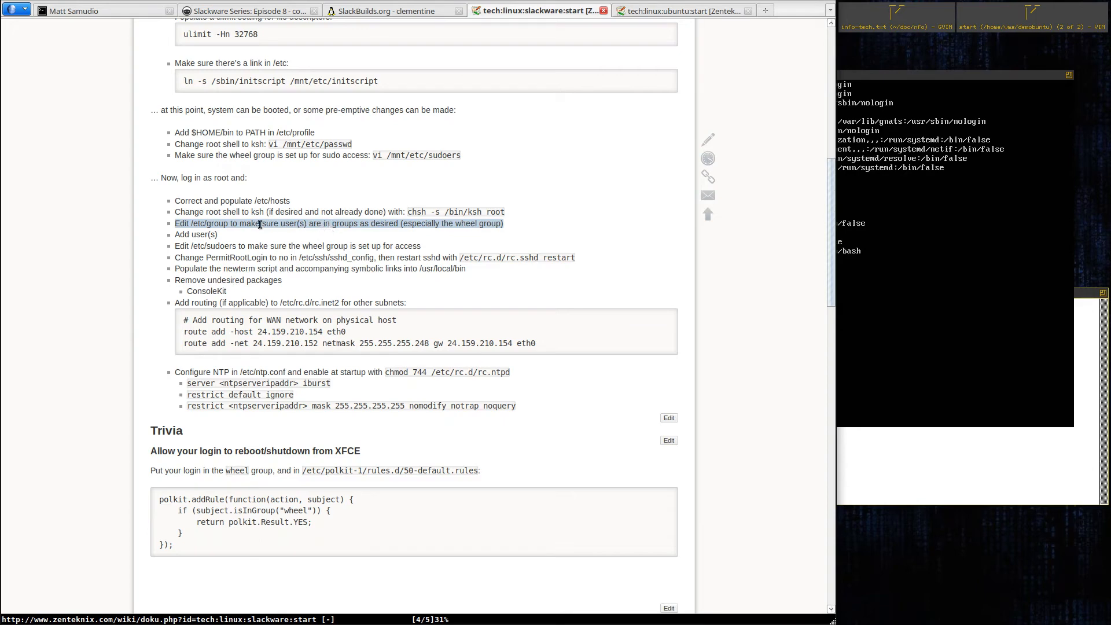
mouse_move(230, 224)
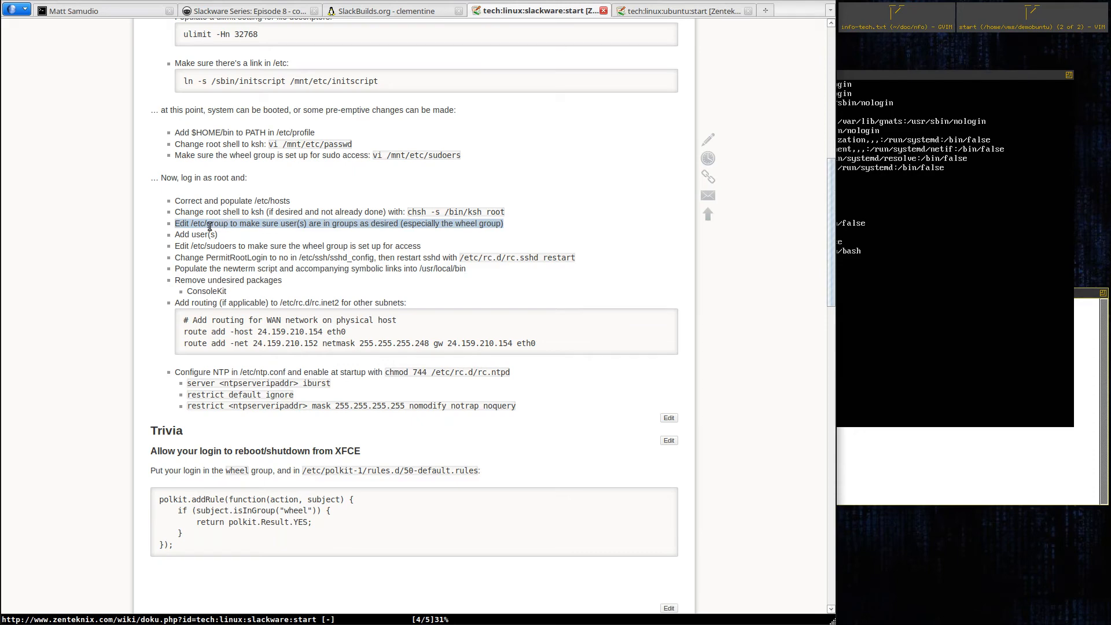
left_click(213, 234)
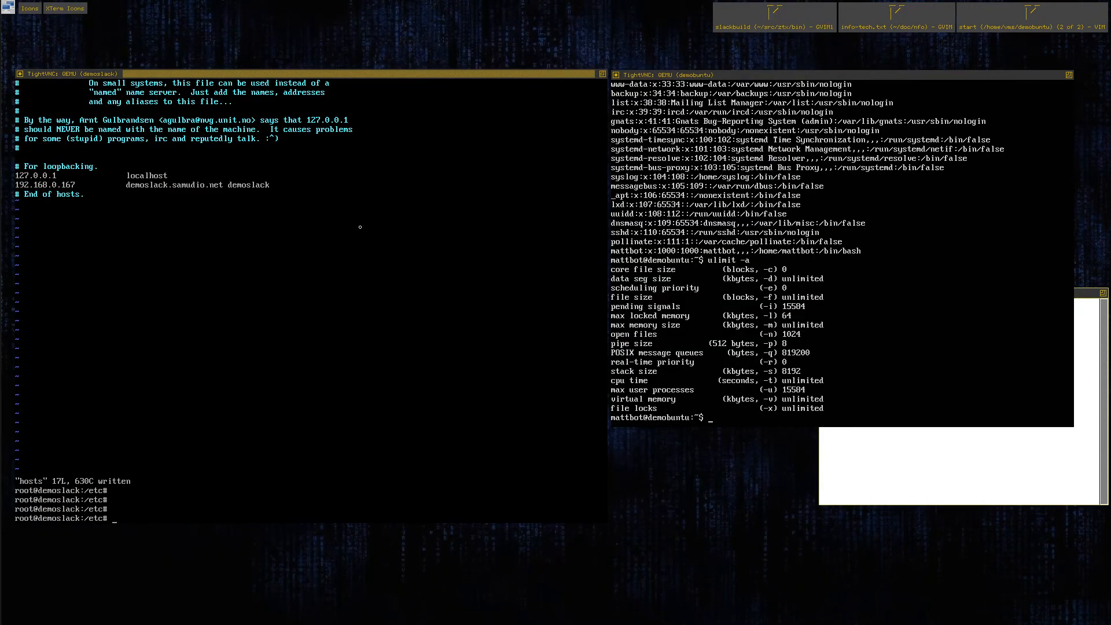
Step: Change into /etc/ssh and start opening sshd_config in vi
type("cd ssh")
type("ls")
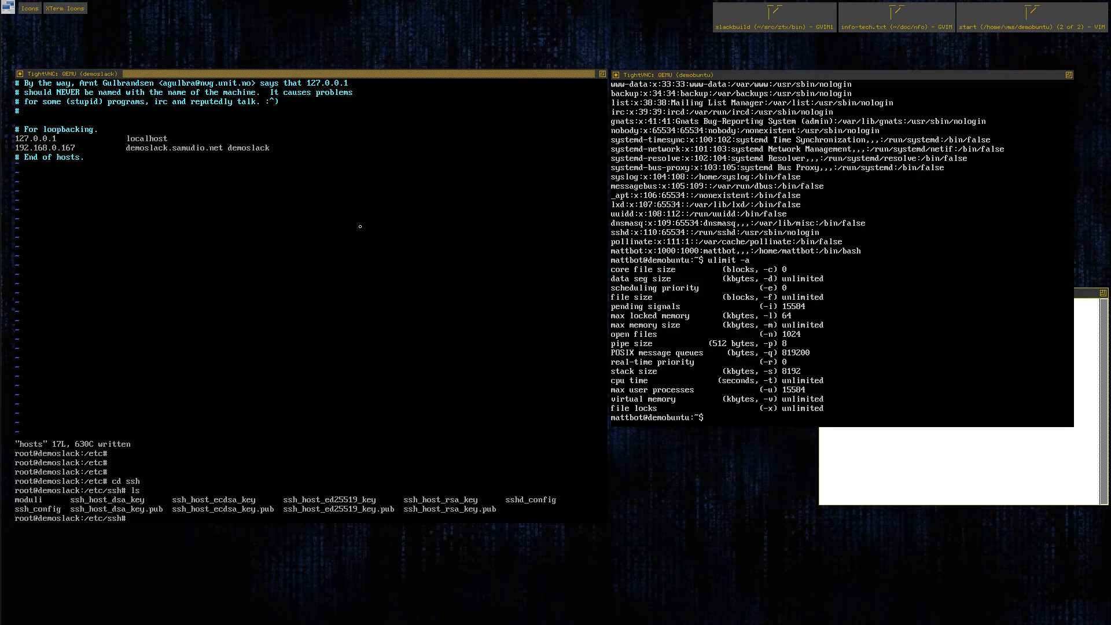
type("vi ssh")
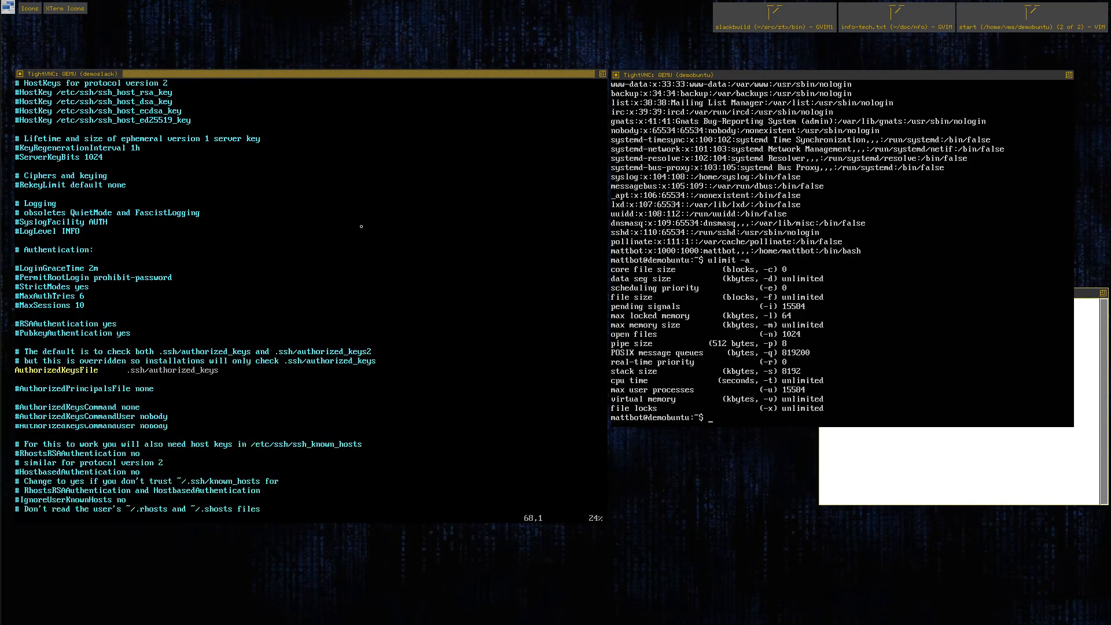
Step: Search /ermi to PermitRootLogin, uncomment it and set its value to no
scroll("down", 3)
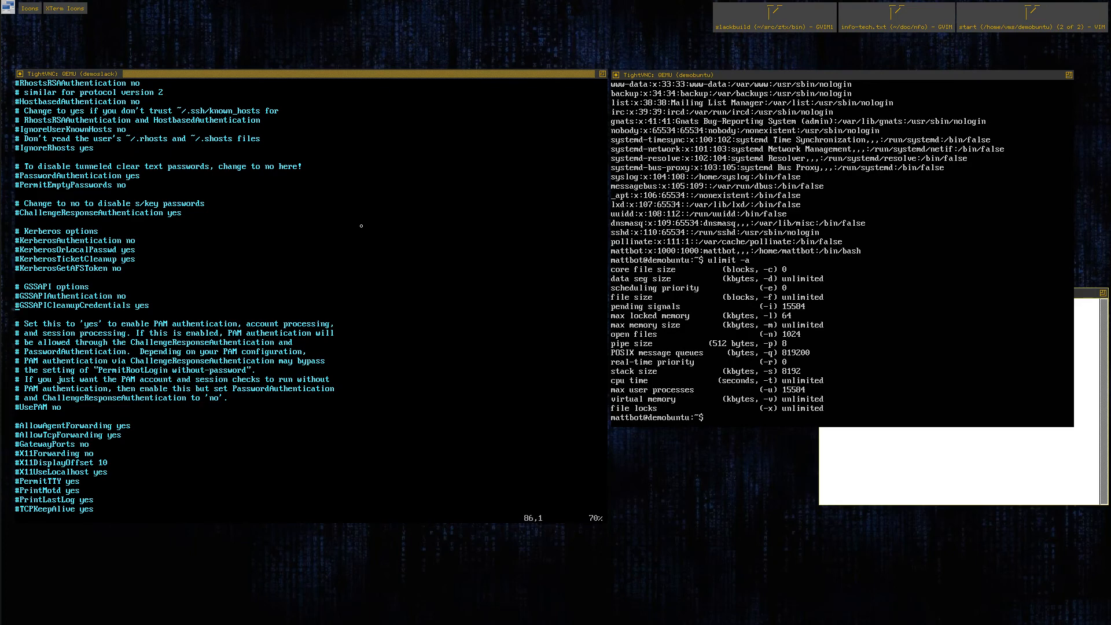
type("/ermi")
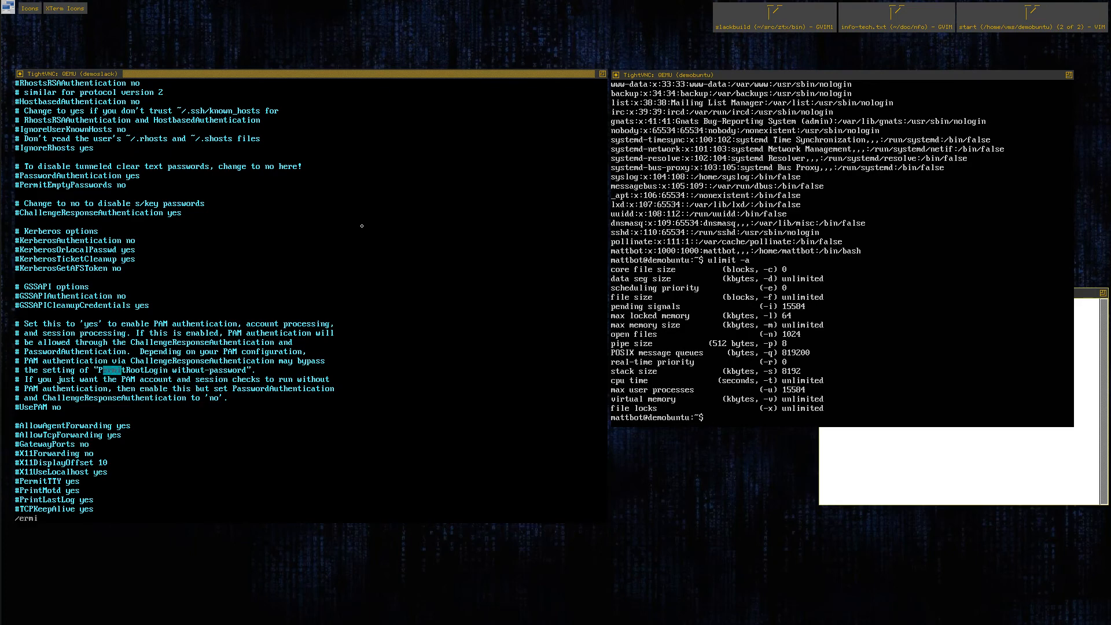
key("n")
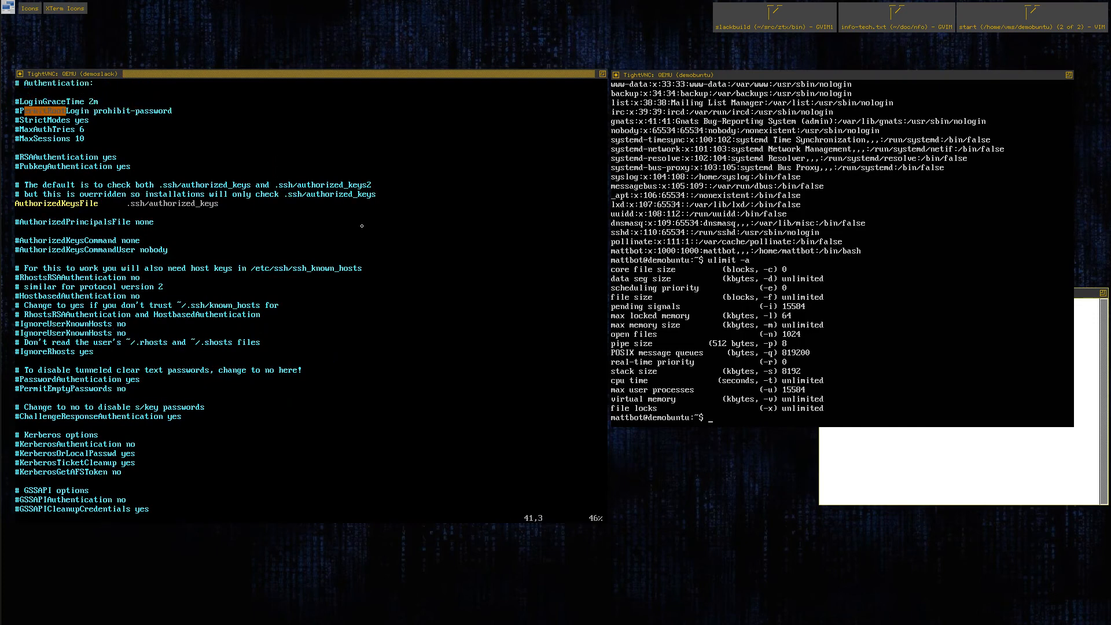
scroll("down", 3)
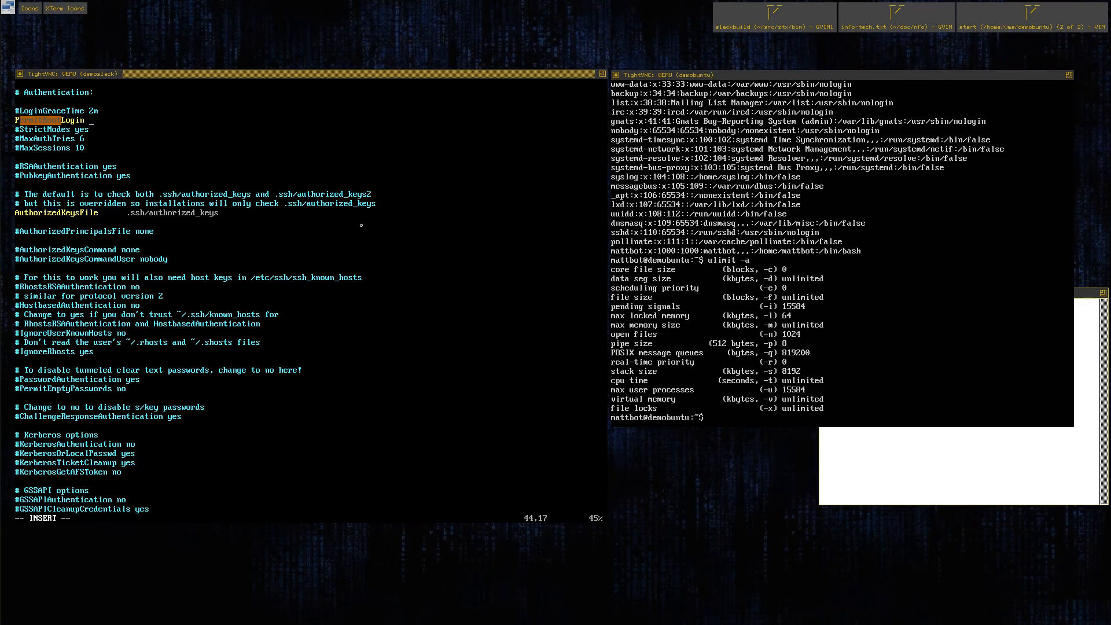
type("no")
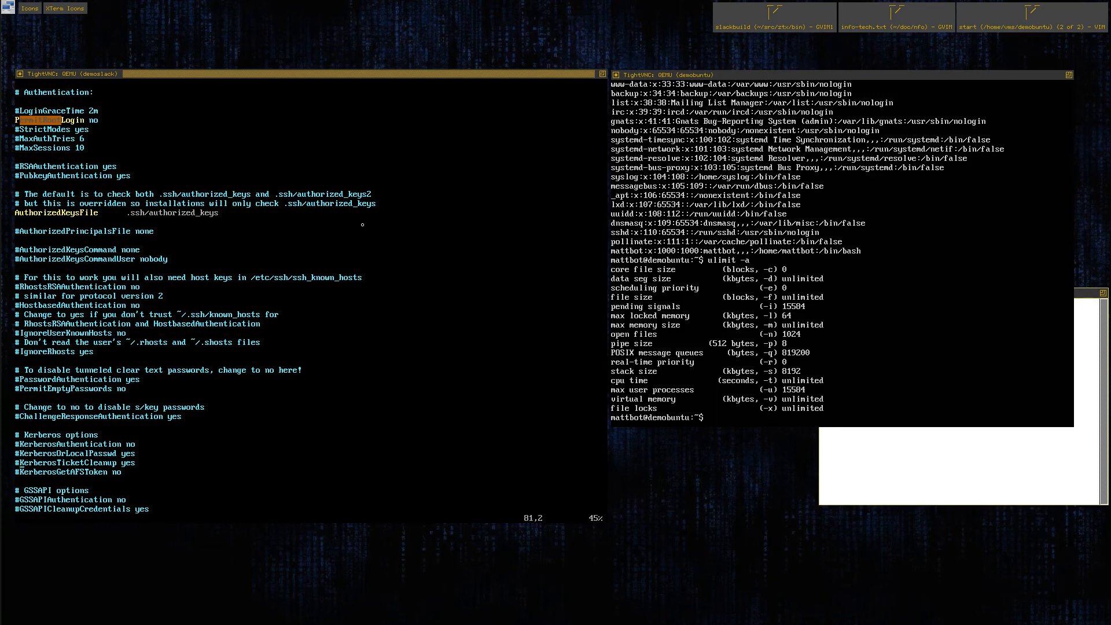
scroll("down", 3)
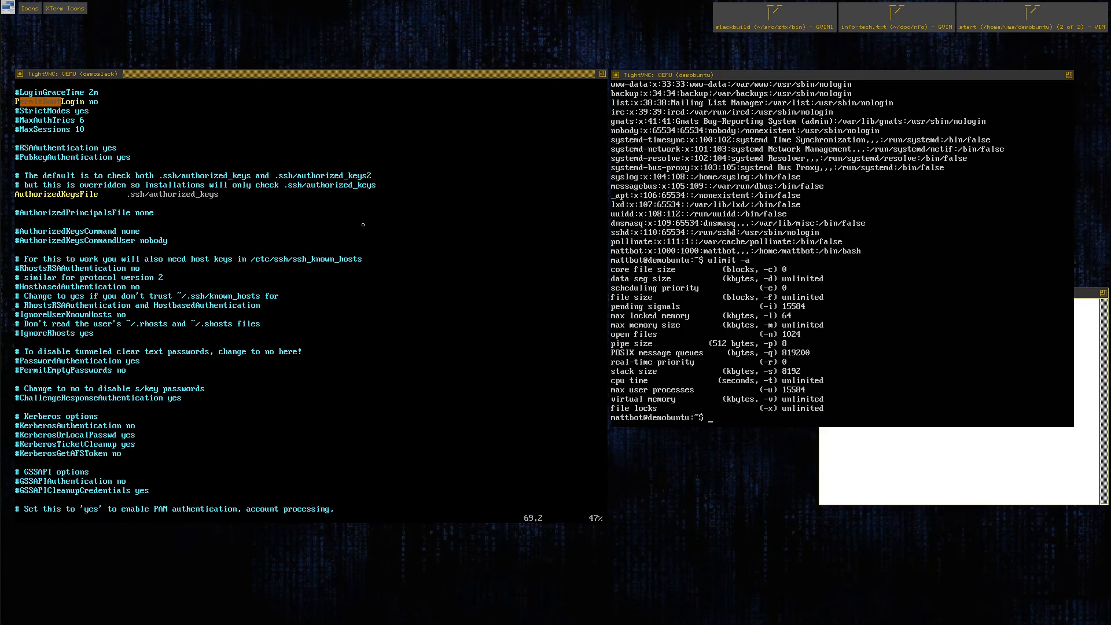
Step: Edit ClientAliveInterval to 30 next to ClientAliveCountMax 3 in sshd_config
scroll("down", 3)
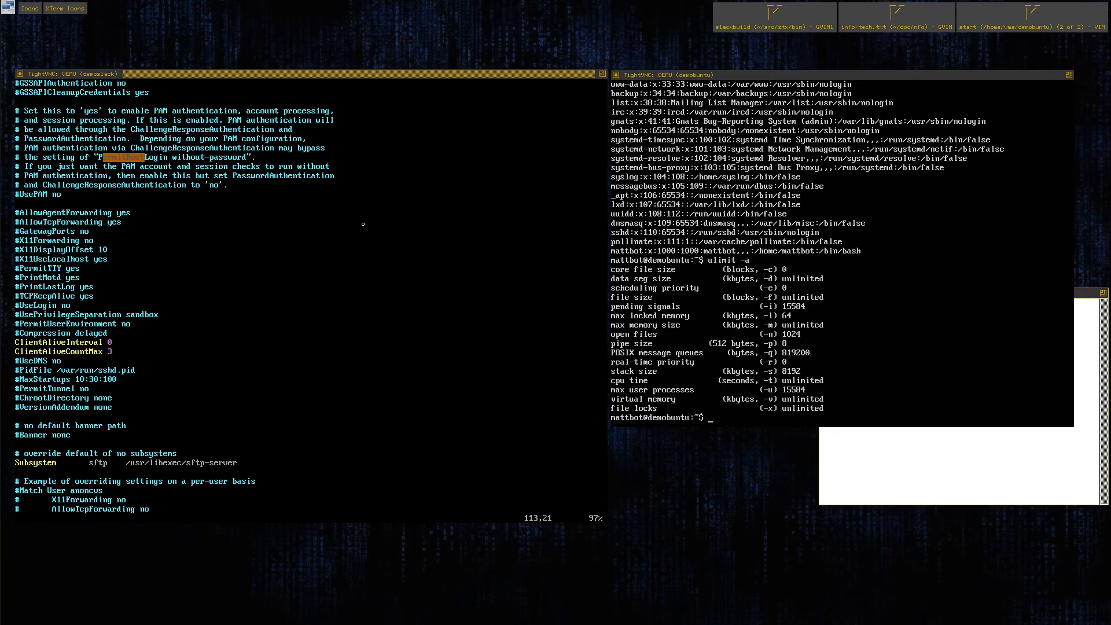
key("i")
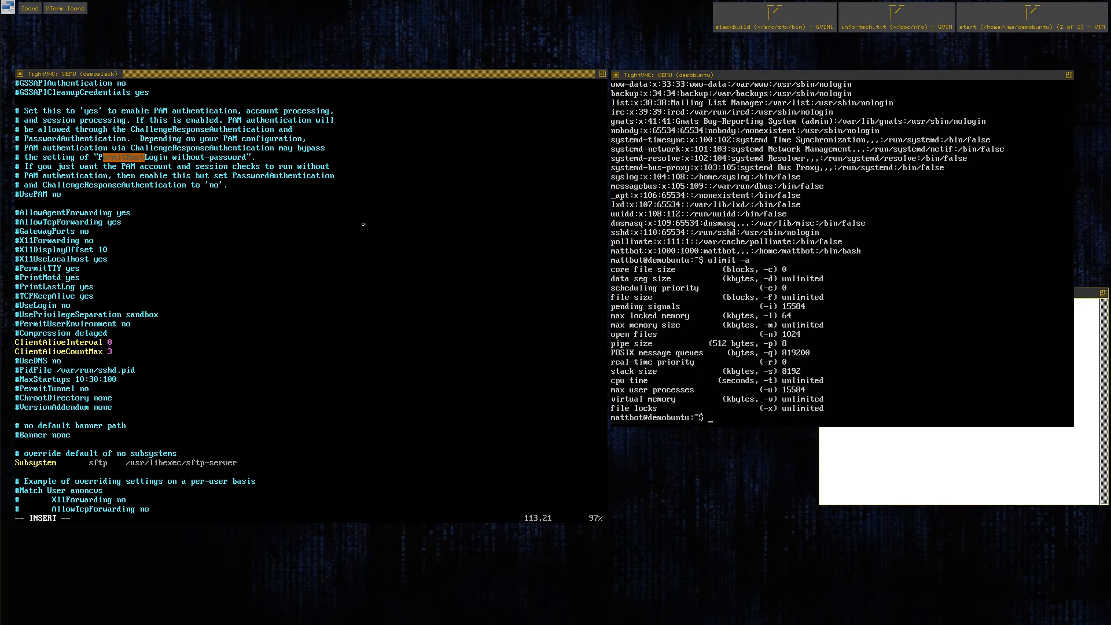
type("3")
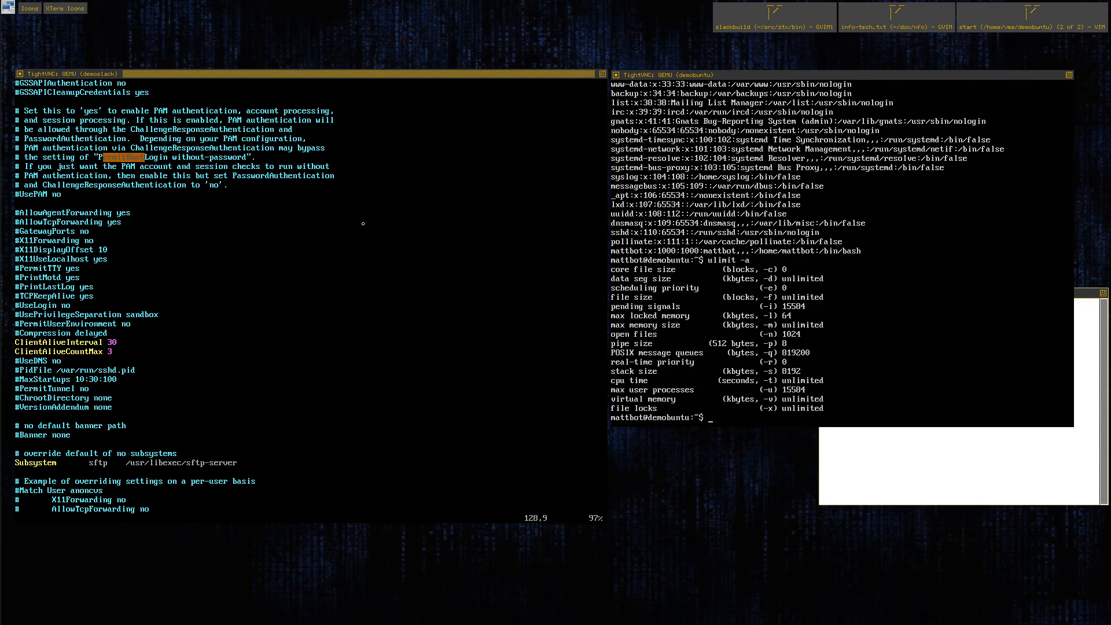
scroll("down", 3)
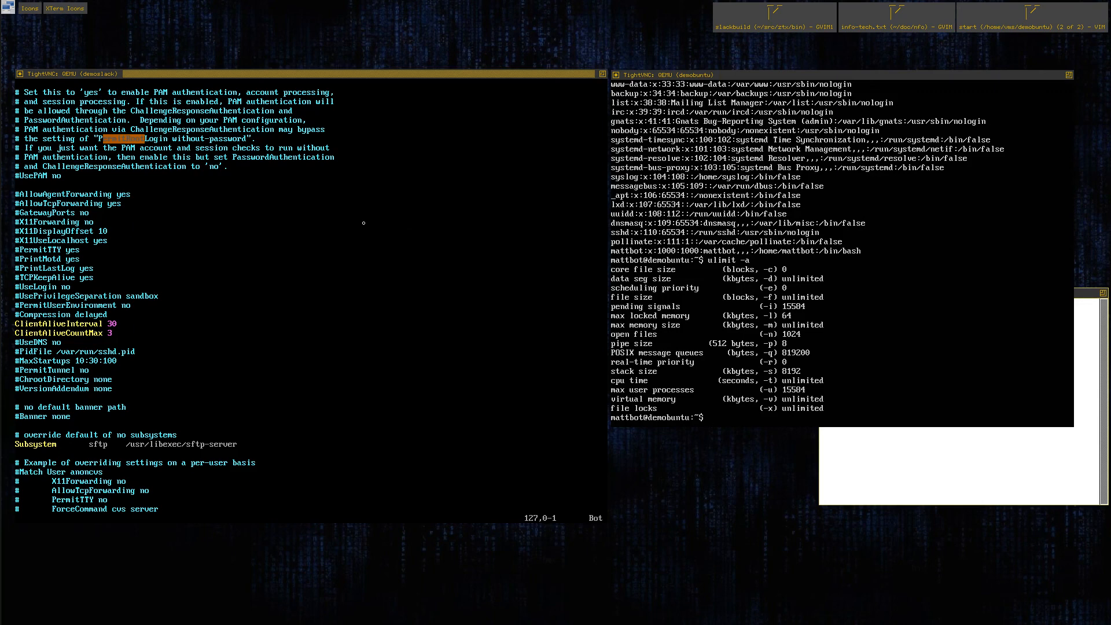
Step: Add an AllowUsers line restricting SSH logins to user rk4n3 in sshd_config
type("Permit")
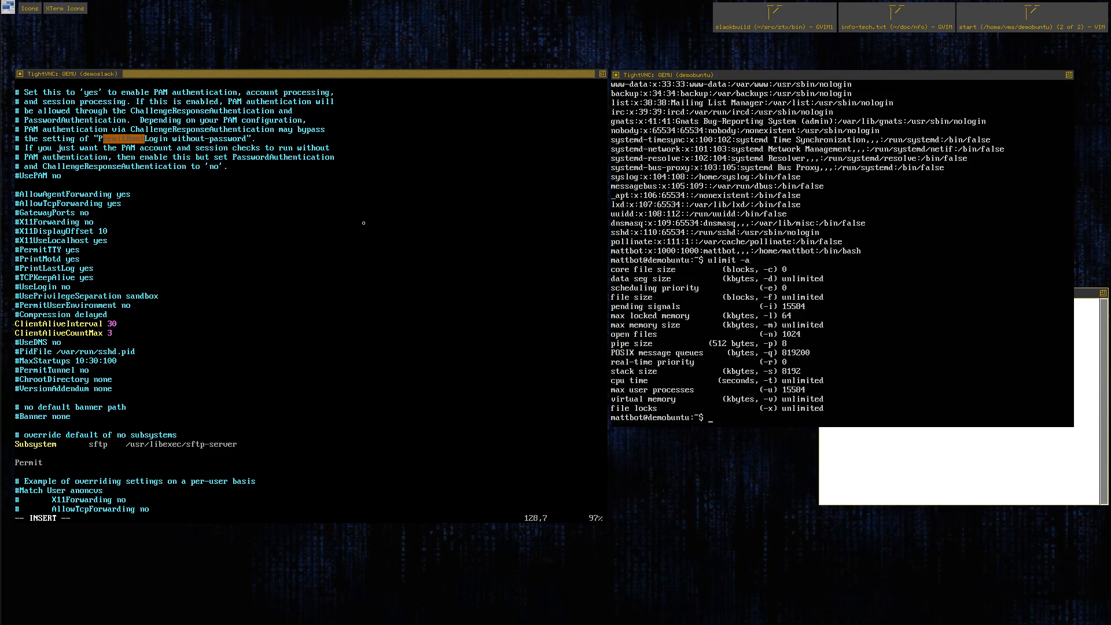
type("Users")
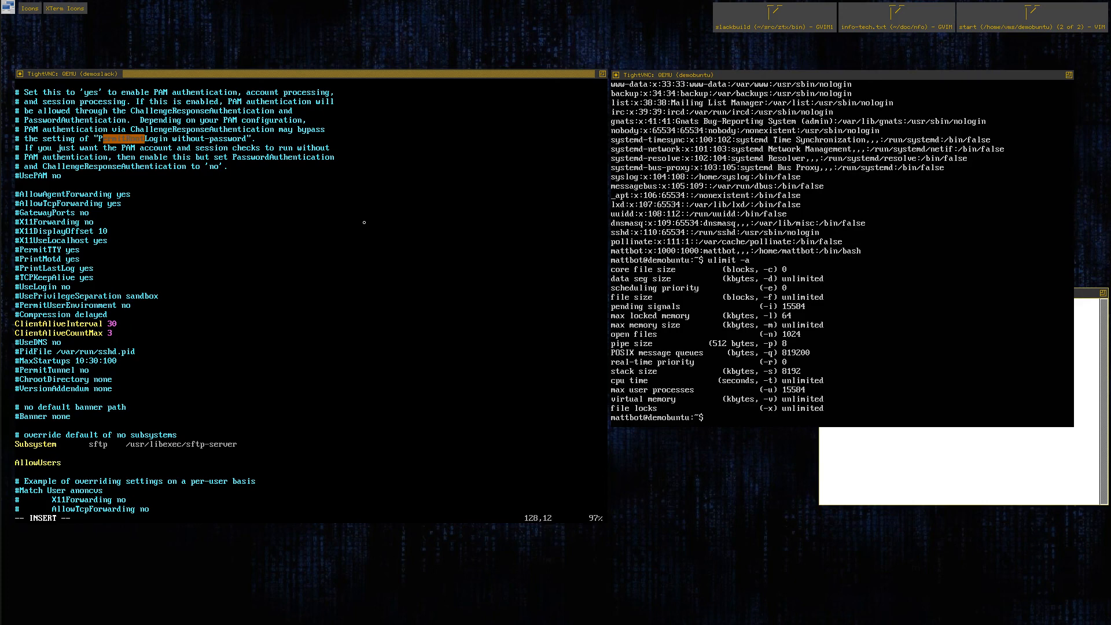
type("rk4n3")
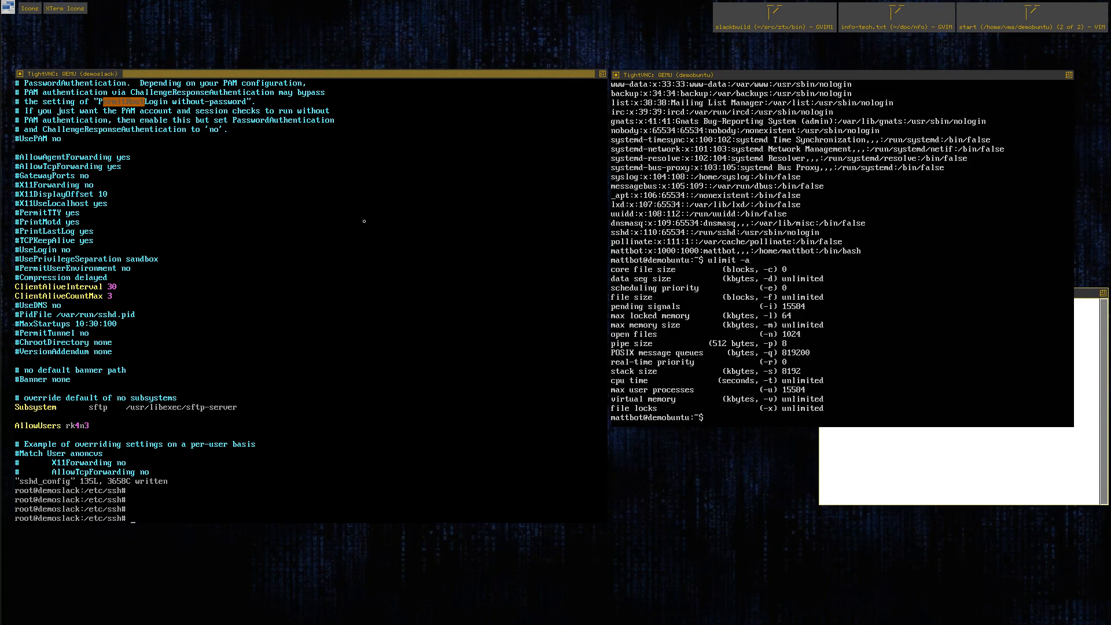
mouse_move(460, 367)
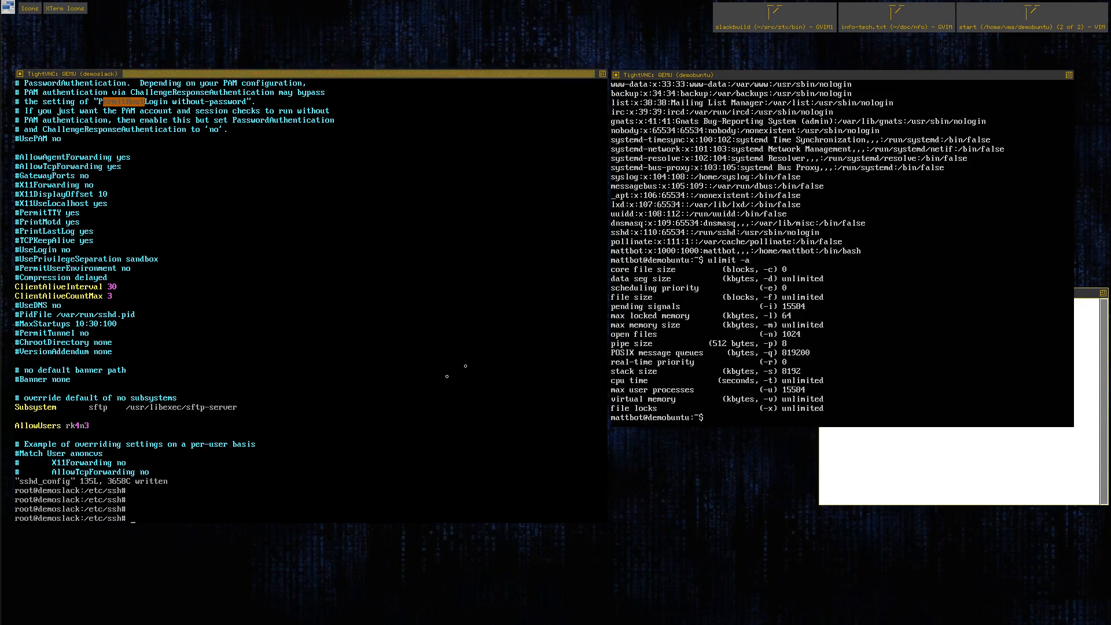
mouse_move(364, 300)
type("cd")
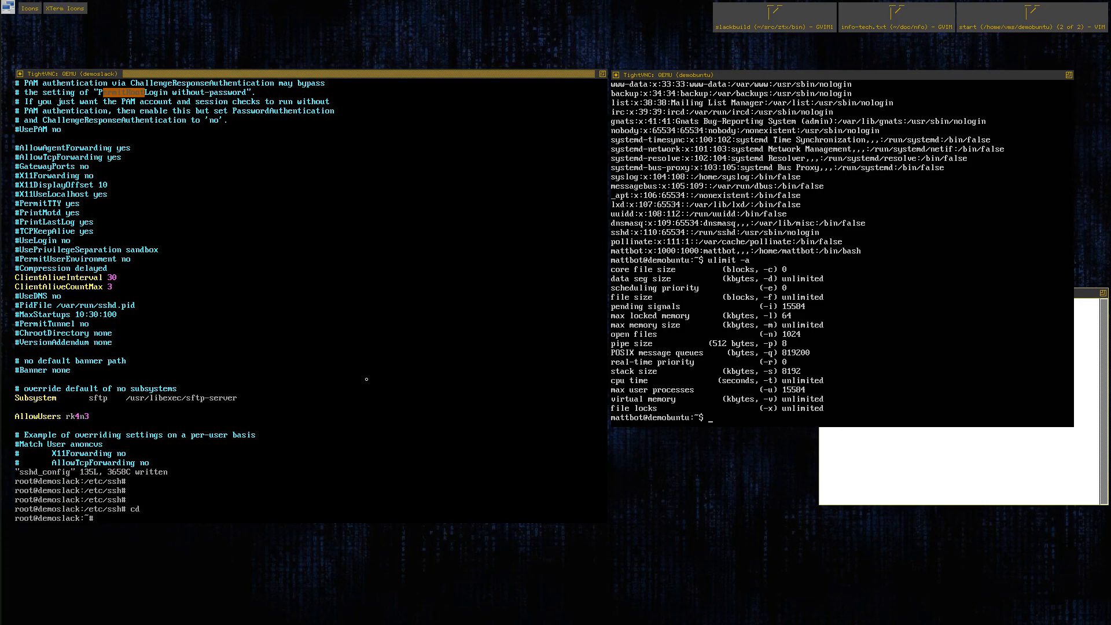
mouse_move(319, 406)
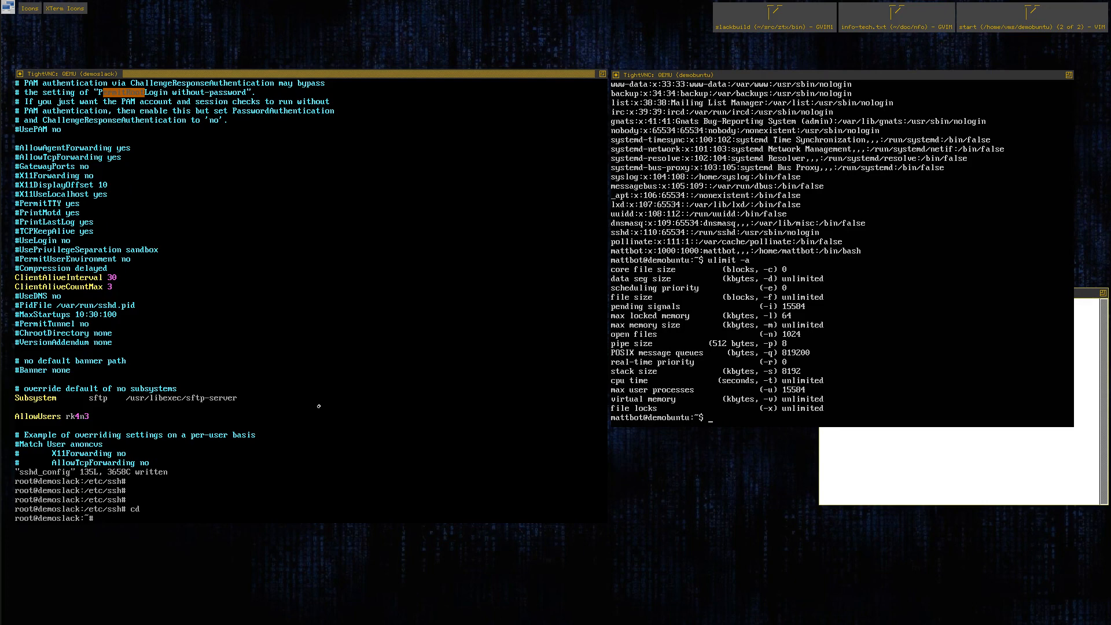